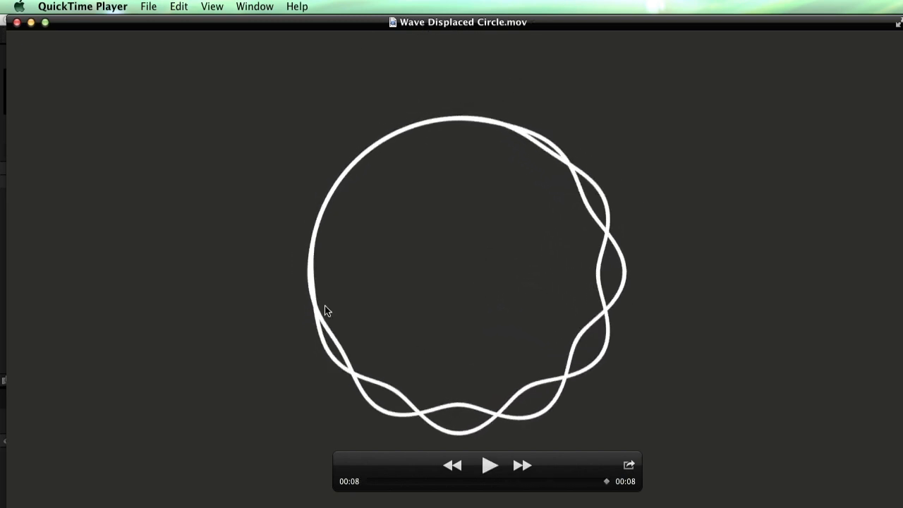
Play and pause the reference circle clip to preview the target look
{"action": "left_click", "coordinate": [490, 465]}
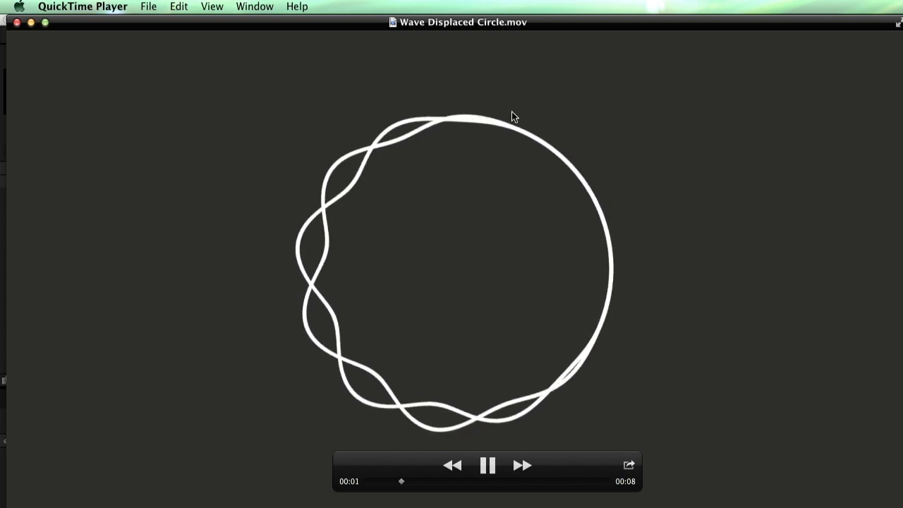
{"action": "left_click", "coordinate": [489, 465]}
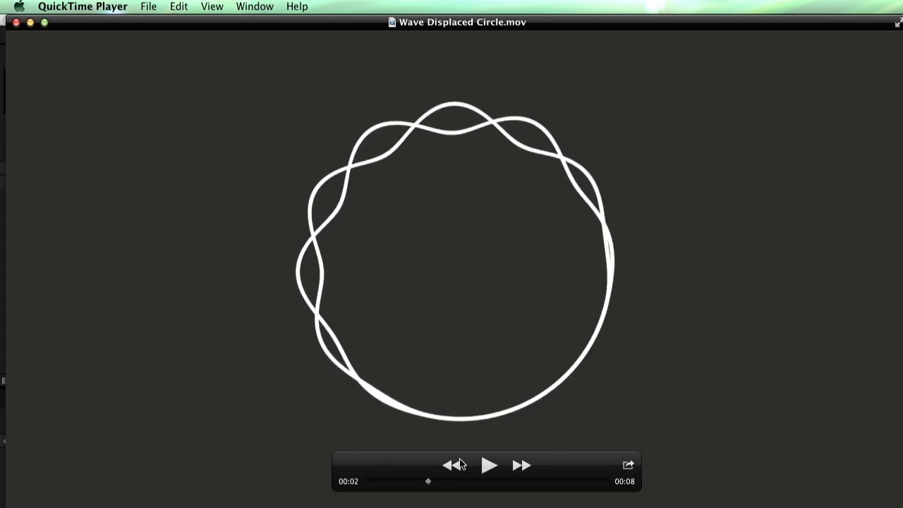
{"action": "left_click", "coordinate": [488, 465]}
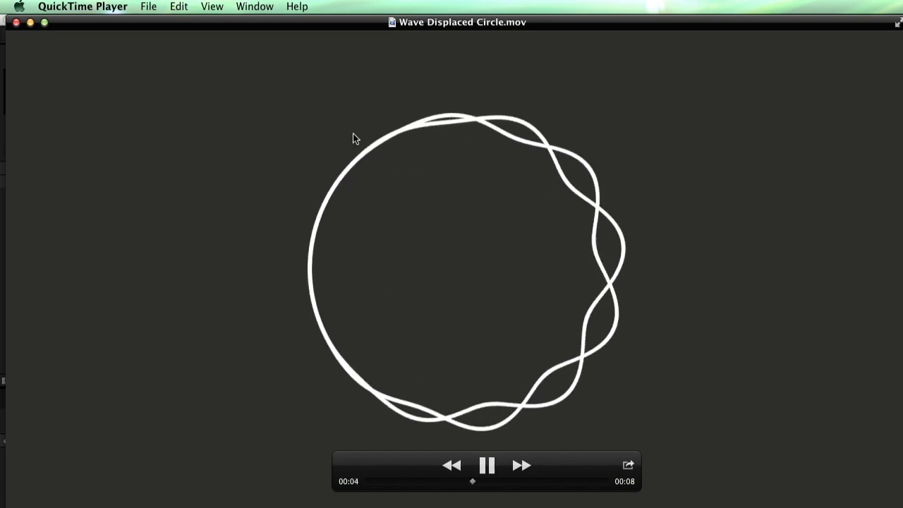
{"action": "left_click", "coordinate": [485, 466]}
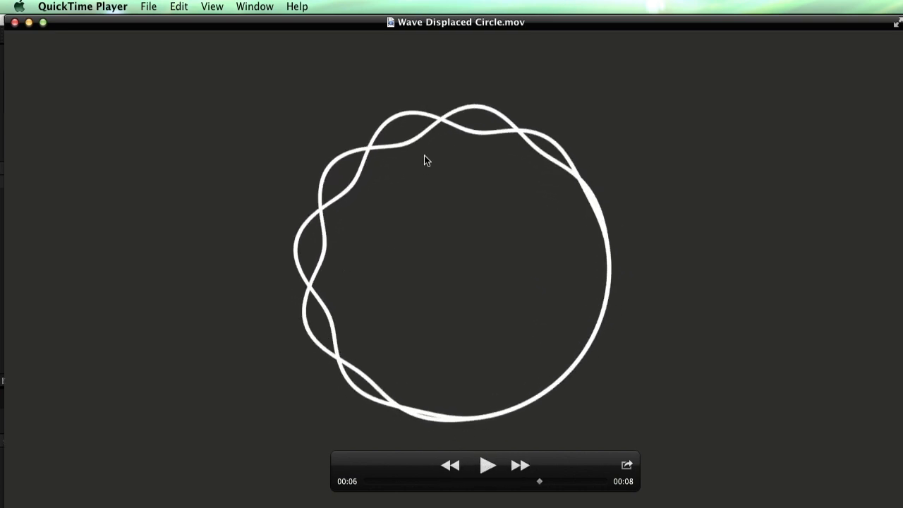
{"action": "mouse_move", "coordinate": [611, 361]}
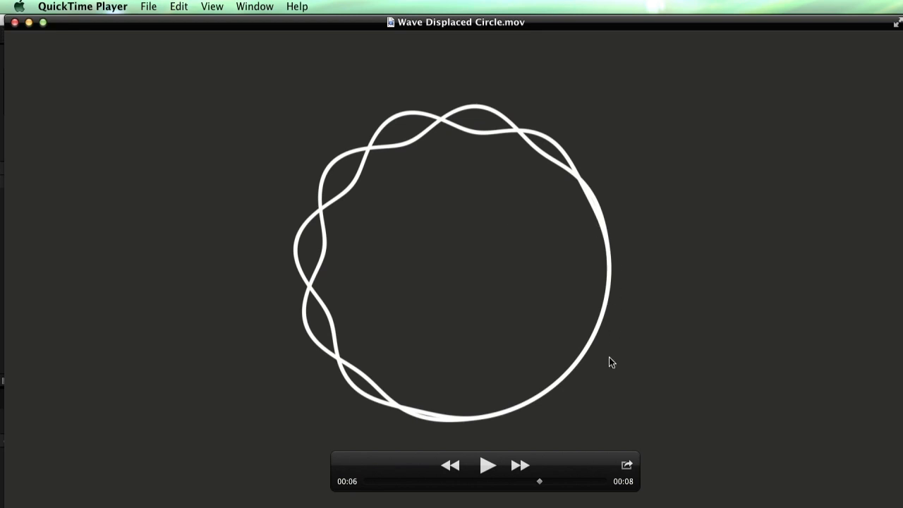
{"action": "mouse_move", "coordinate": [443, 118]}
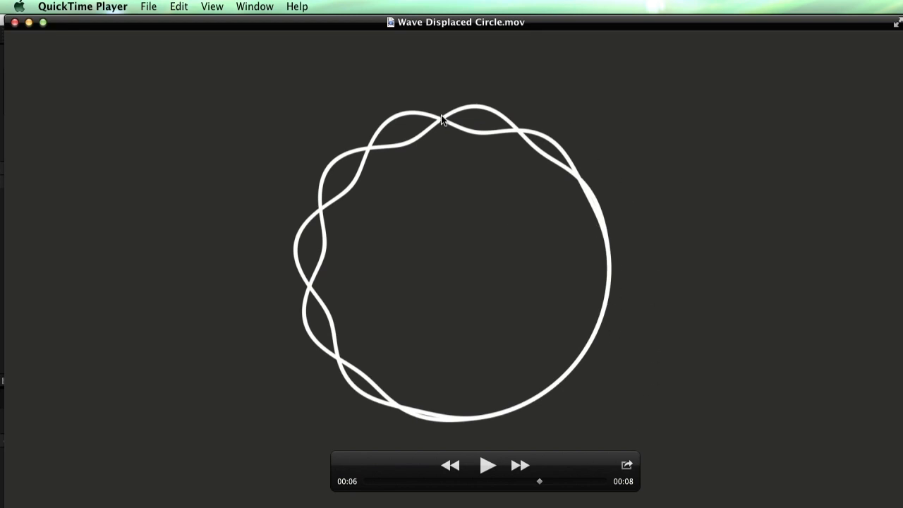
{"action": "mouse_move", "coordinate": [348, 251]}
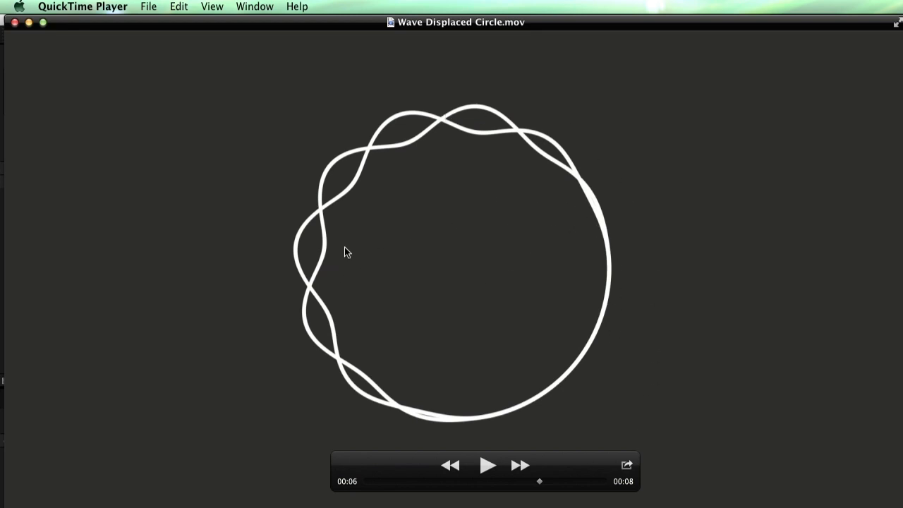
{"action": "mouse_move", "coordinate": [547, 179]}
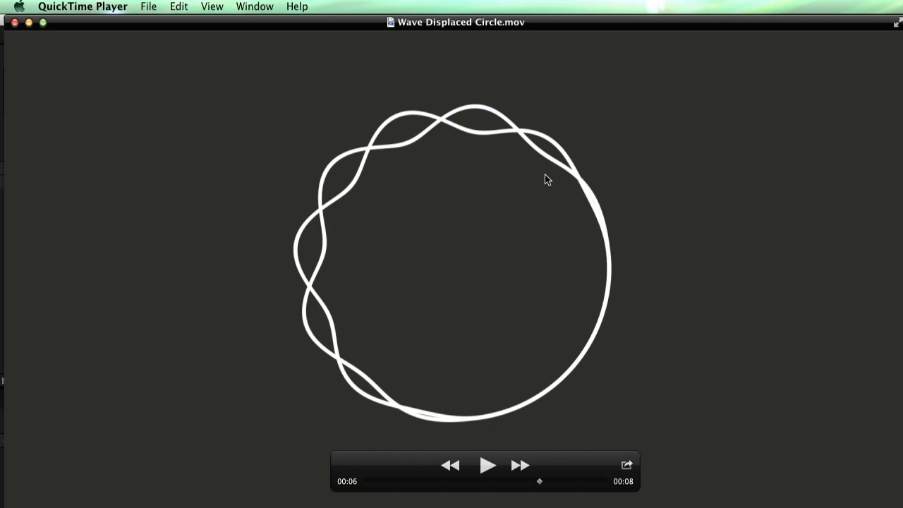
{"action": "mouse_move", "coordinate": [564, 189]}
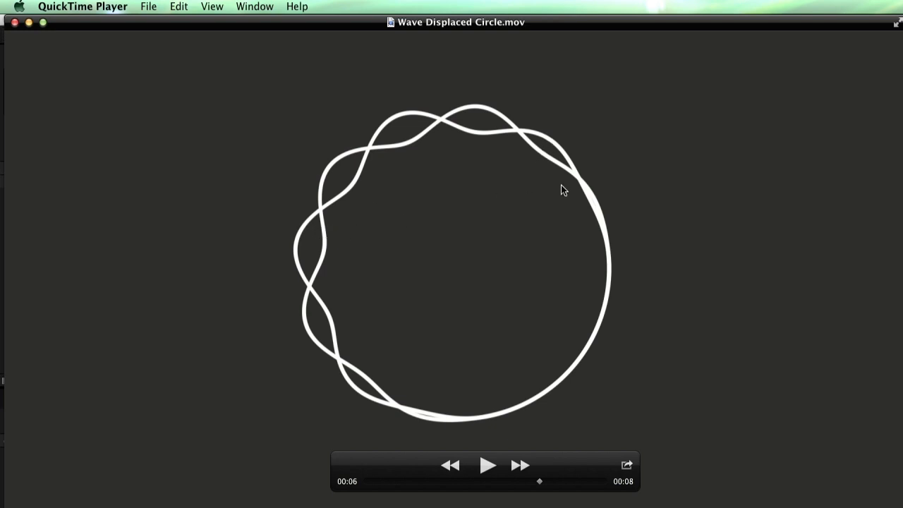
{"action": "mouse_move", "coordinate": [708, 33]}
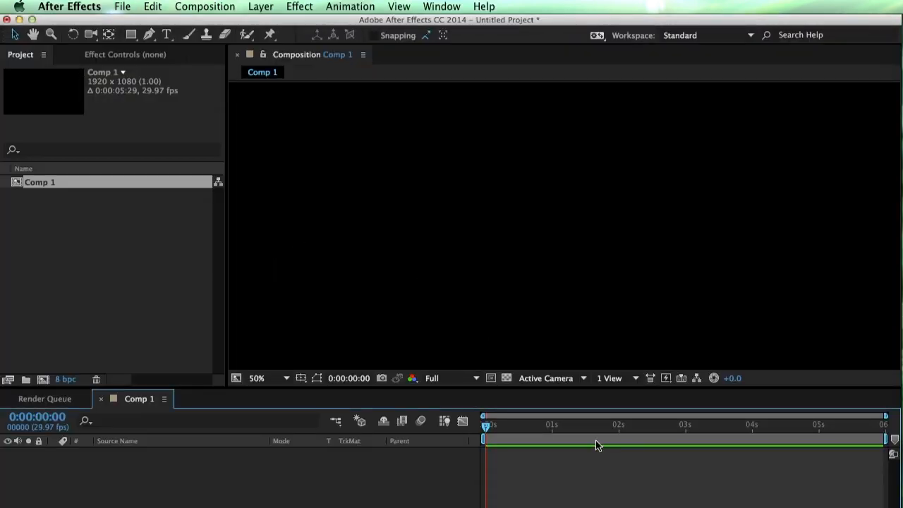
{"action": "mouse_move", "coordinate": [592, 347]}
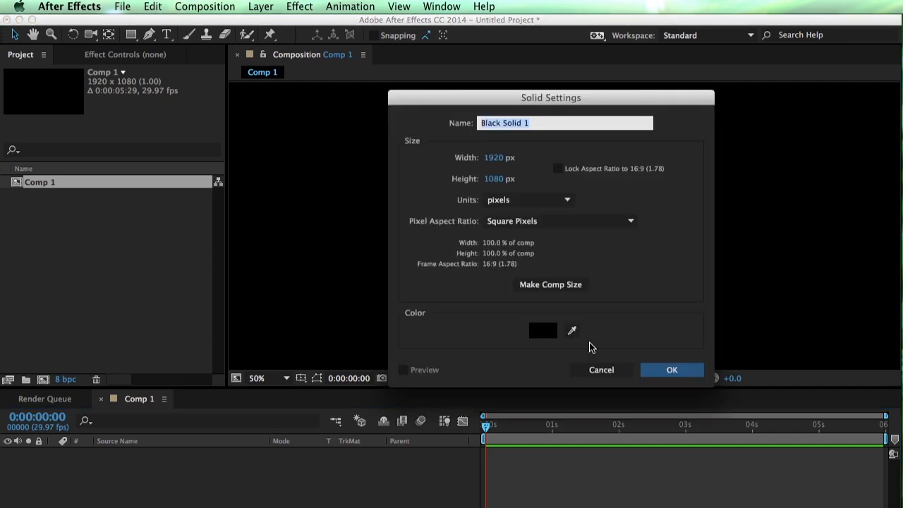
Create a black 1920x1080 solid named Circle in Comp 1
{"action": "type", "text": "Cirl"}
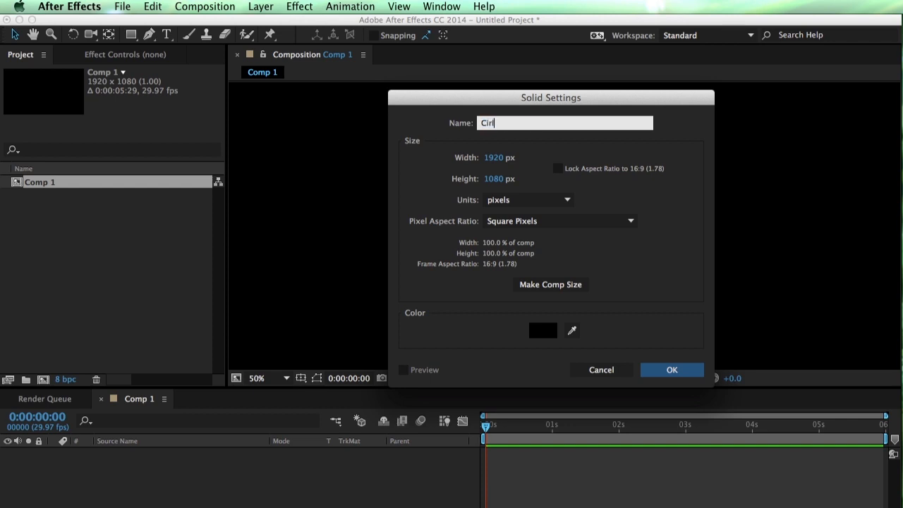
{"action": "type", "text": "cle"}
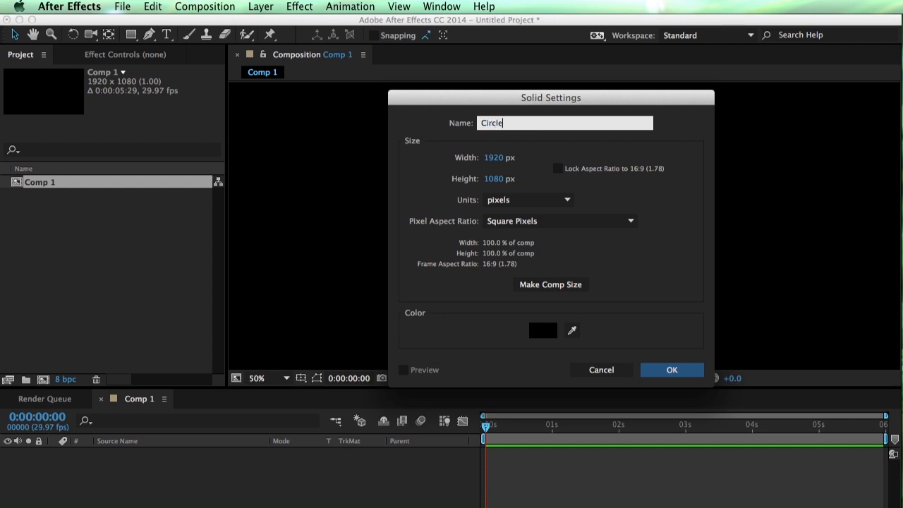
{"action": "left_click", "coordinate": [671, 370]}
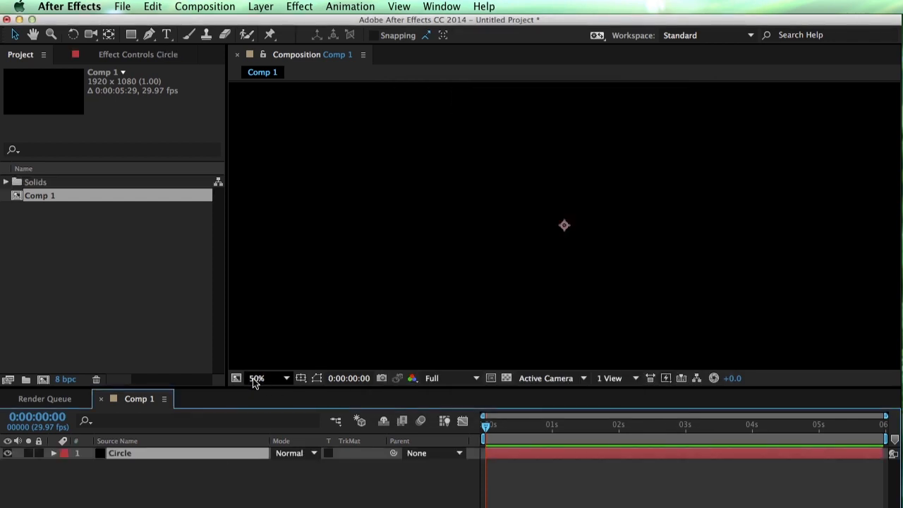
Fit the viewer and apply the Beam effect to the Circle layer
{"action": "left_click", "coordinate": [257, 378]}
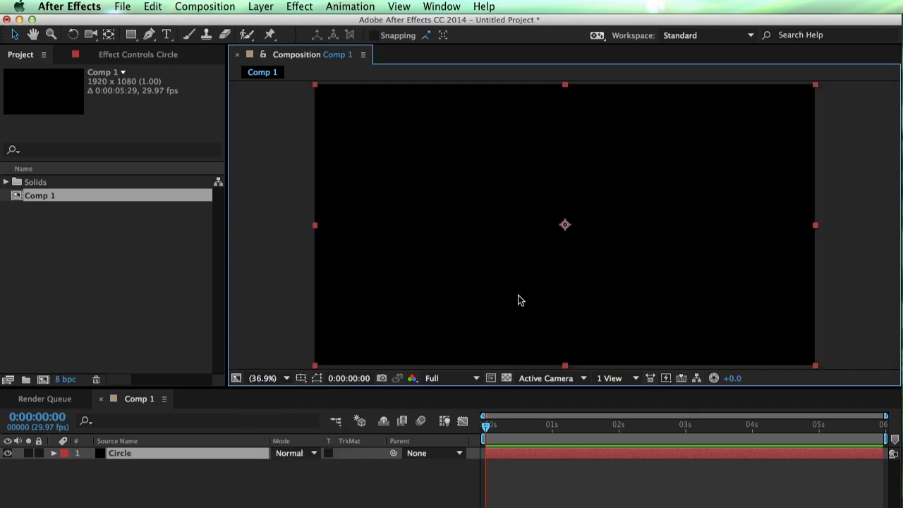
{"action": "mouse_move", "coordinate": [288, 4]}
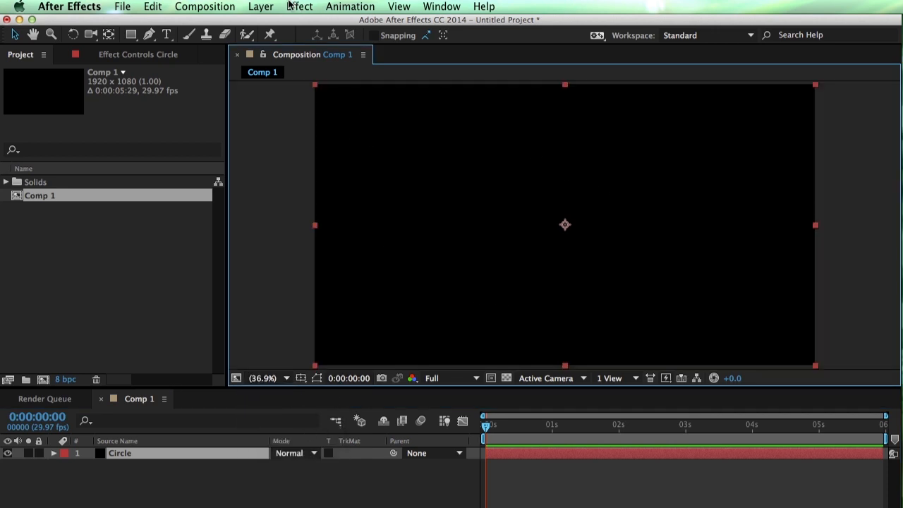
{"action": "left_click", "coordinate": [299, 6]}
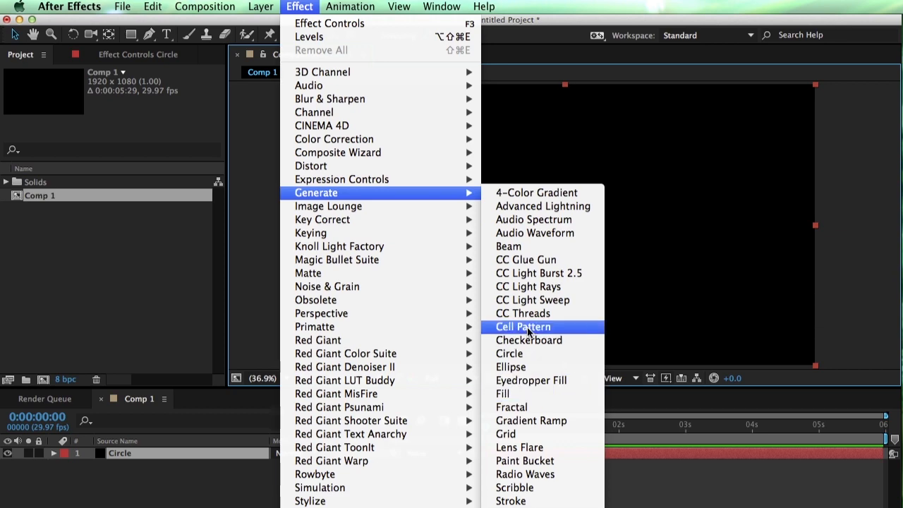
{"action": "mouse_move", "coordinate": [536, 245]}
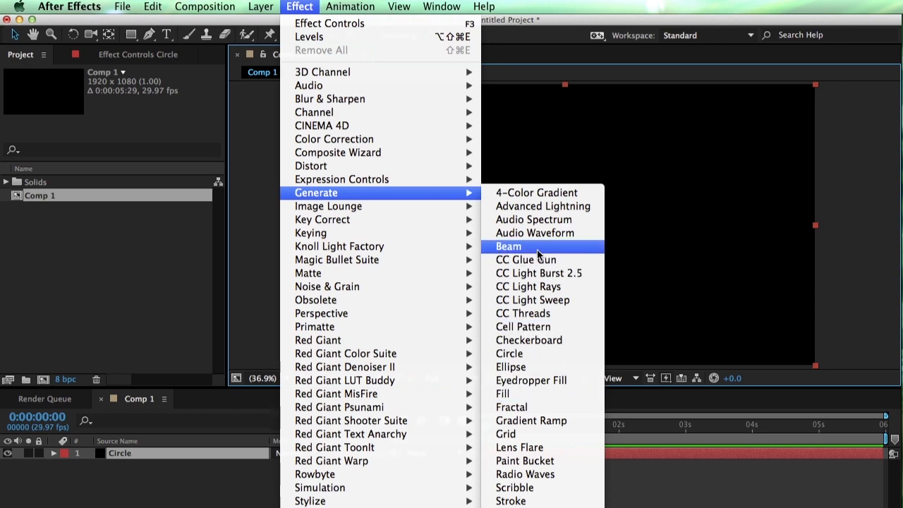
{"action": "left_click", "coordinate": [508, 245]}
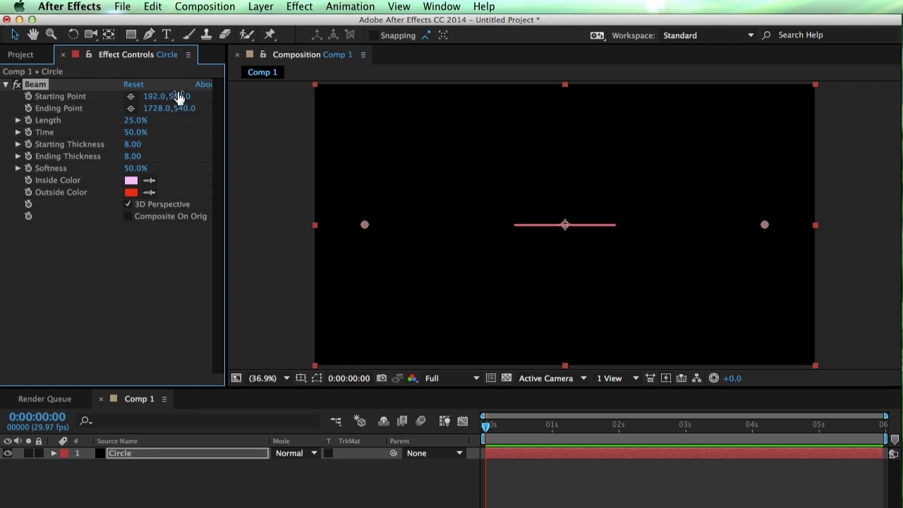
{"action": "mouse_move", "coordinate": [183, 106]}
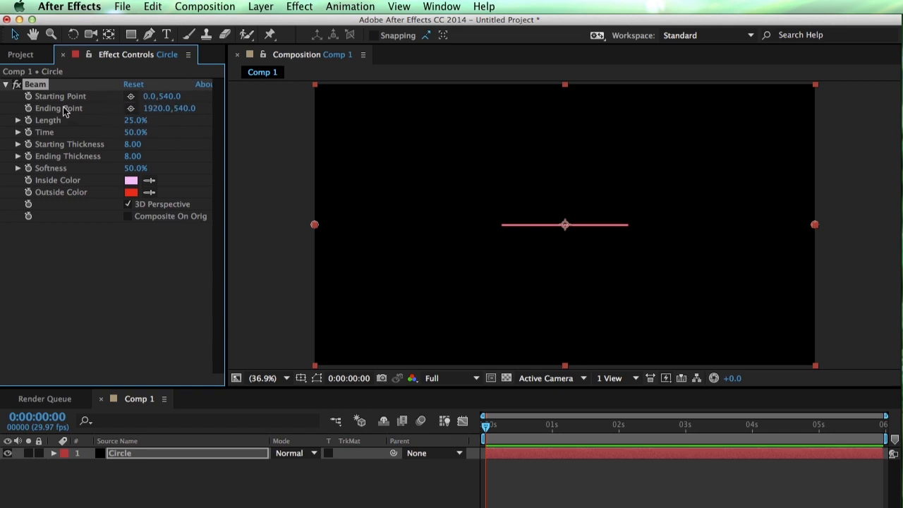
{"action": "mouse_move", "coordinate": [491, 234]}
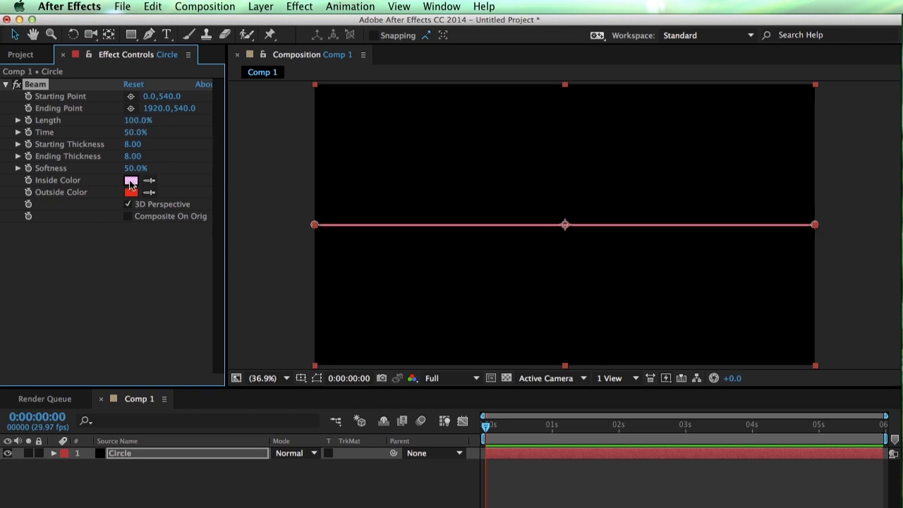
Set the beam's Inside and Outside Color to white
{"action": "left_click", "coordinate": [129, 180]}
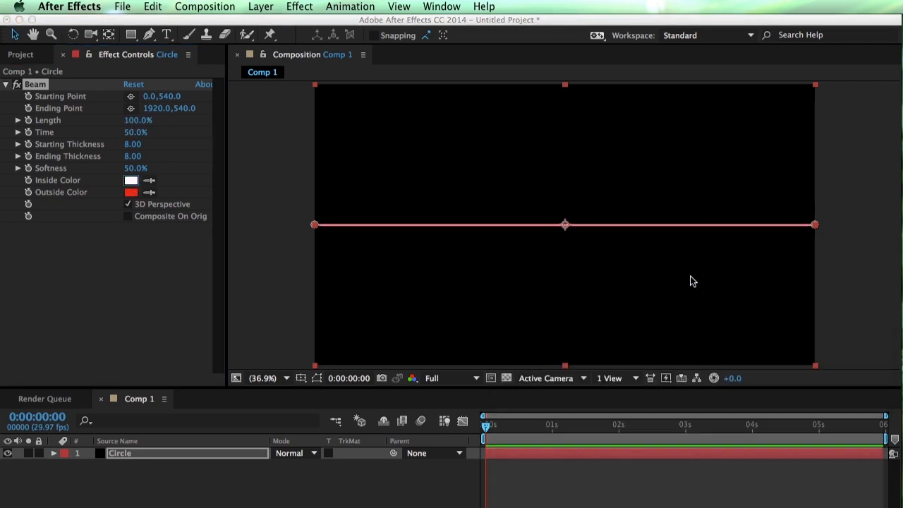
{"action": "left_click", "coordinate": [130, 192]}
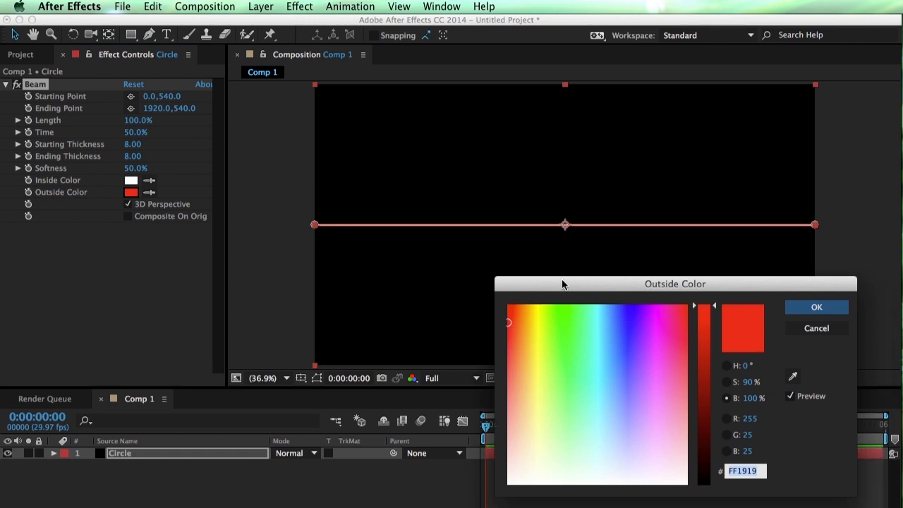
{"action": "left_click", "coordinate": [816, 307]}
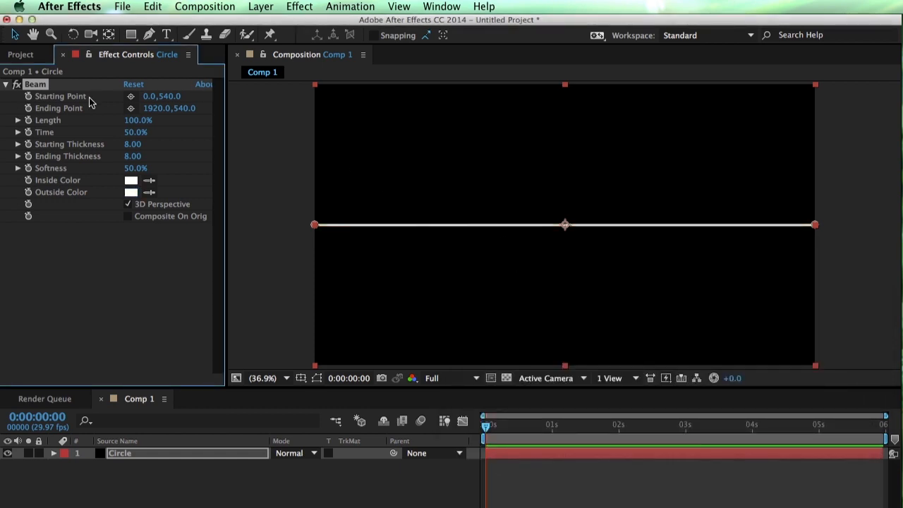
{"action": "mouse_move", "coordinate": [515, 252]}
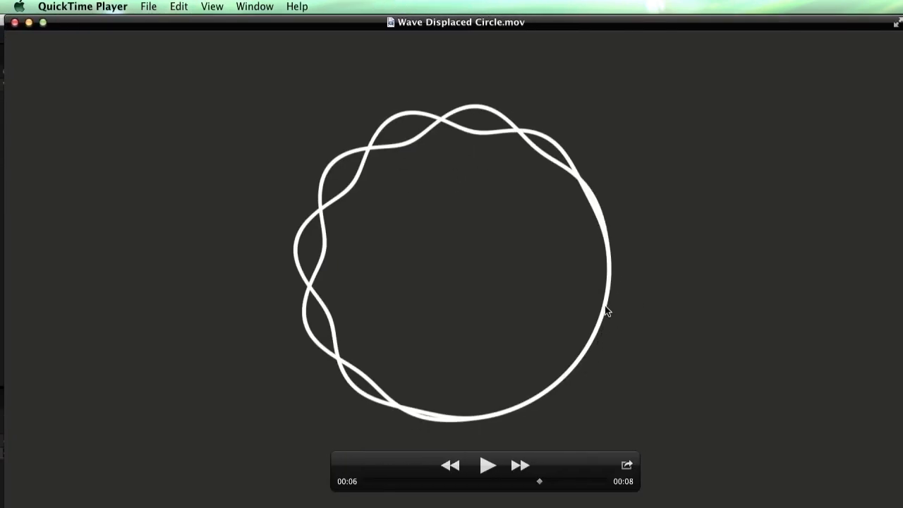
{"action": "mouse_move", "coordinate": [571, 381]}
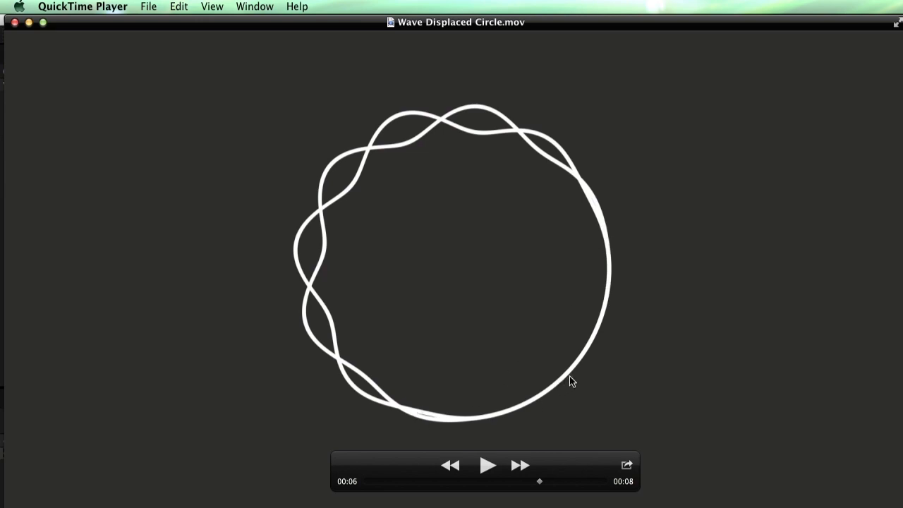
{"action": "mouse_move", "coordinate": [551, 387]}
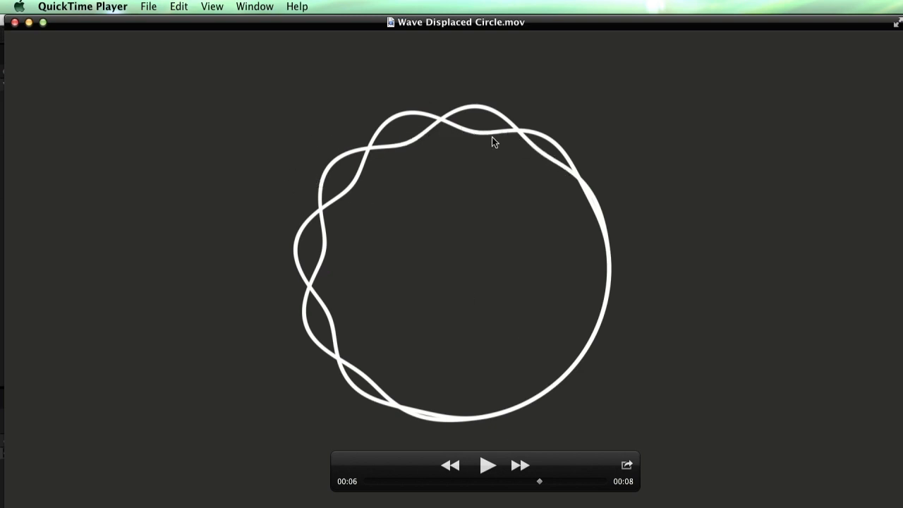
{"action": "mouse_move", "coordinate": [398, 161]}
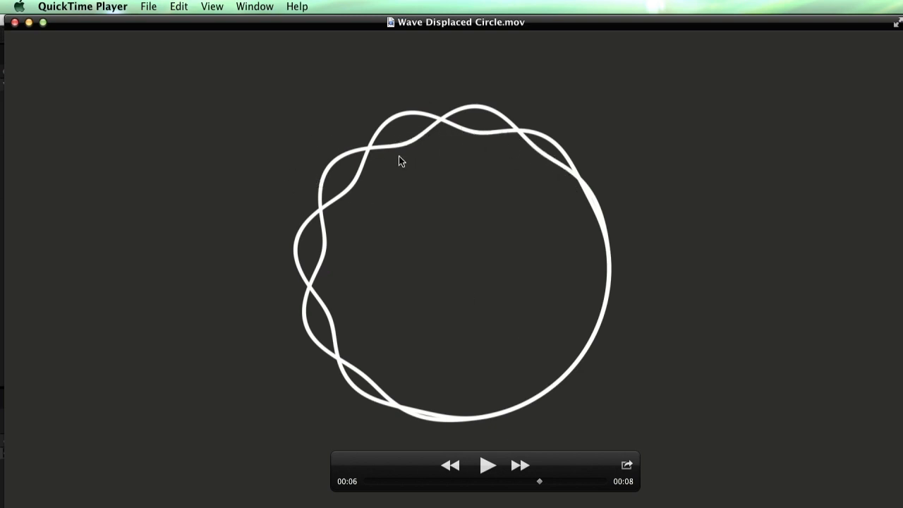
{"action": "mouse_move", "coordinate": [731, 31]}
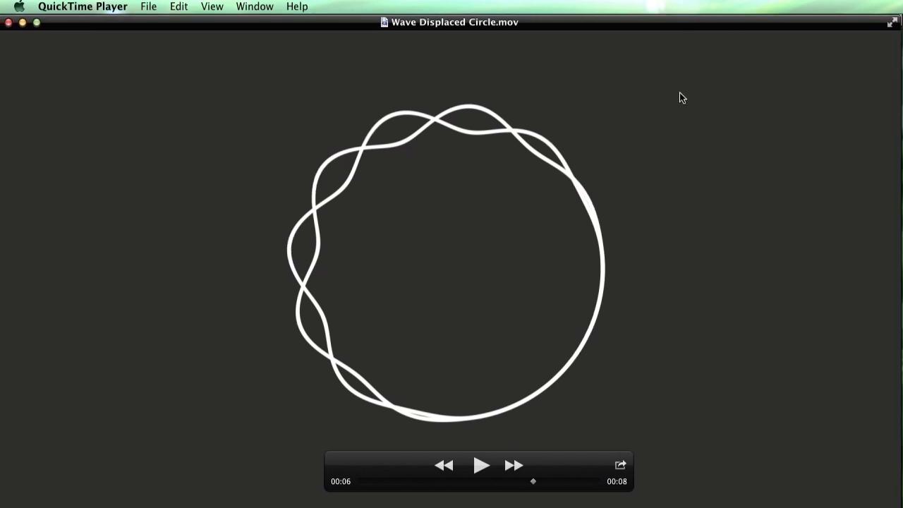
{"action": "mouse_move", "coordinate": [635, 141]}
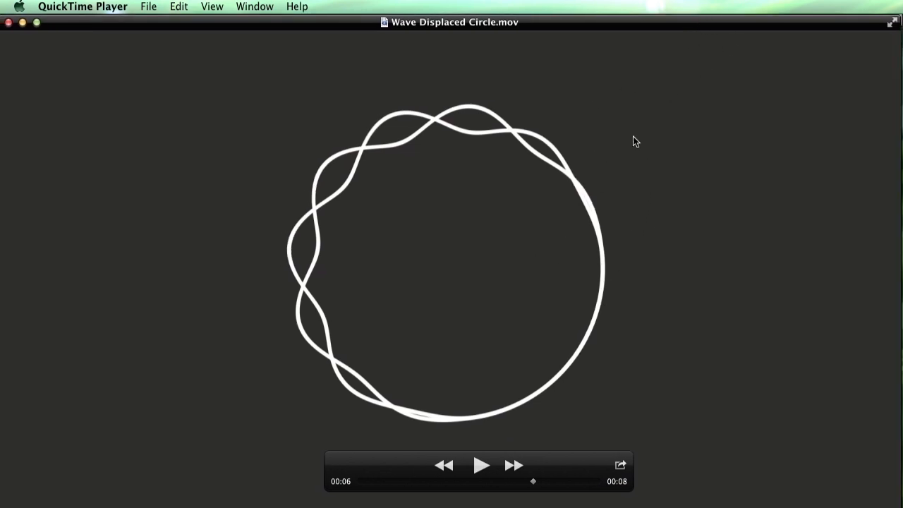
{"action": "mouse_move", "coordinate": [466, 189]}
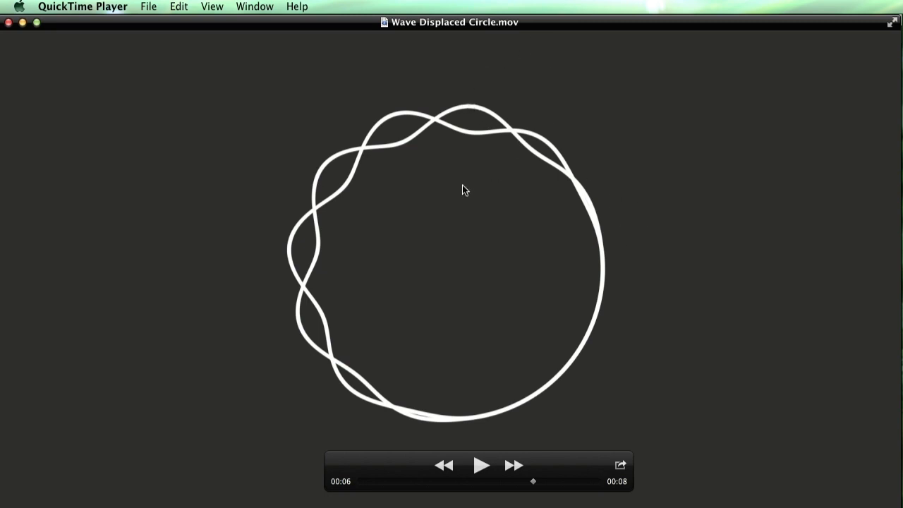
{"action": "mouse_move", "coordinate": [624, 94]}
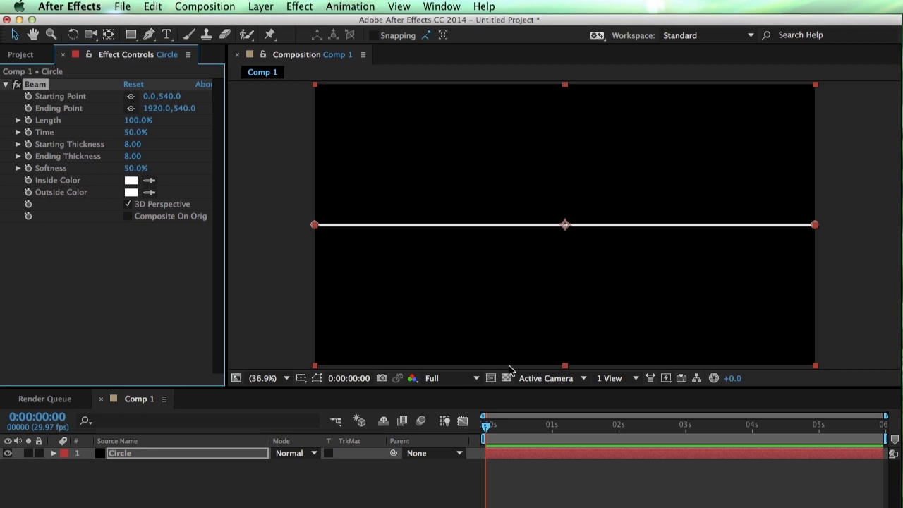
Rename the composition to Main Wave Circle in Composition Settings
{"action": "left_click", "coordinate": [204, 6]}
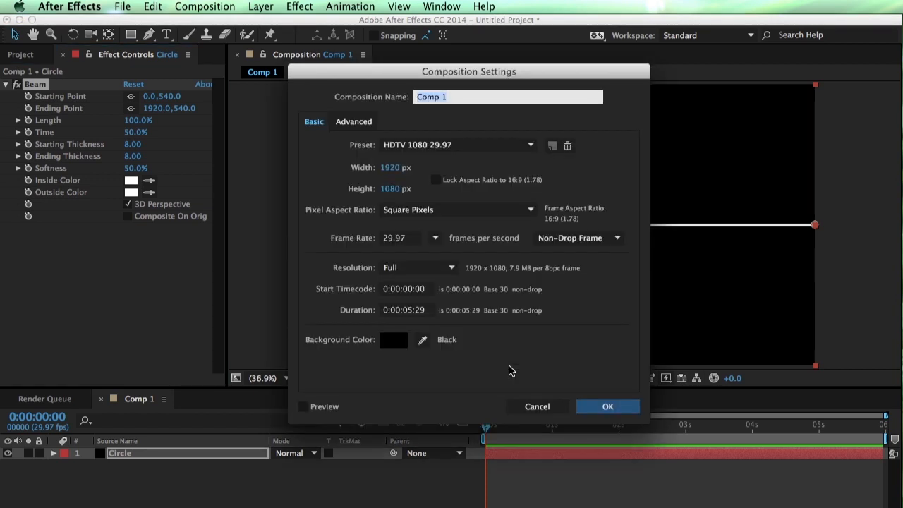
{"action": "type", "text": "M"}
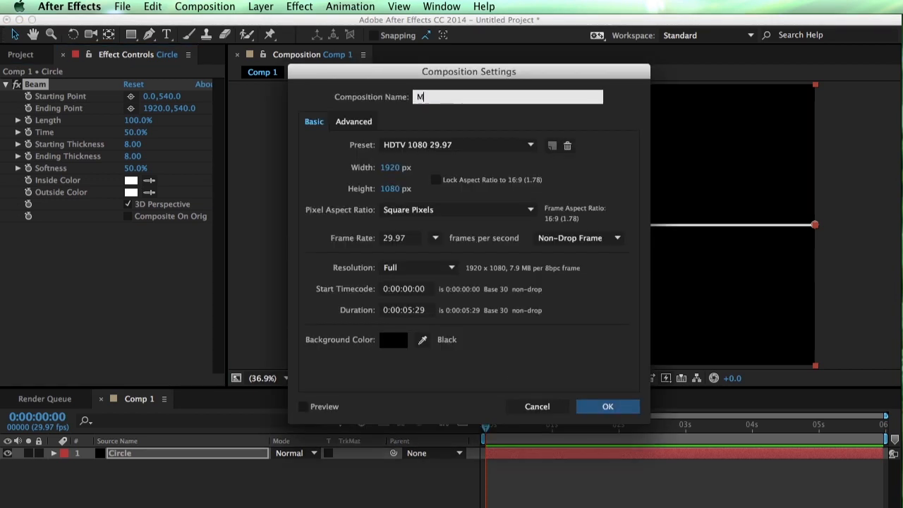
{"action": "type", "text": "a"}
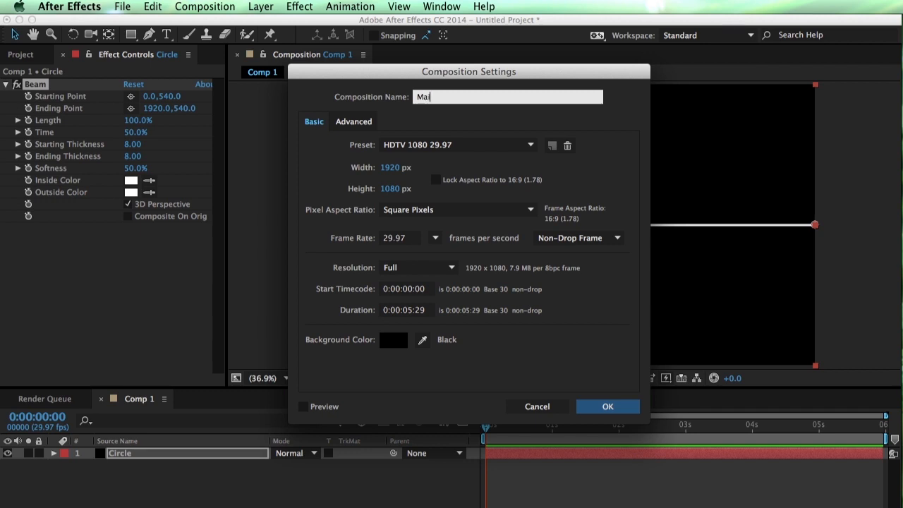
{"action": "type", "text": "in Wave"}
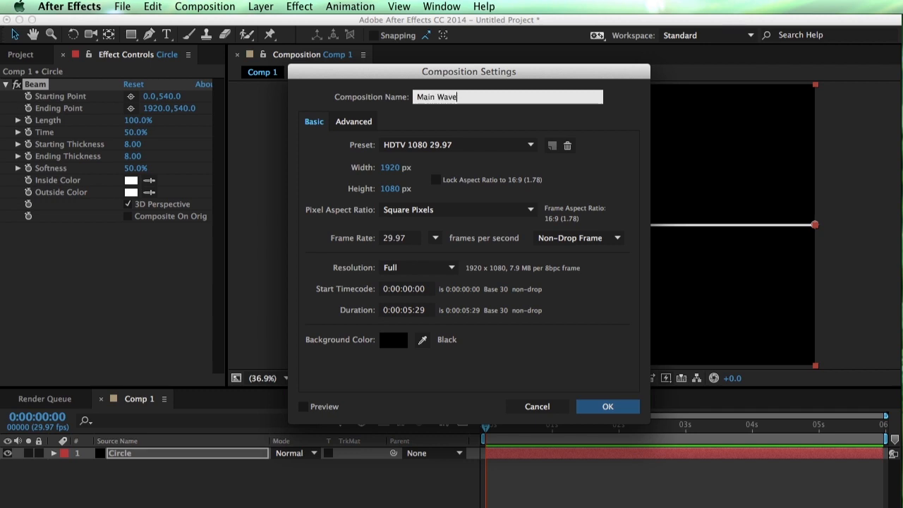
{"action": "left_click", "coordinate": [607, 407]}
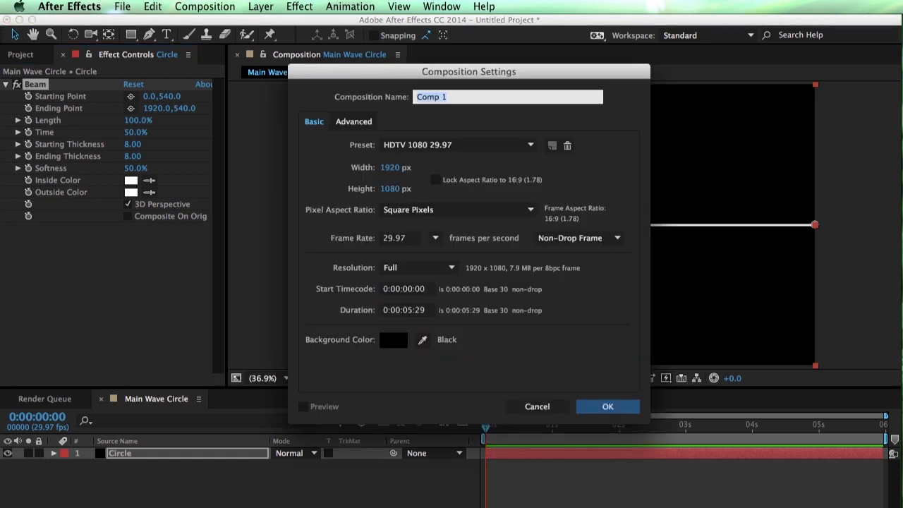
Create a new HDTV 1080 composition named Displacement Map
{"action": "type", "text": "D"}
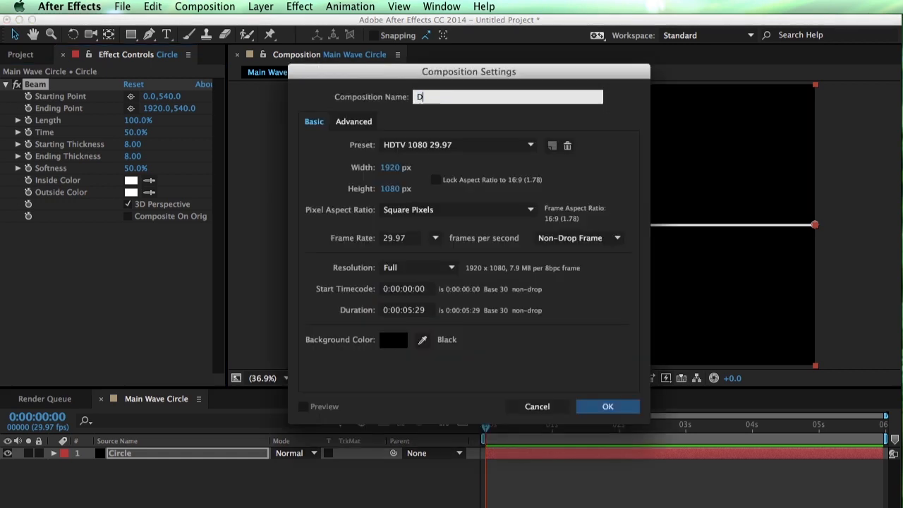
{"action": "type", "text": "isplacem"}
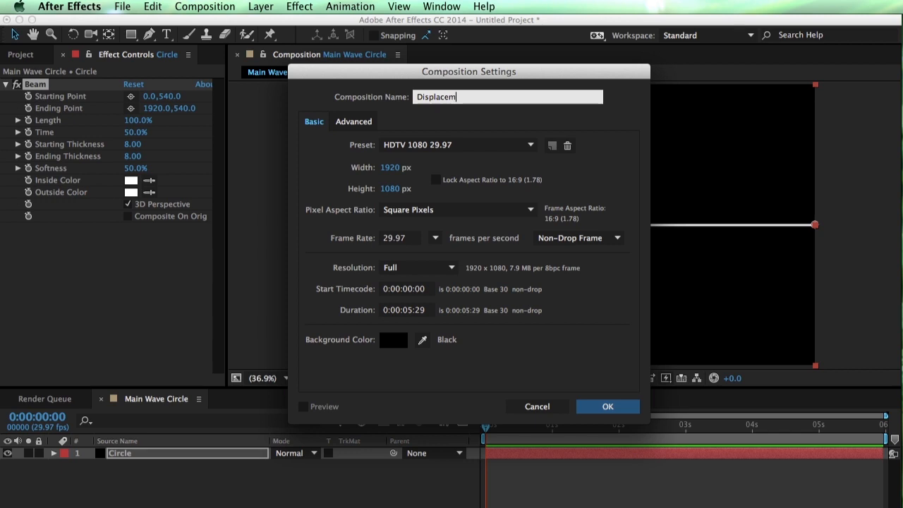
{"action": "type", "text": "ent"}
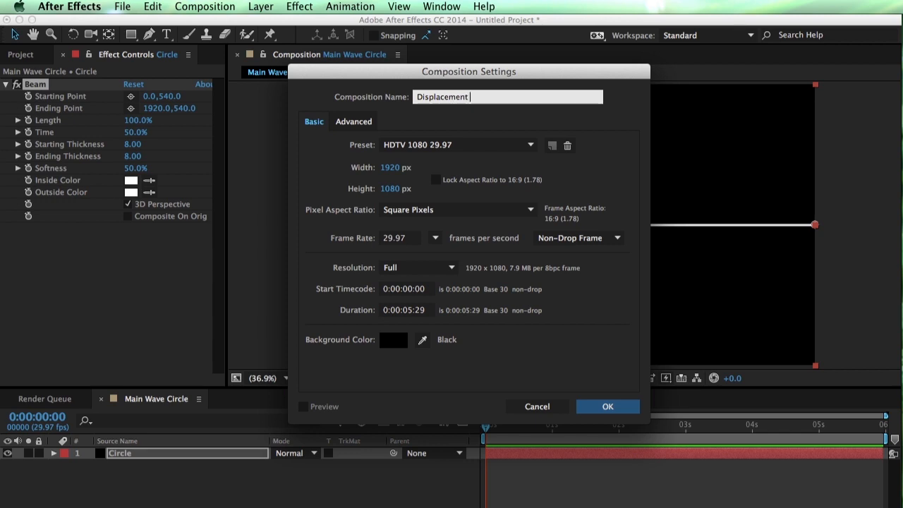
{"action": "type", "text": "Map"}
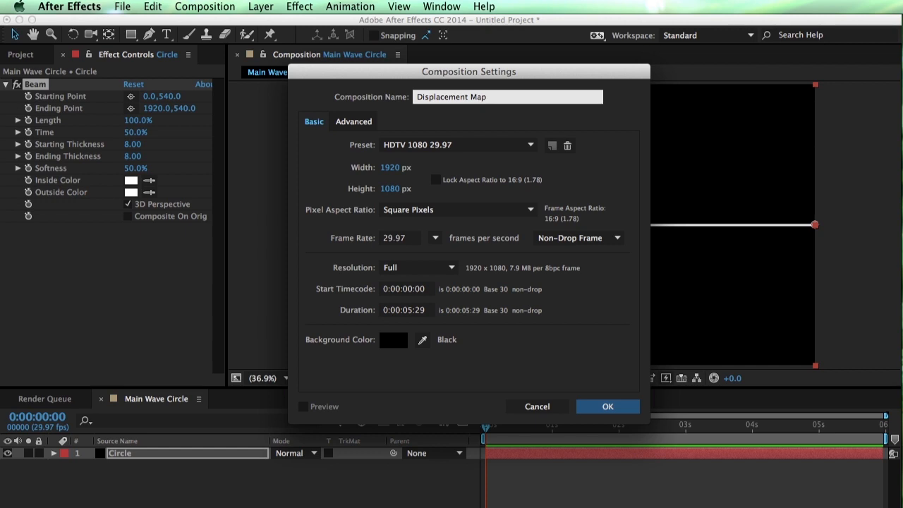
{"action": "left_click", "coordinate": [606, 406]}
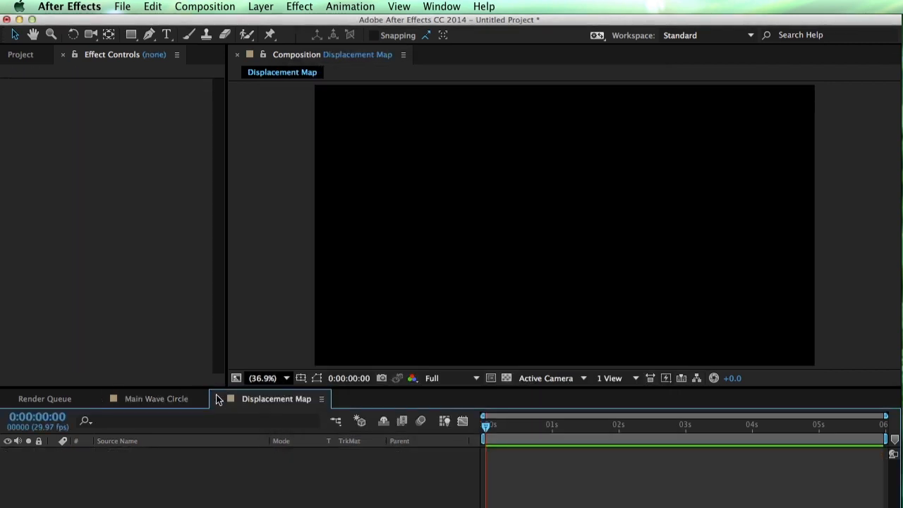
Apply a Displacement Map effect to the Circle layer in Main Wave Circle
{"action": "left_click", "coordinate": [155, 398]}
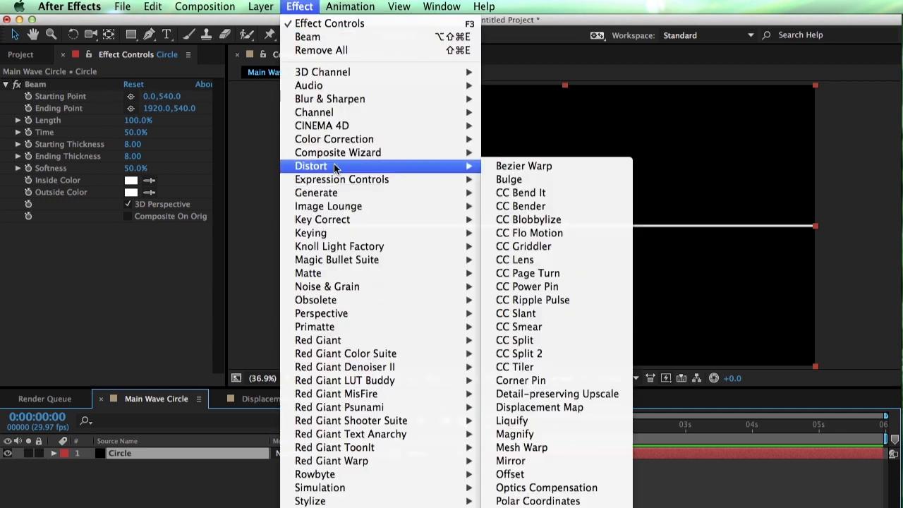
{"action": "mouse_move", "coordinate": [556, 393]}
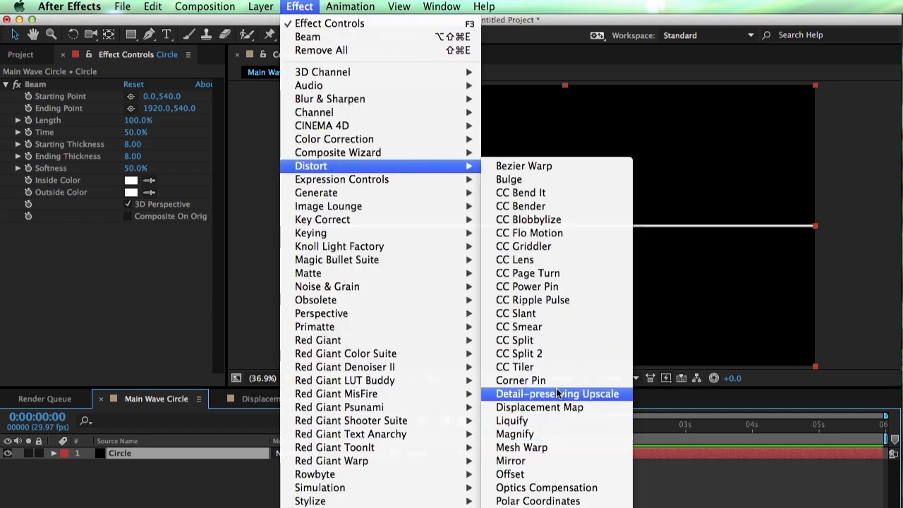
{"action": "left_click", "coordinate": [539, 407]}
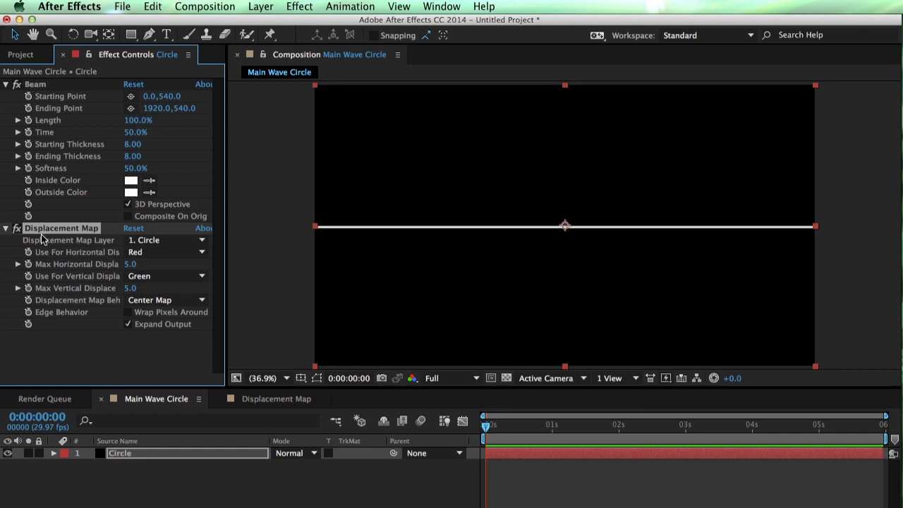
{"action": "mouse_move", "coordinate": [175, 240]}
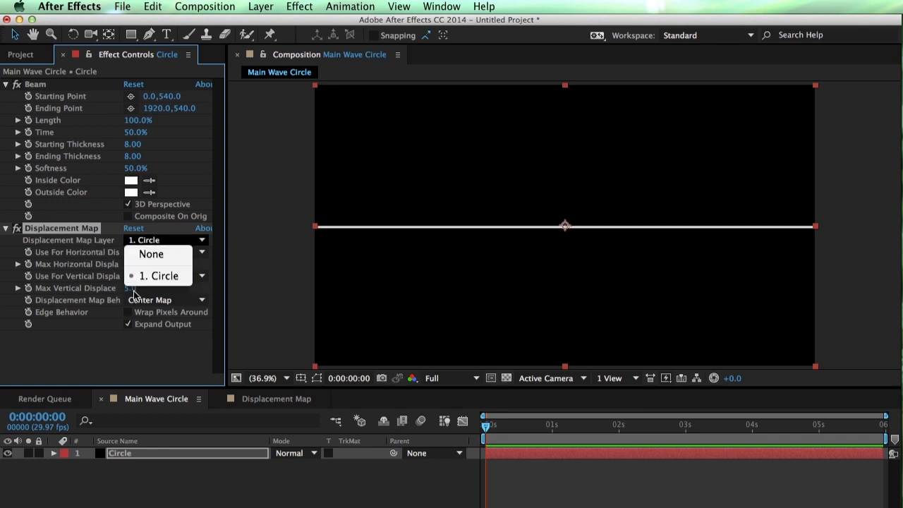
{"action": "mouse_move", "coordinate": [162, 276]}
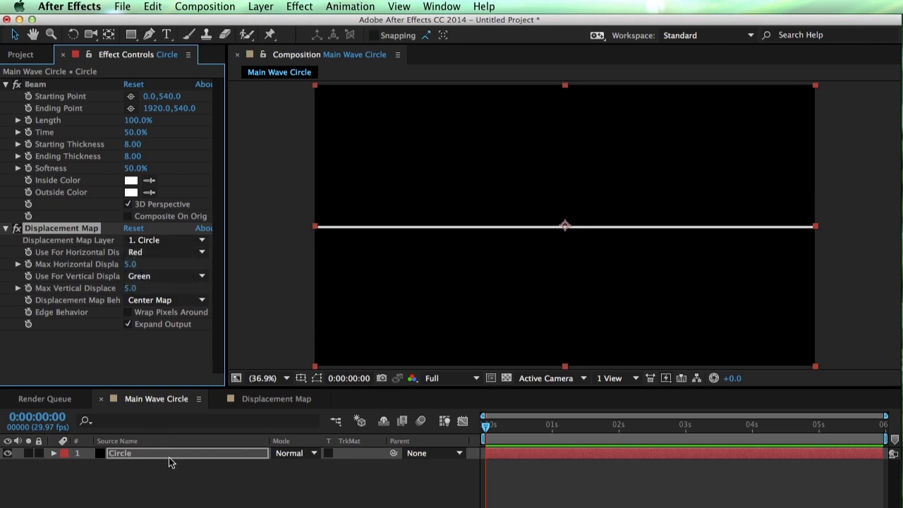
{"action": "mouse_move", "coordinate": [276, 426]}
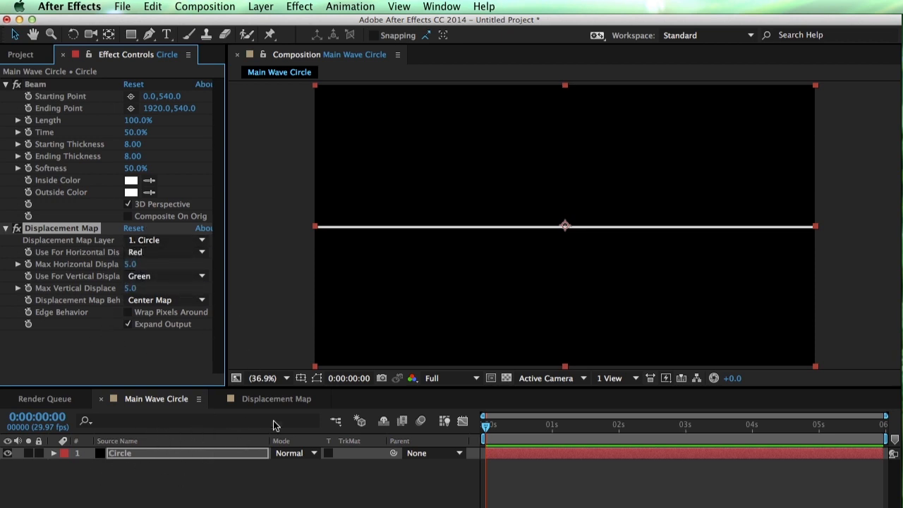
Apply a Gradient Ramp to the solid in the Displacement Map composition
{"action": "left_click", "coordinate": [276, 398]}
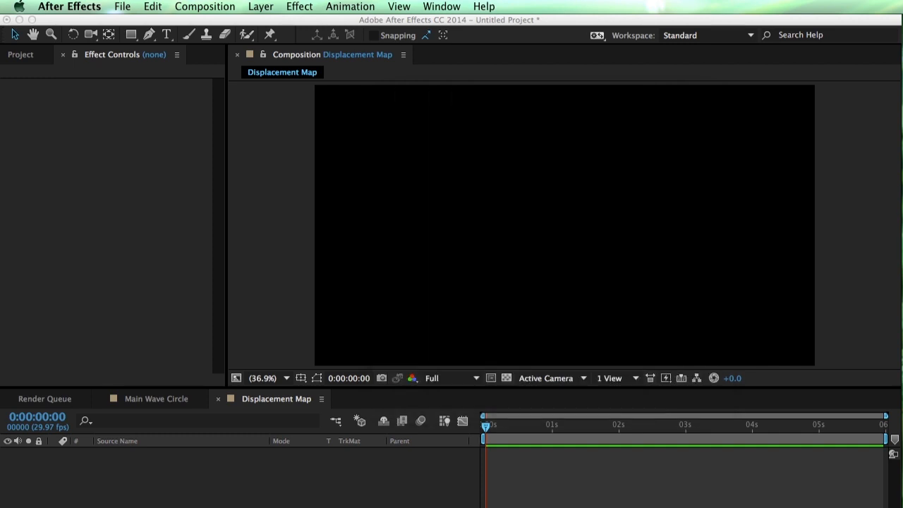
{"action": "left_click", "coordinate": [300, 6]}
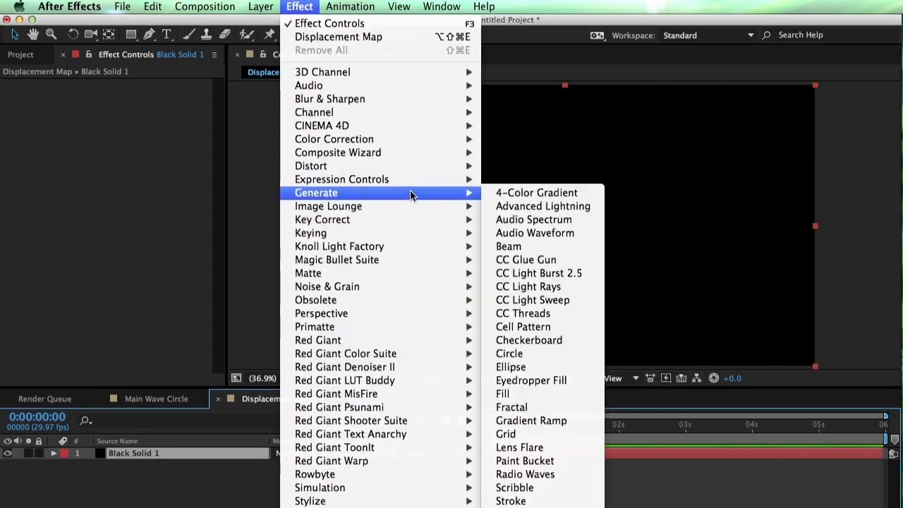
{"action": "left_click", "coordinate": [531, 420]}
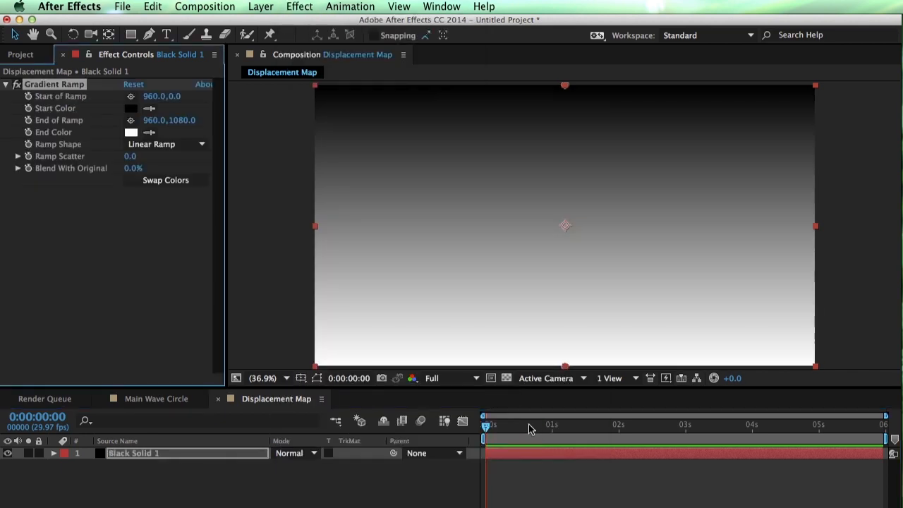
Drag the ramp's start and end points across the frame, then return to Main Wave Circle
{"action": "left_click_drag", "start_coordinate": [564, 84], "coordinate": [804, 243]}
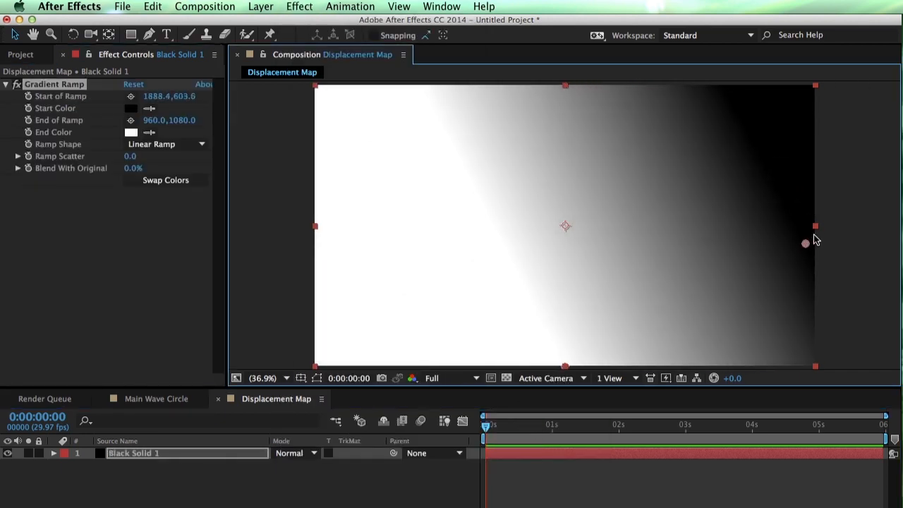
{"action": "left_click_drag", "start_coordinate": [804, 243], "coordinate": [302, 229]}
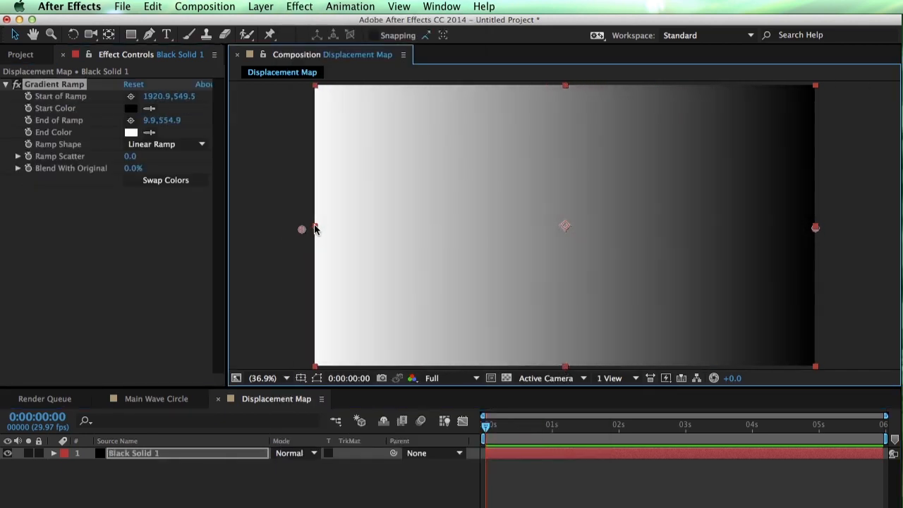
{"action": "left_click_drag", "start_coordinate": [302, 229], "coordinate": [316, 229]}
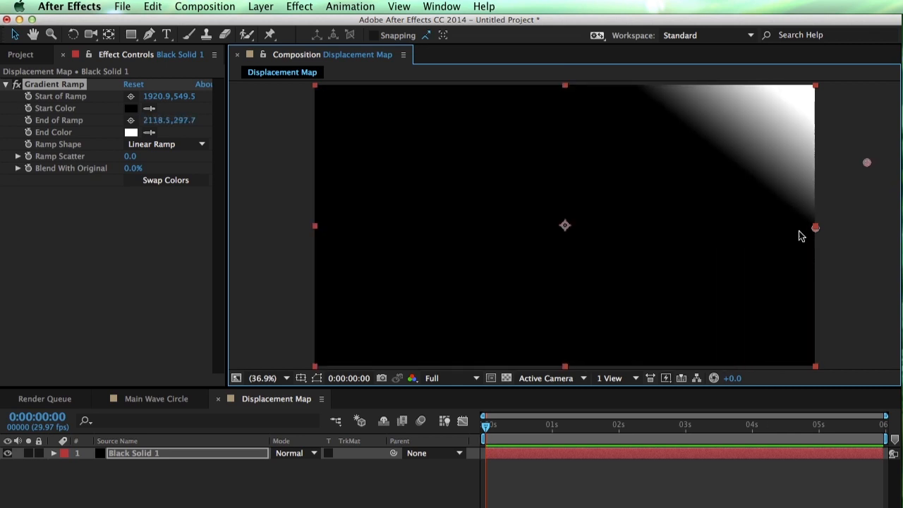
{"action": "left_click", "coordinate": [155, 398]}
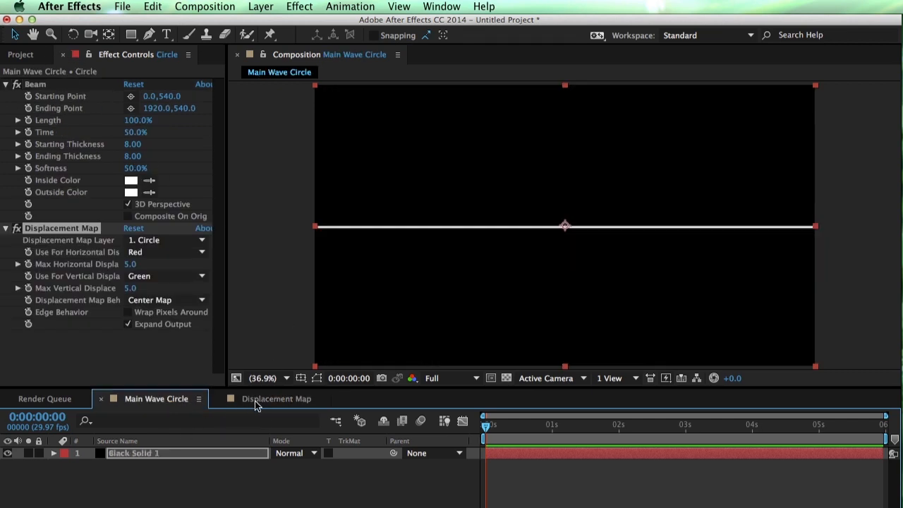
Reveal the Displacement Map comp in the Project panel and nest it beneath Circle in Main Wave Circle
{"action": "left_click", "coordinate": [277, 398]}
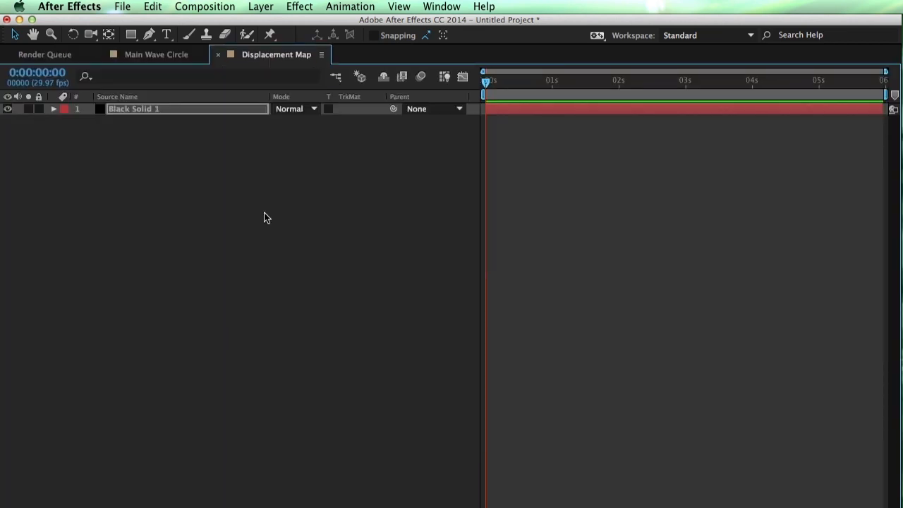
{"action": "right_click", "coordinate": [267, 217]}
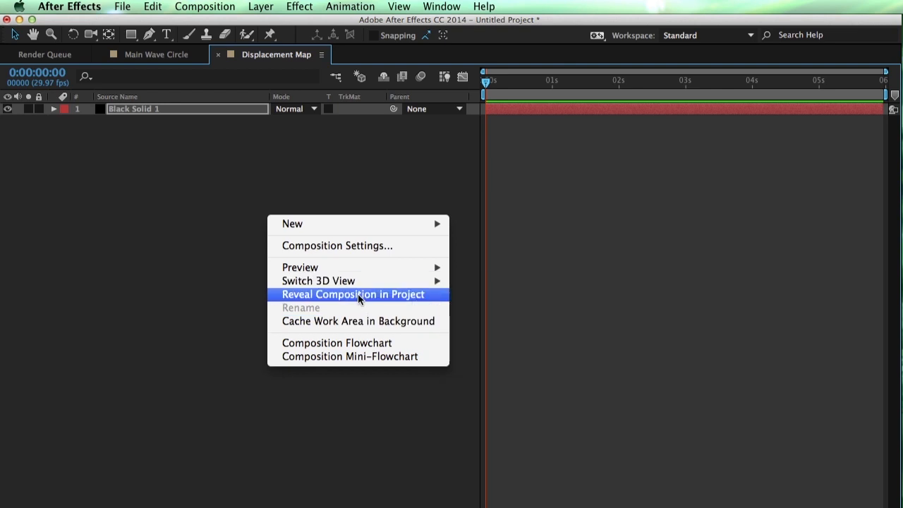
{"action": "left_click", "coordinate": [353, 295]}
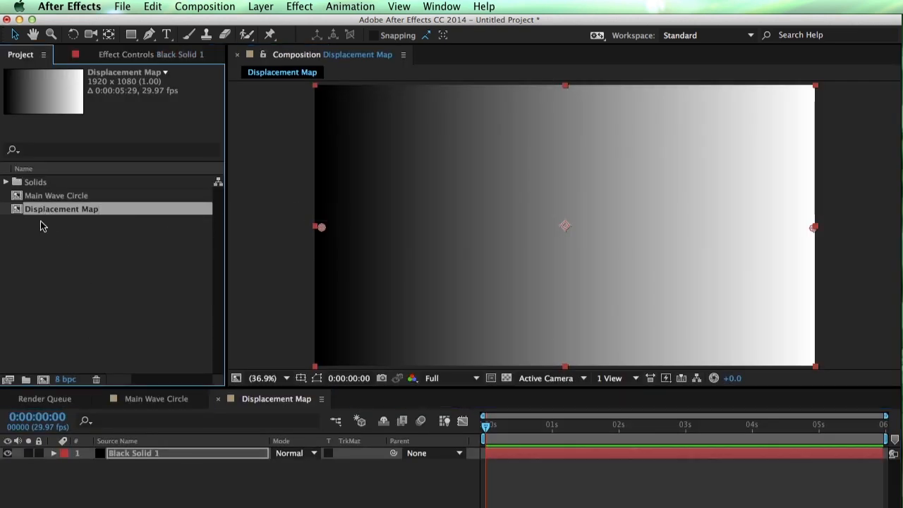
{"action": "left_click", "coordinate": [155, 398]}
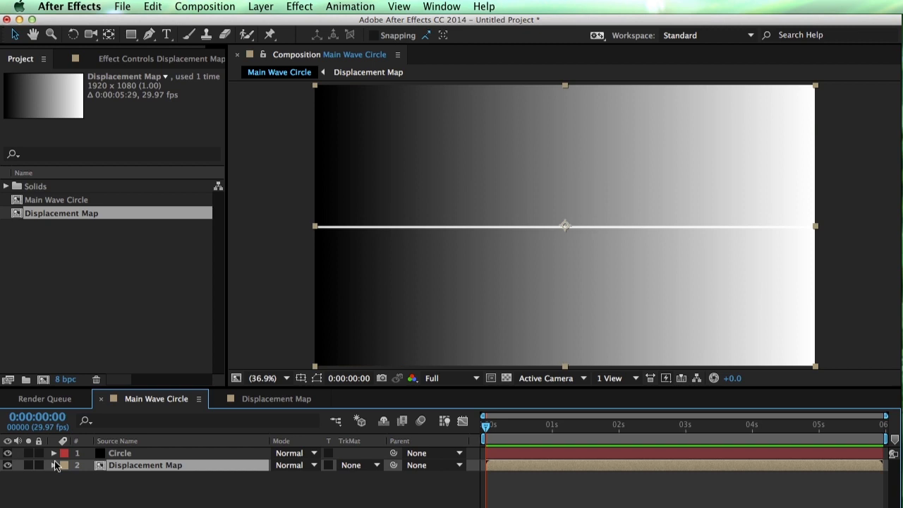
Set the Displacement Map Layer to the nested gradient layer and hide that layer
{"action": "left_click", "coordinate": [53, 453]}
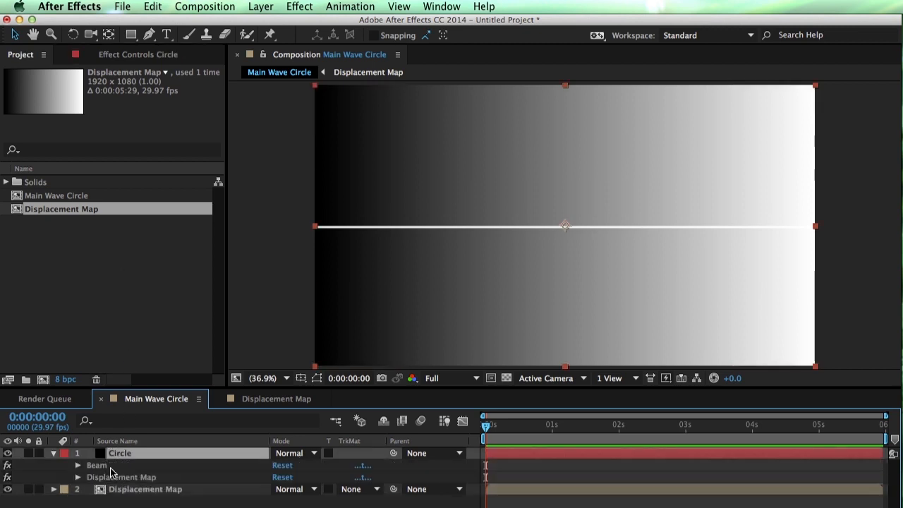
{"action": "left_click", "coordinate": [167, 251]}
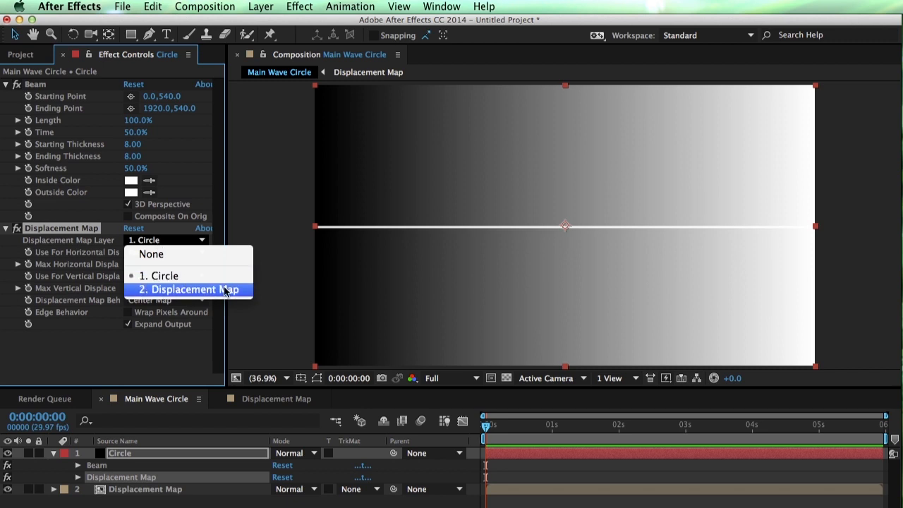
{"action": "left_click", "coordinate": [189, 289]}
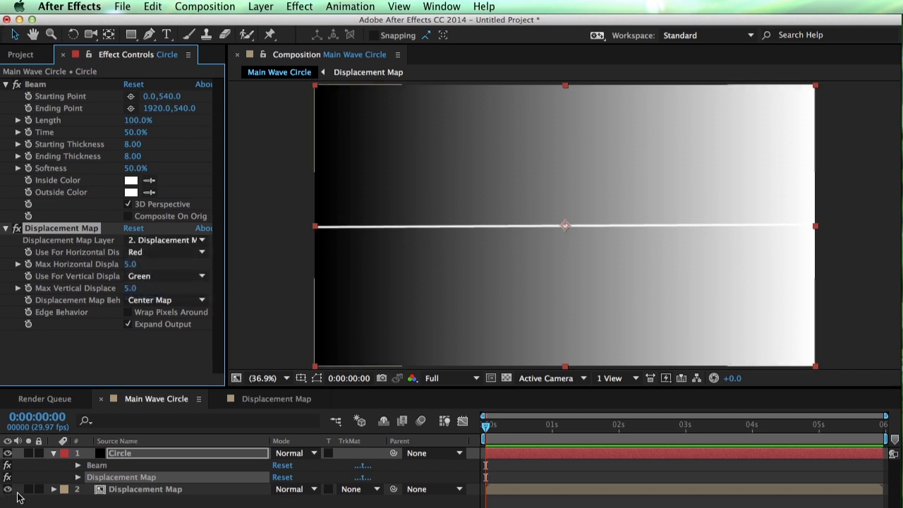
{"action": "left_click", "coordinate": [7, 489]}
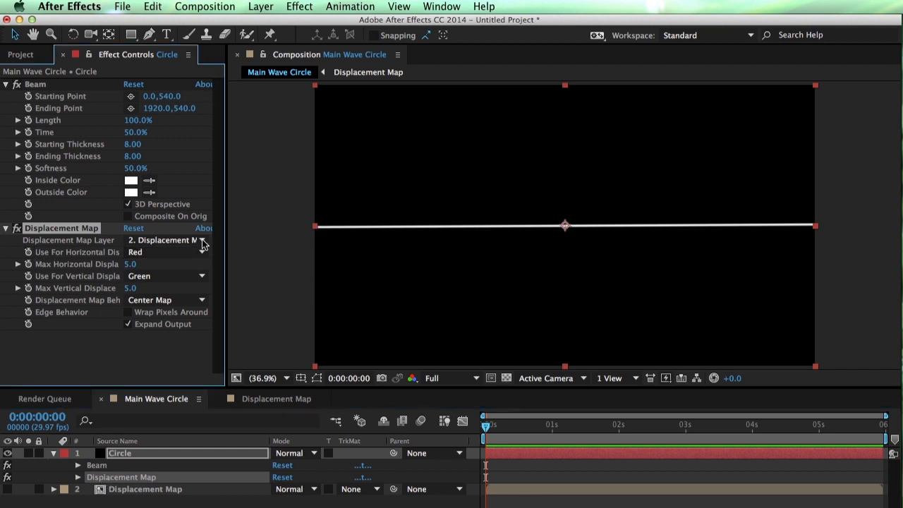
{"action": "mouse_move", "coordinate": [156, 264]}
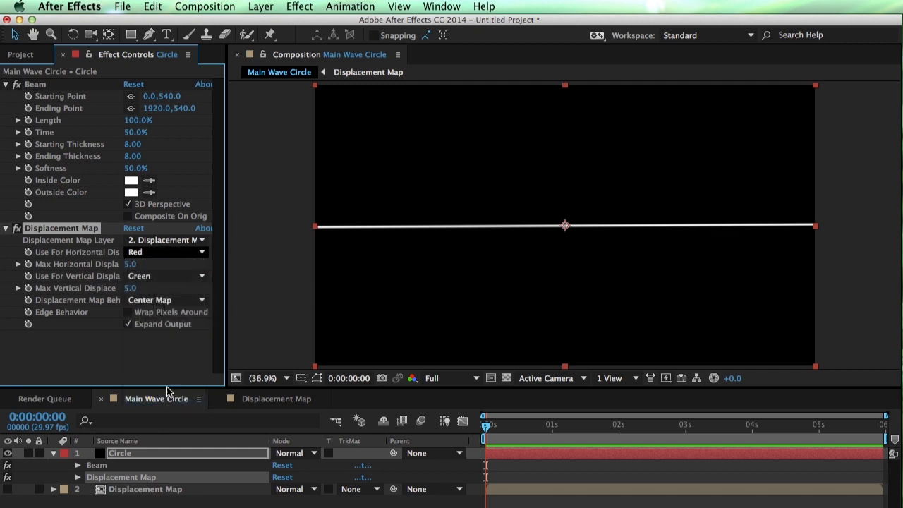
Turn horizontal displacement off and drive vertical displacement by Luminance at 150
{"action": "left_click", "coordinate": [167, 251]}
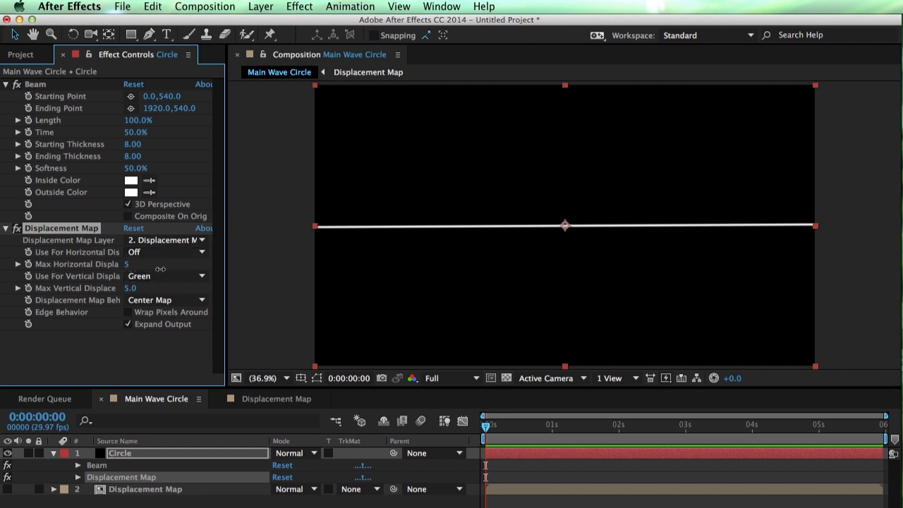
{"action": "left_click_drag", "start_coordinate": [160, 269], "coordinate": [307, 275]}
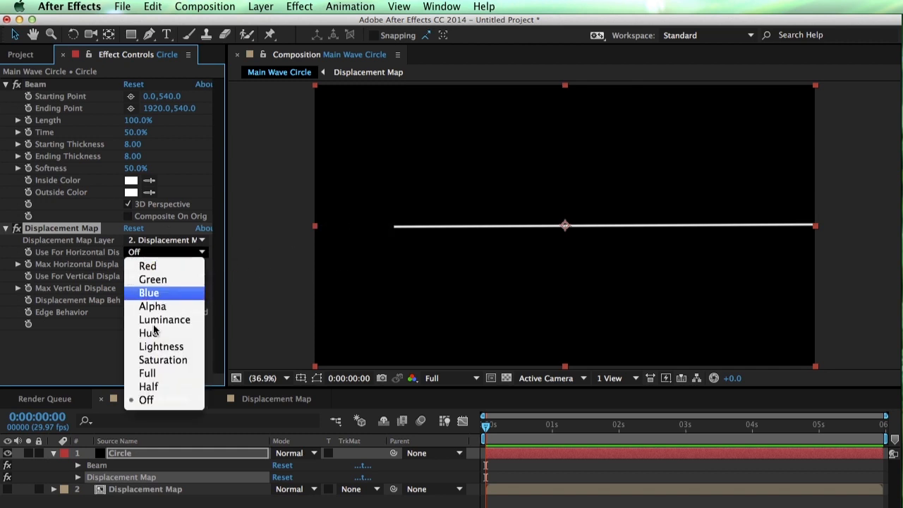
{"action": "mouse_move", "coordinate": [165, 401]}
{"action": "type", "text": "0"}
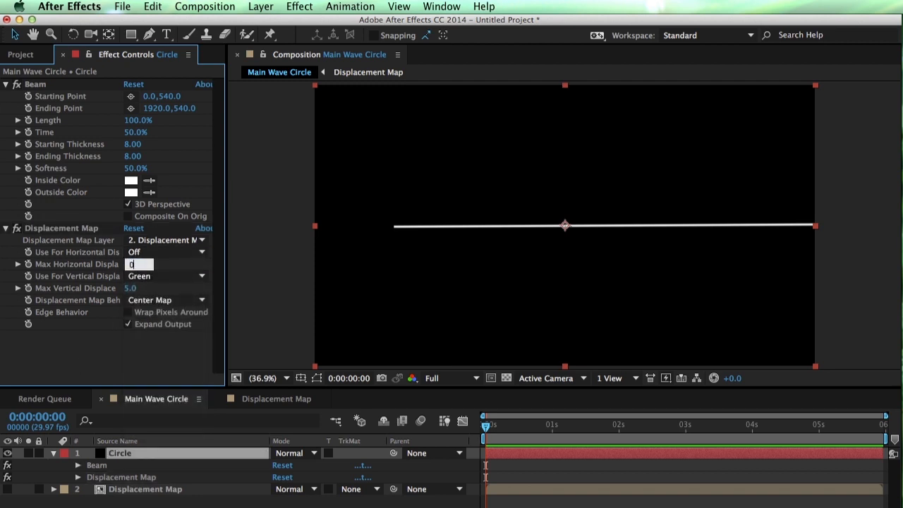
{"action": "left_click", "coordinate": [167, 275]}
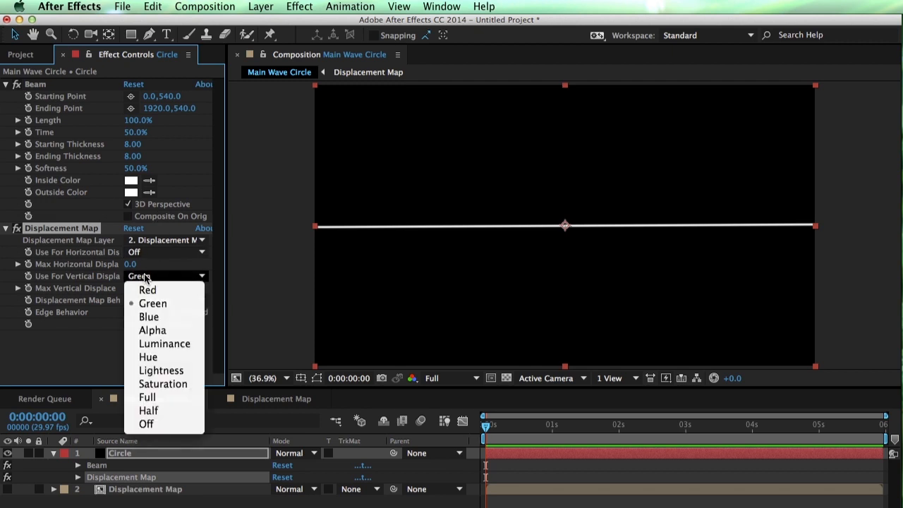
{"action": "mouse_move", "coordinate": [187, 344]}
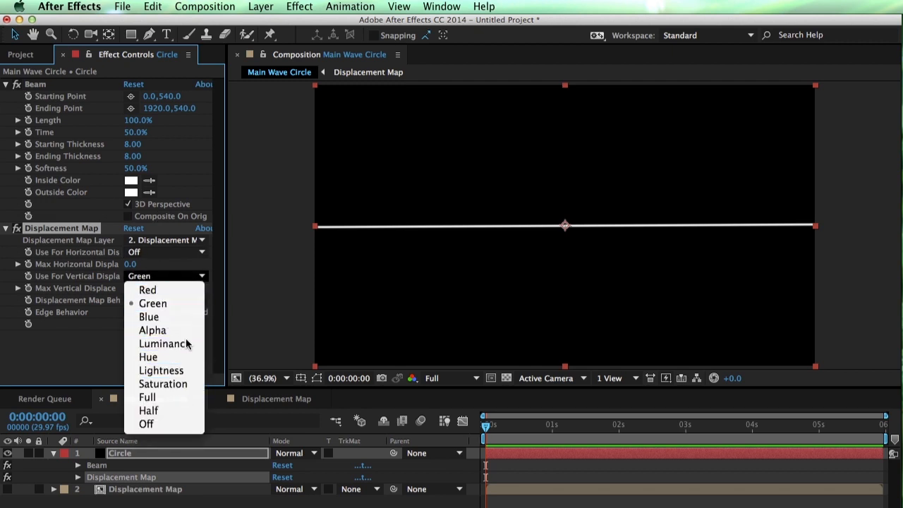
{"action": "left_click", "coordinate": [147, 345]}
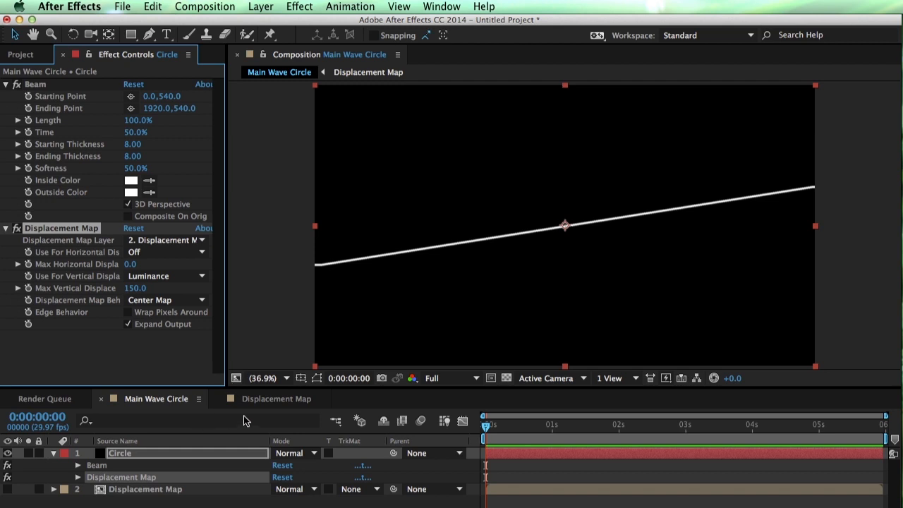
Set the Gradient Ramp to run from 0,540 to 1920,540, then return to Main Wave Circle
{"action": "left_click", "coordinate": [276, 398]}
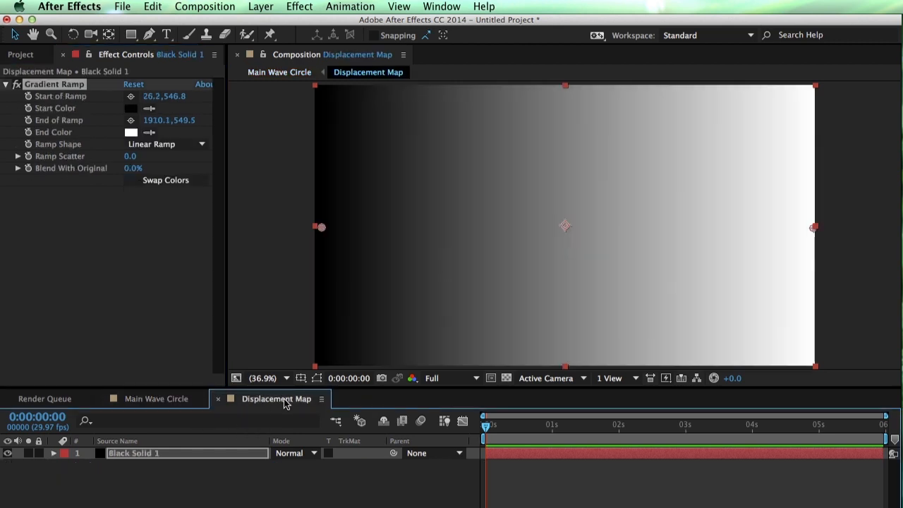
{"action": "left_click_drag", "start_coordinate": [322, 225], "coordinate": [326, 229]}
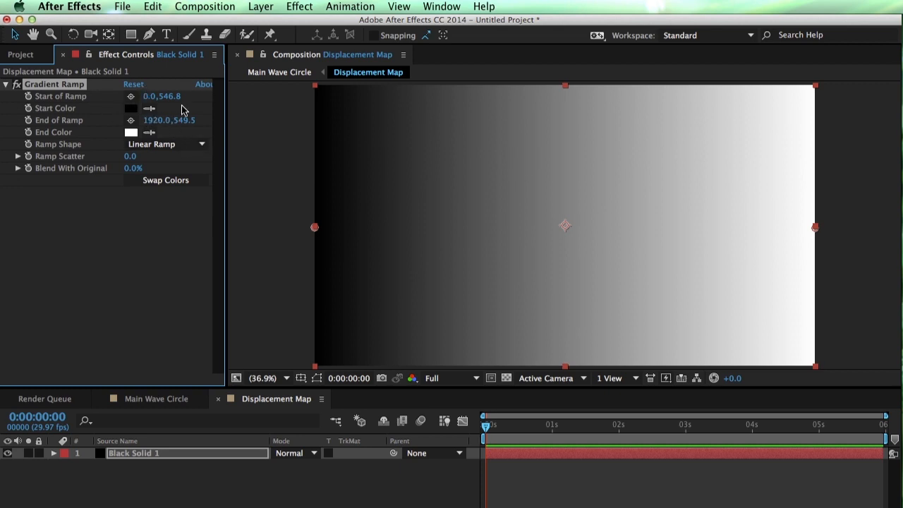
{"action": "double_click", "coordinate": [161, 96]}
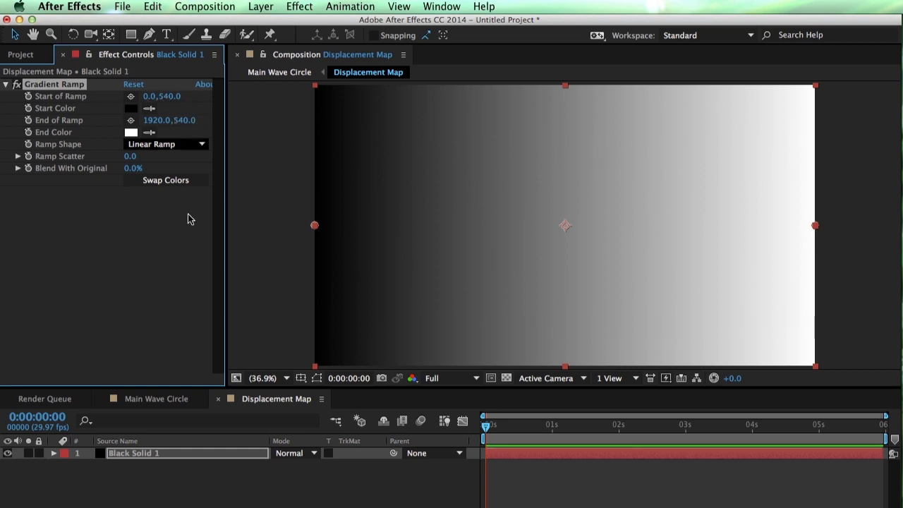
{"action": "mouse_move", "coordinate": [834, 243]}
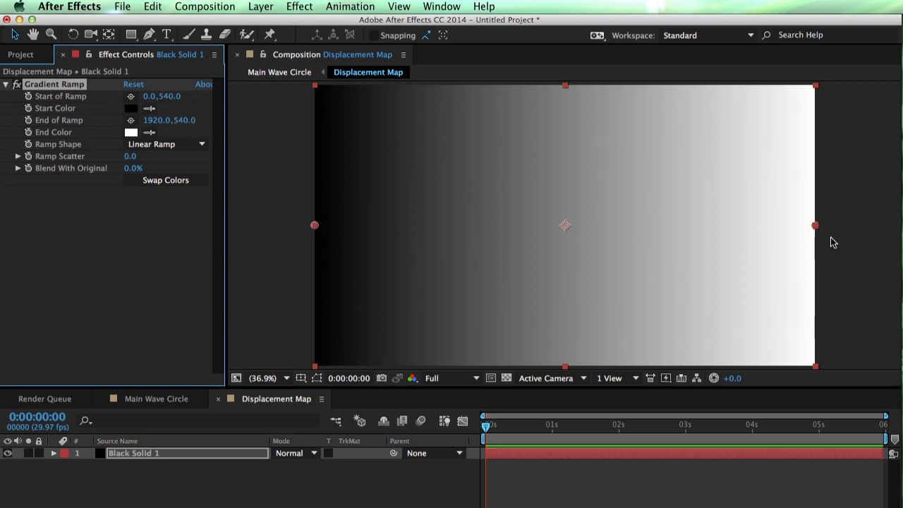
{"action": "mouse_move", "coordinate": [178, 444]}
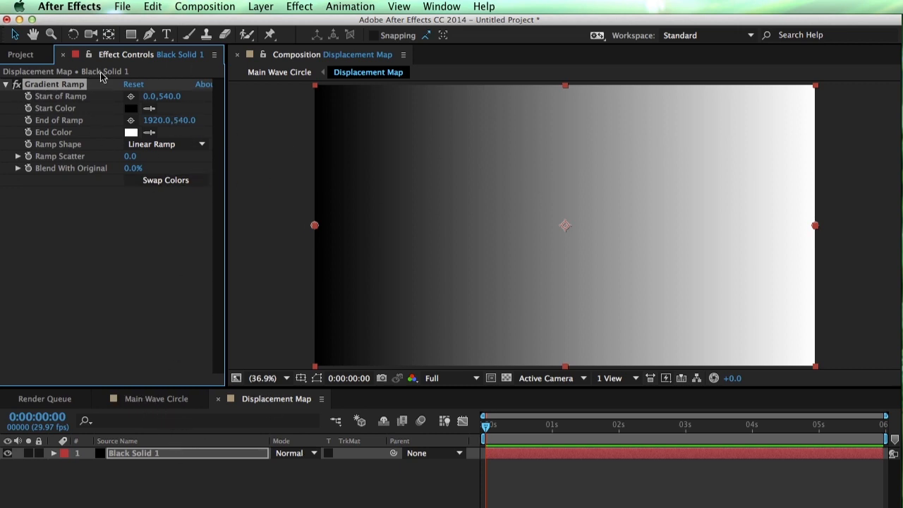
{"action": "left_click", "coordinate": [280, 72]}
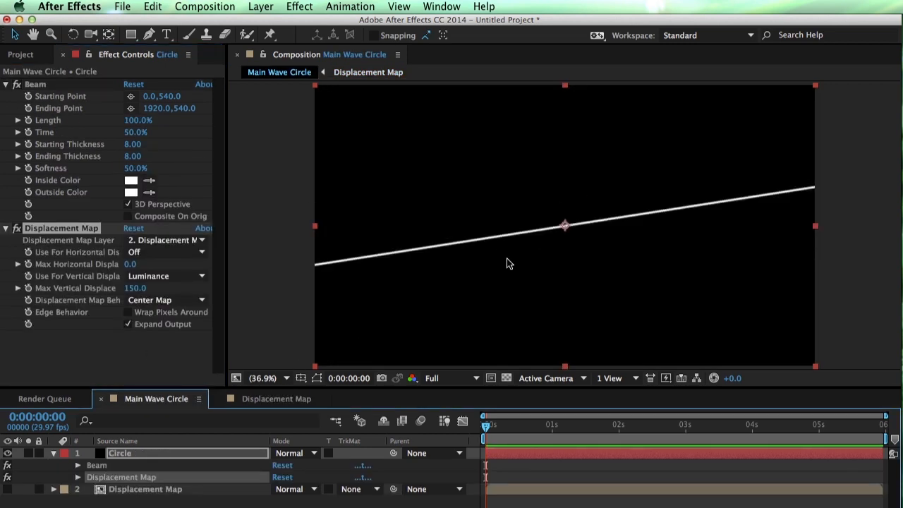
Add Colorama to the gradient solid, keeping Intensity as the input phase source
{"action": "left_click", "coordinate": [368, 72]}
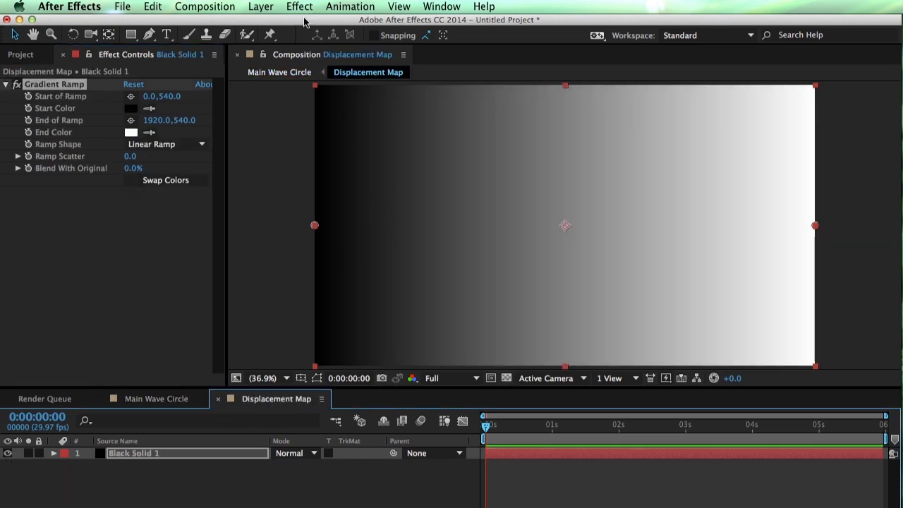
{"action": "left_click", "coordinate": [300, 5]}
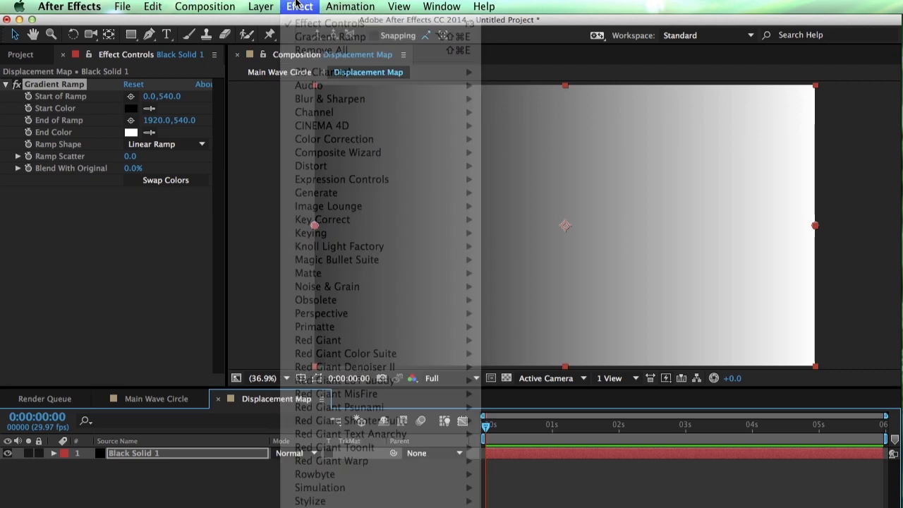
{"action": "mouse_move", "coordinate": [333, 140]}
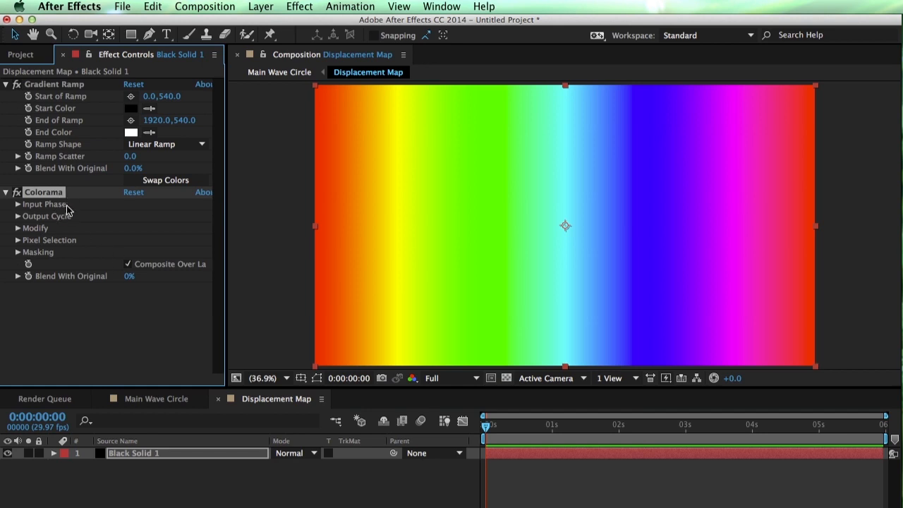
{"action": "mouse_move", "coordinate": [149, 204]}
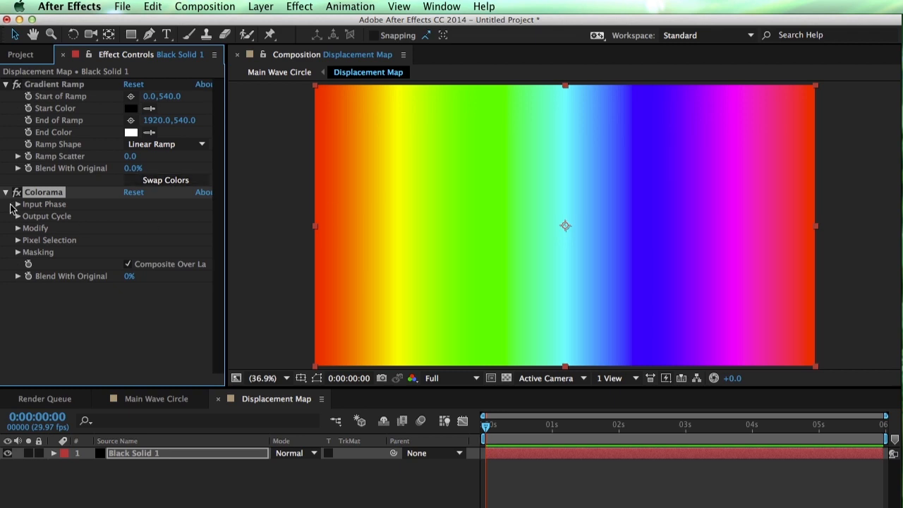
{"action": "mouse_move", "coordinate": [57, 70]}
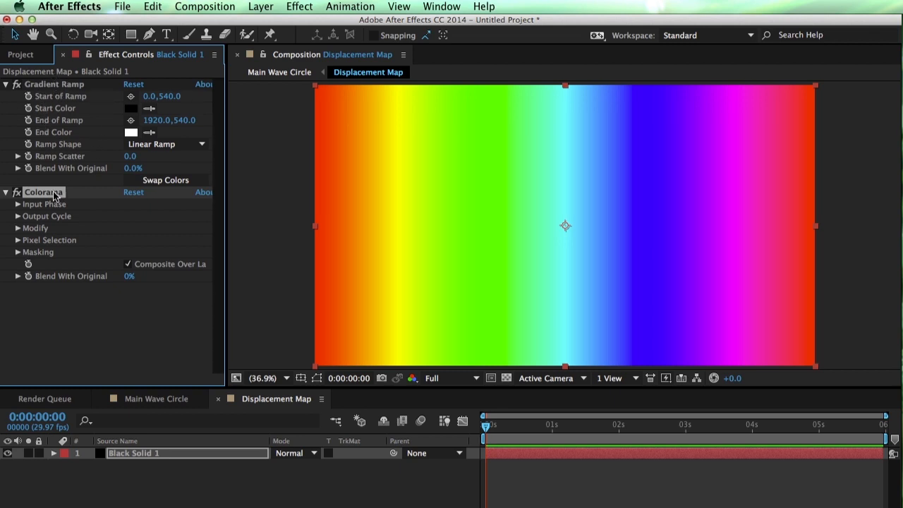
{"action": "left_click", "coordinate": [17, 203]}
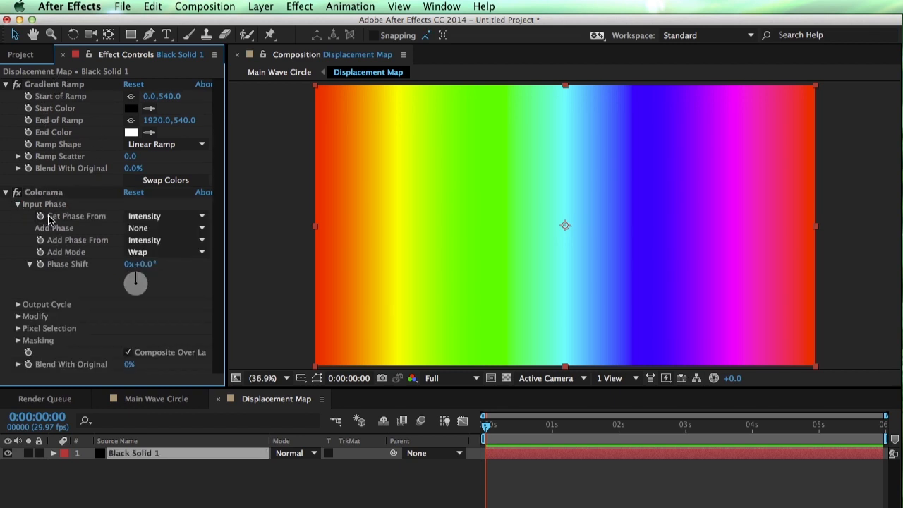
{"action": "left_click", "coordinate": [166, 216]}
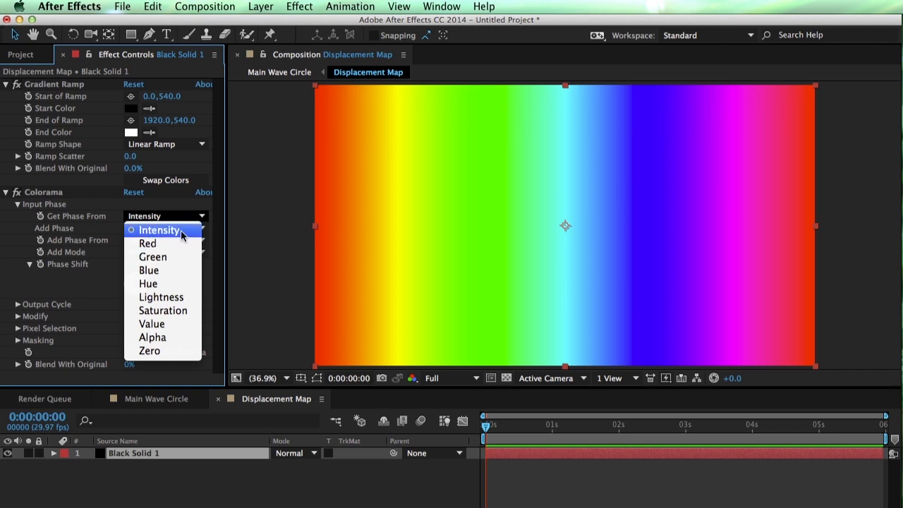
{"action": "left_click", "coordinate": [158, 230]}
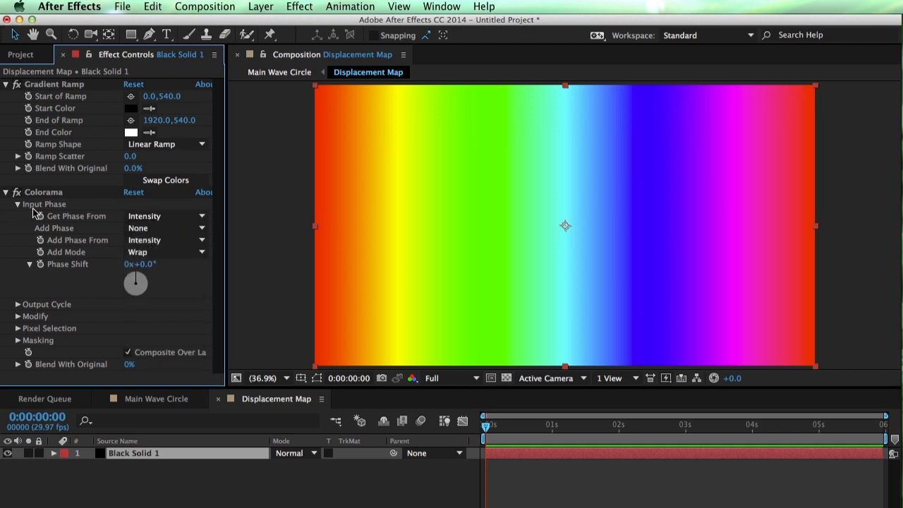
Set Colorama's Output Cycle preset palette to Solarize Grey
{"action": "left_click", "coordinate": [18, 184]}
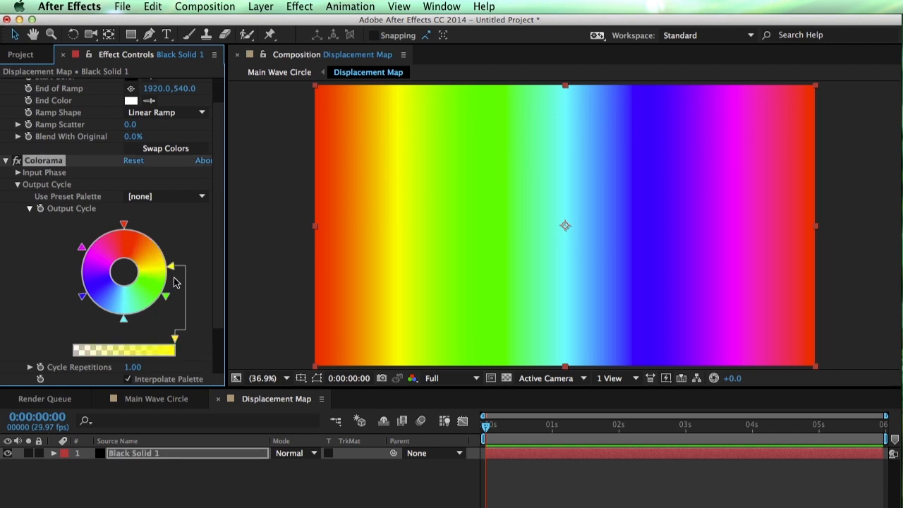
{"action": "left_click", "coordinate": [167, 196]}
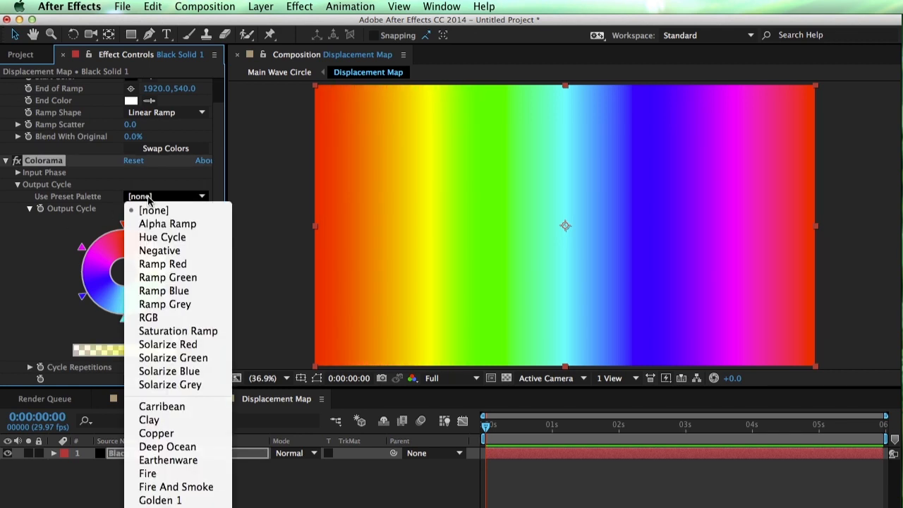
{"action": "left_click", "coordinate": [169, 384]}
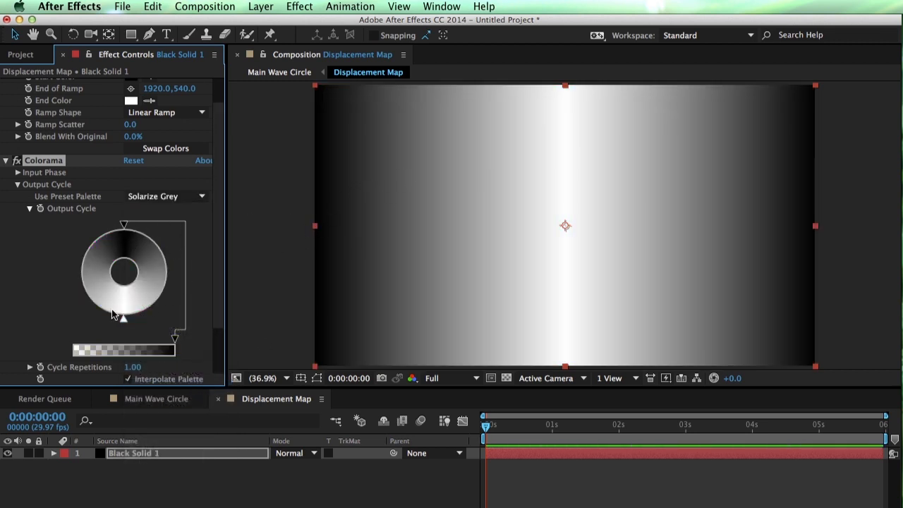
{"action": "mouse_move", "coordinate": [524, 186]}
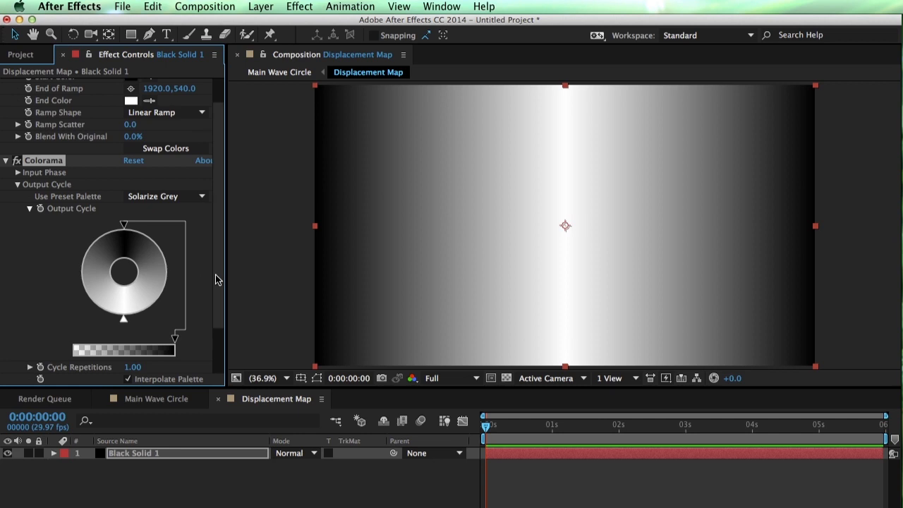
{"action": "scroll", "scroll_direction": "down", "scroll_amount": 3}
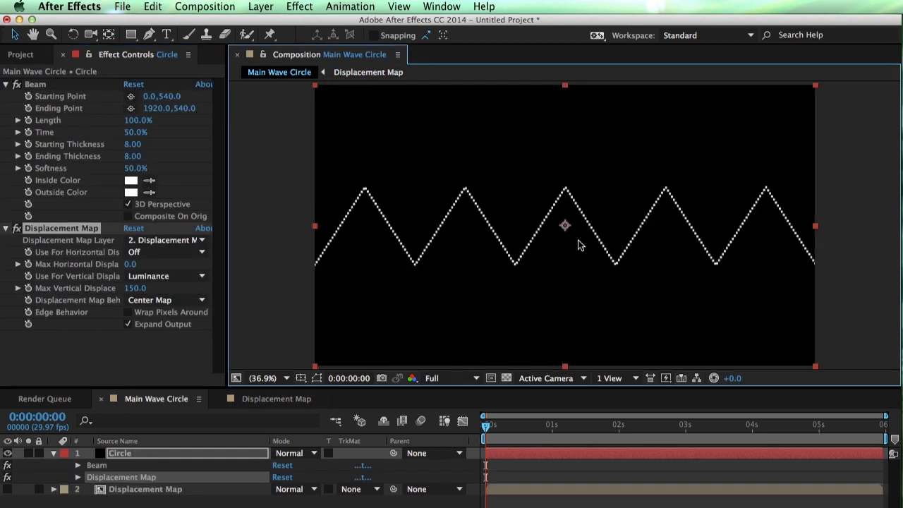
{"action": "mouse_move", "coordinate": [711, 264]}
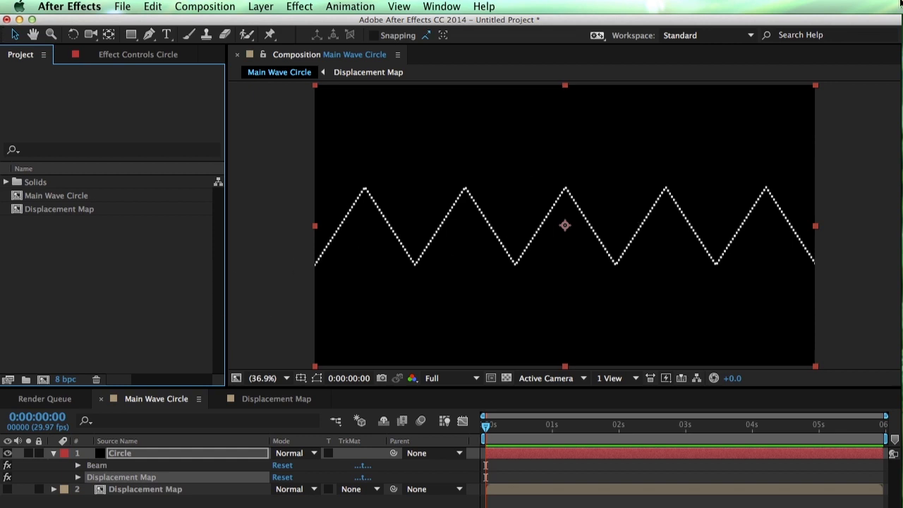
Inspect the jagged wave line at 200% and switch the project from 8 bpc to 16 bpc to smooth it
{"action": "left_click", "coordinate": [260, 378]}
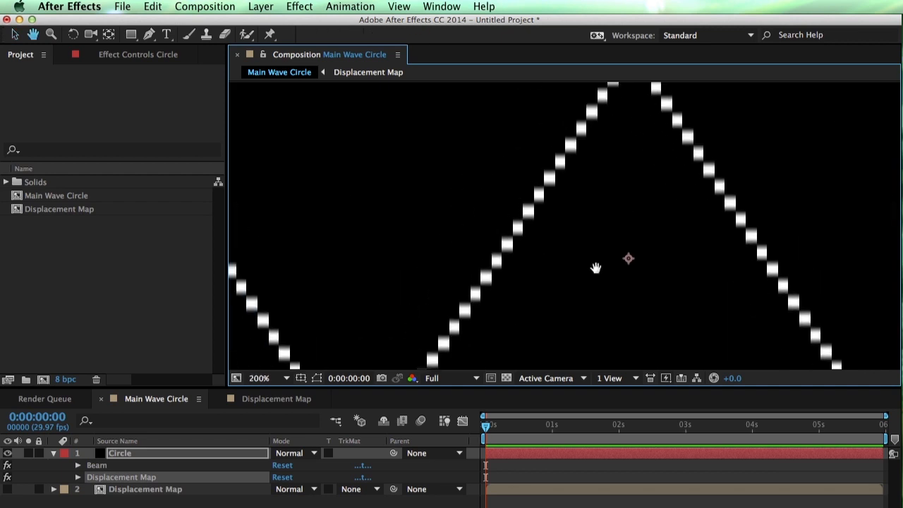
{"action": "left_click_drag", "start_coordinate": [595, 268], "coordinate": [308, 297]}
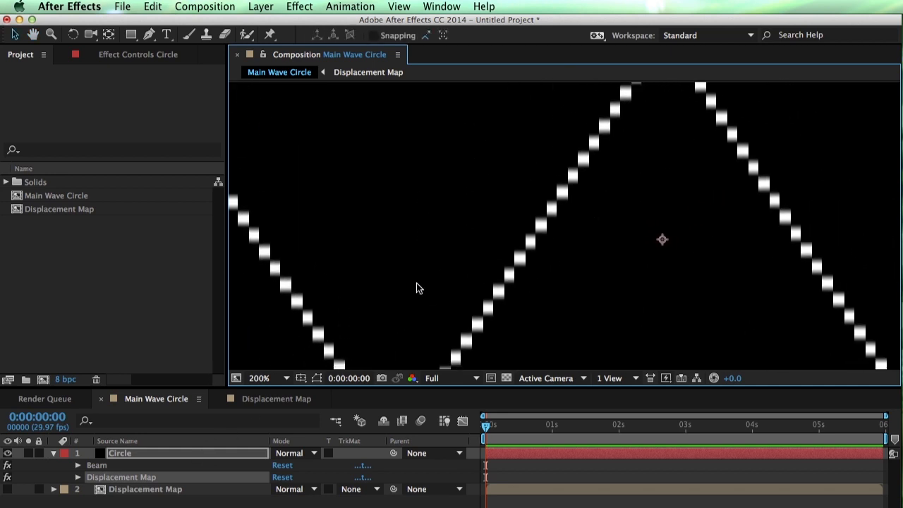
{"action": "mouse_move", "coordinate": [65, 380]}
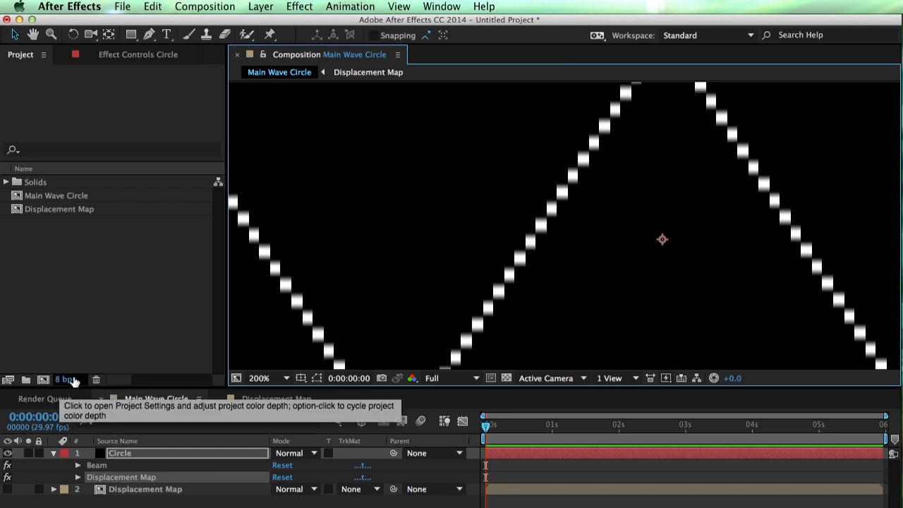
{"action": "left_click", "coordinate": [68, 380]}
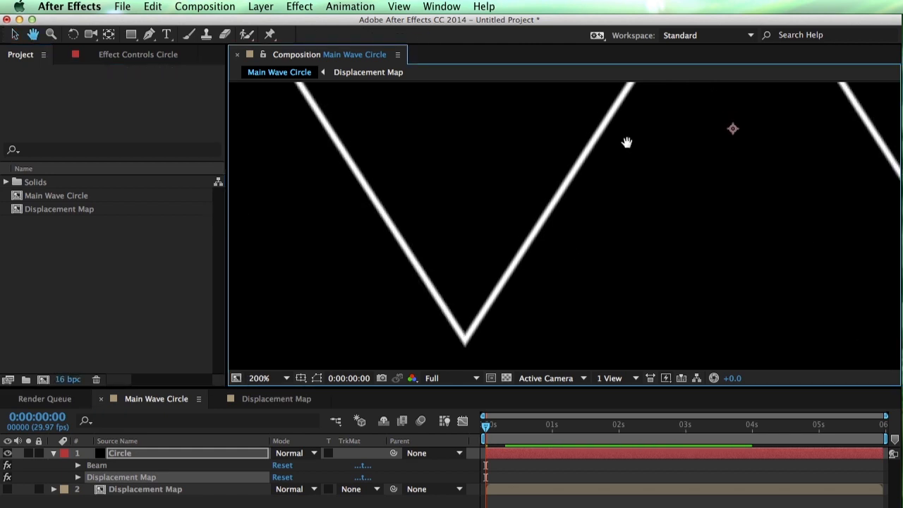
{"action": "left_click_drag", "start_coordinate": [626, 141], "coordinate": [539, 198]}
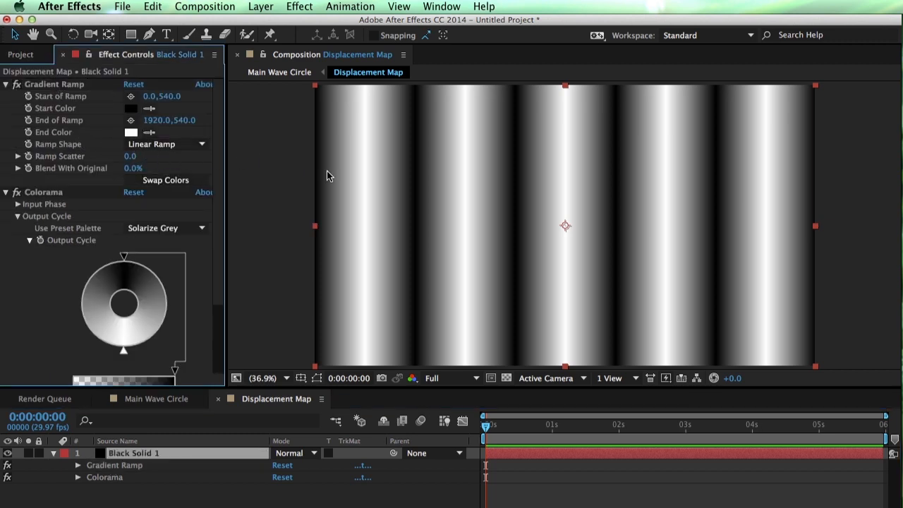
{"action": "mouse_move", "coordinate": [426, 140]}
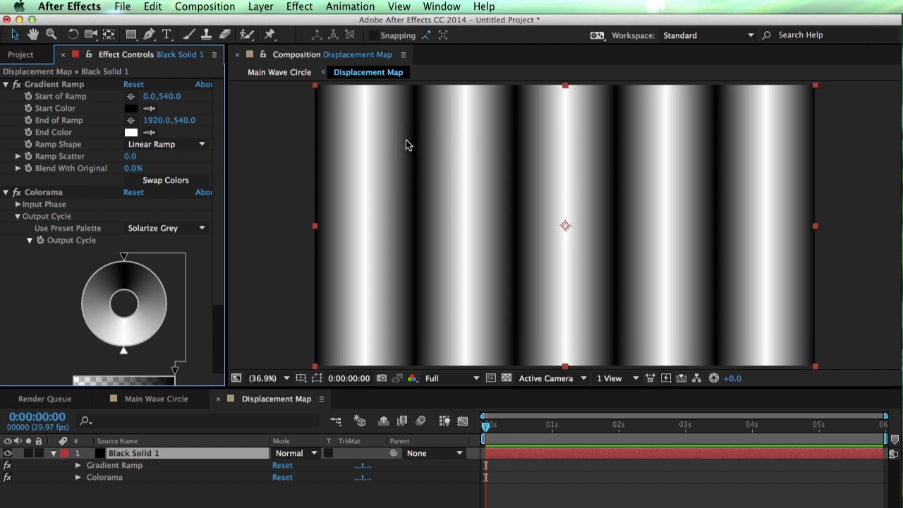
{"action": "mouse_move", "coordinate": [383, 206]}
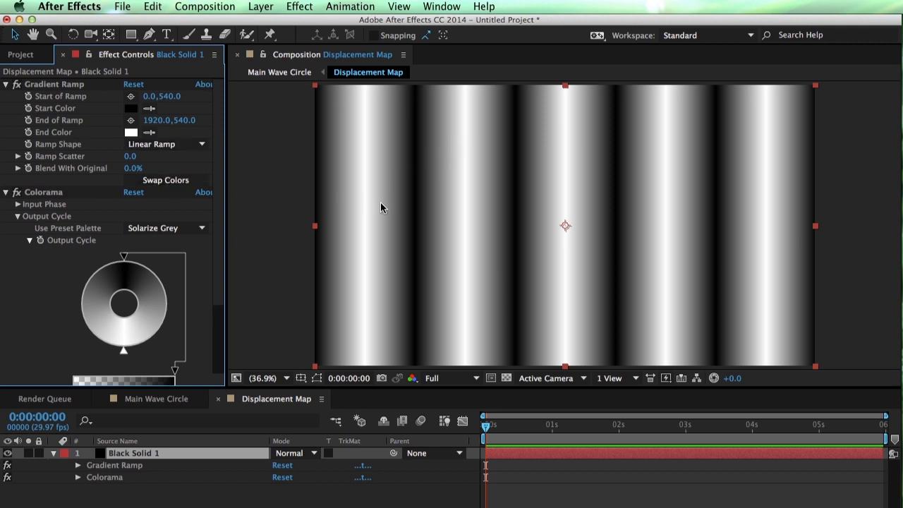
{"action": "mouse_move", "coordinate": [346, 82]}
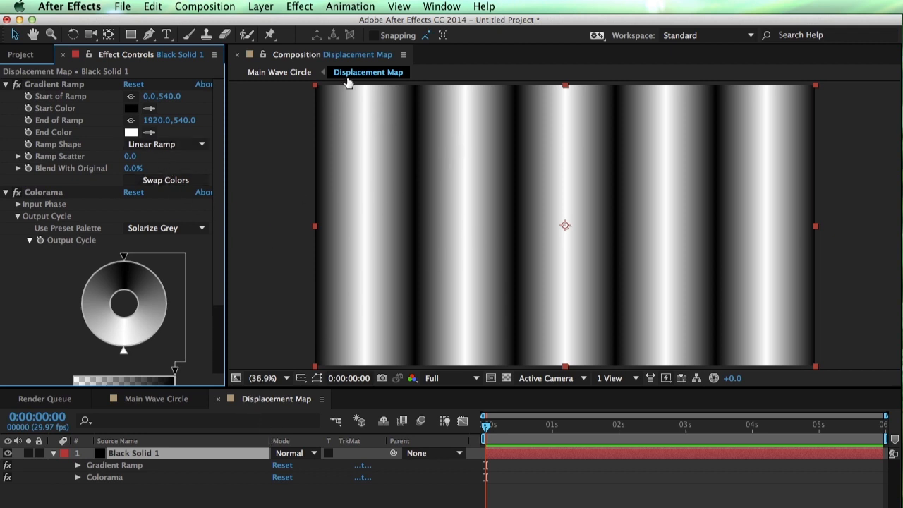
Create a second viewer and show Main Wave Circle on the left beside Displacement Map
{"action": "left_click", "coordinate": [399, 6]}
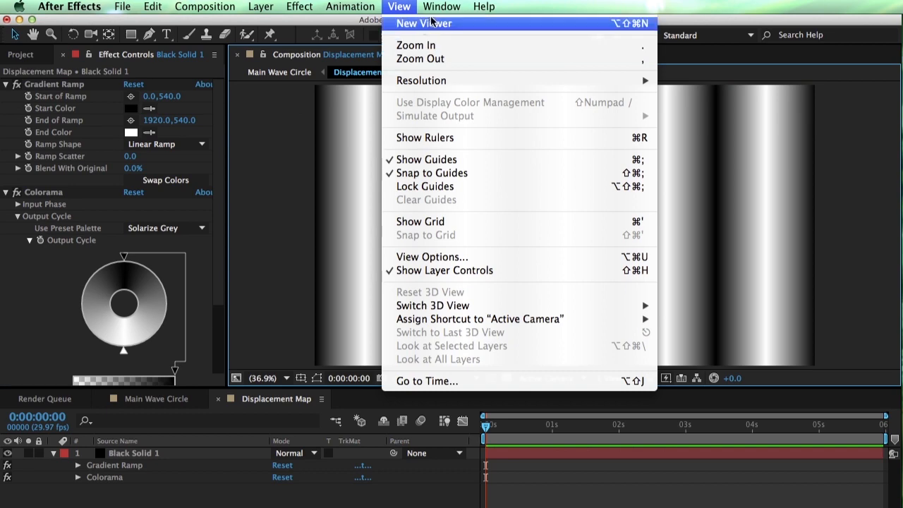
{"action": "left_click", "coordinate": [423, 23]}
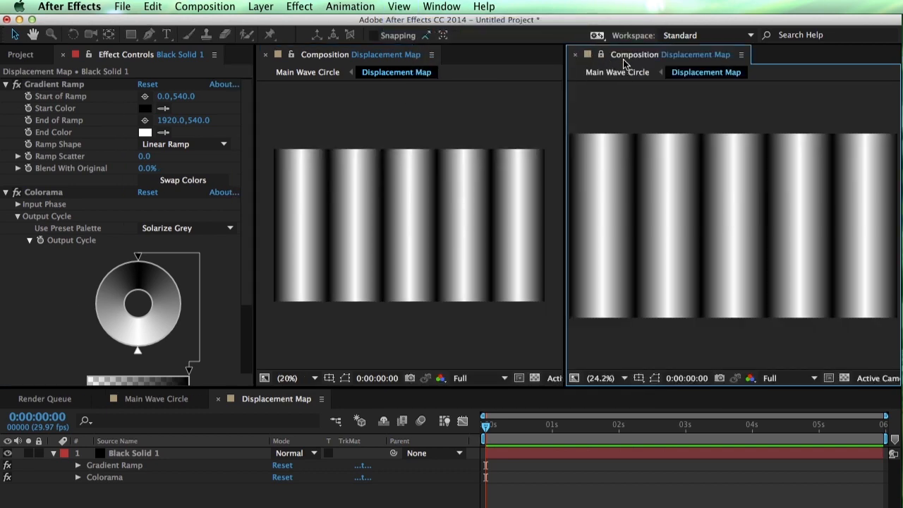
{"action": "mouse_move", "coordinate": [313, 99]}
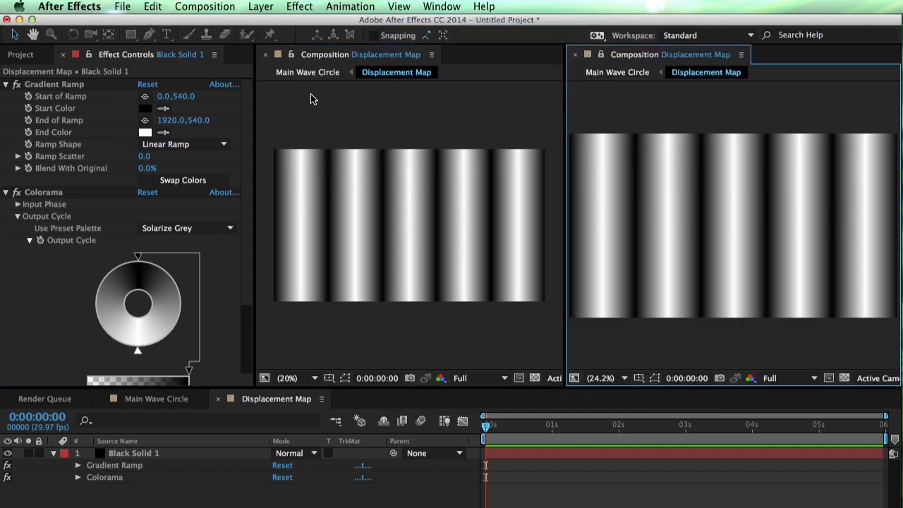
{"action": "left_click", "coordinate": [308, 71]}
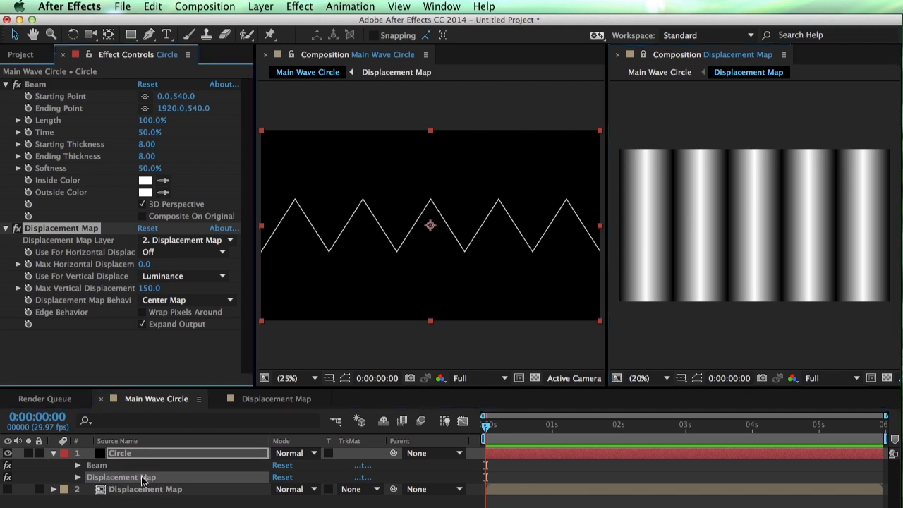
Try a Fast Blur on the Displacement Map's Black Solid 1 gradient layer, then remove it
{"action": "left_click", "coordinate": [277, 398]}
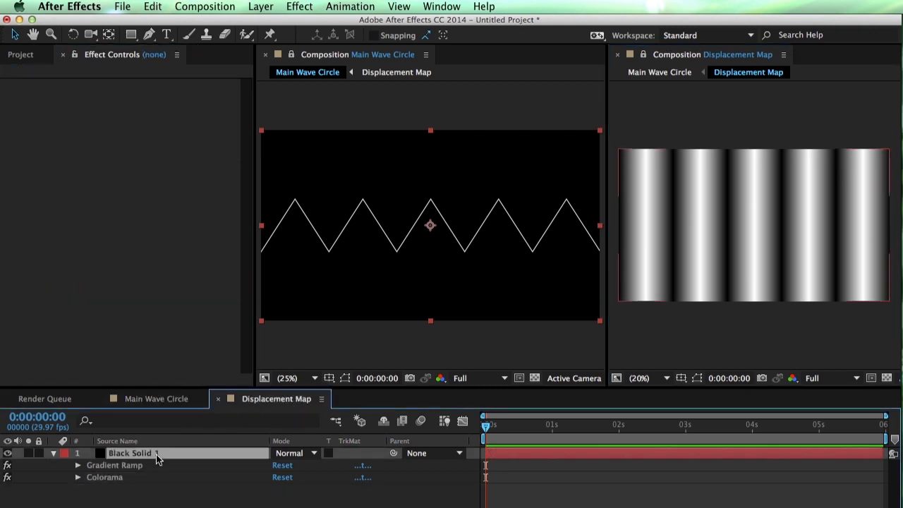
{"action": "left_click", "coordinate": [299, 5]}
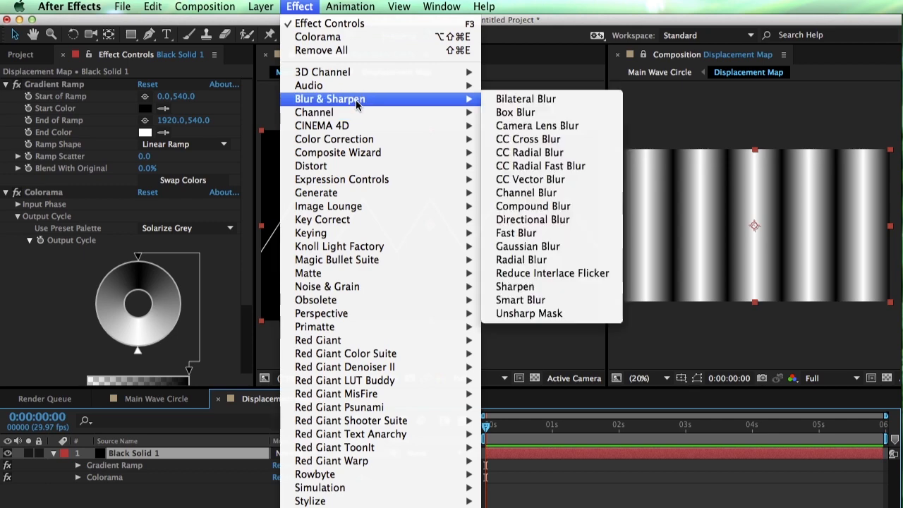
{"action": "left_click", "coordinate": [516, 232]}
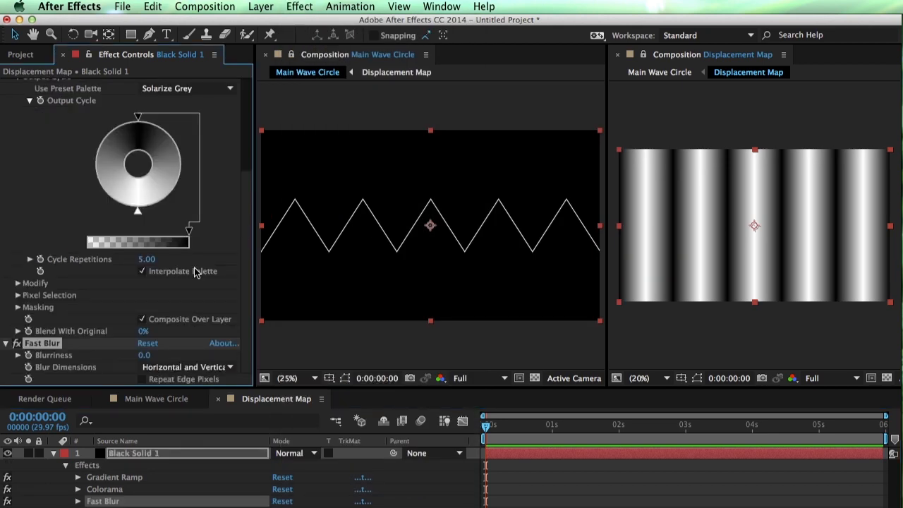
{"action": "left_click", "coordinate": [186, 367]}
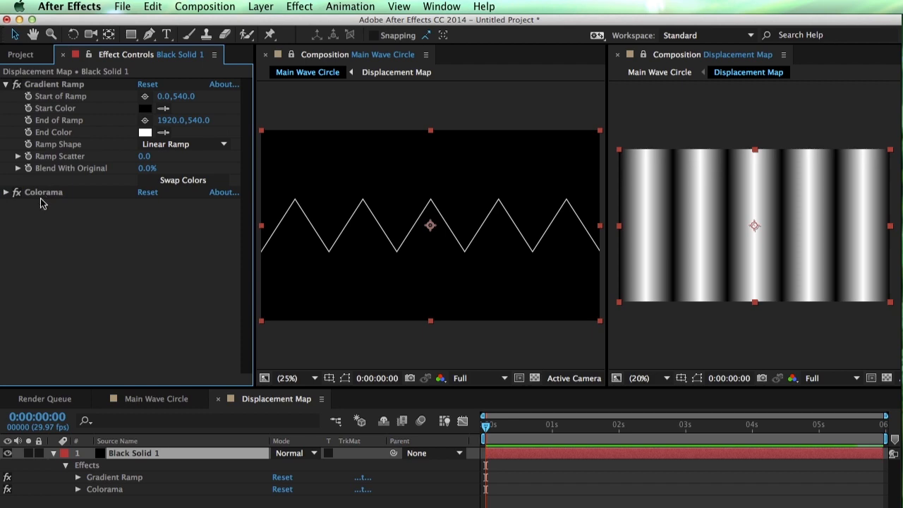
Apply a Curves adjustment to the gradient solid beneath Gradient Ramp and Colorama
{"action": "left_click", "coordinate": [299, 5]}
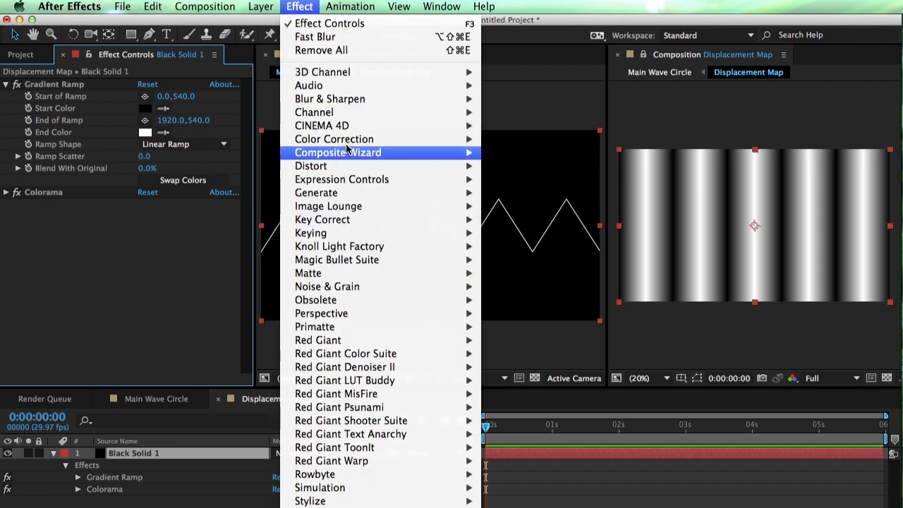
{"action": "mouse_move", "coordinate": [333, 140]}
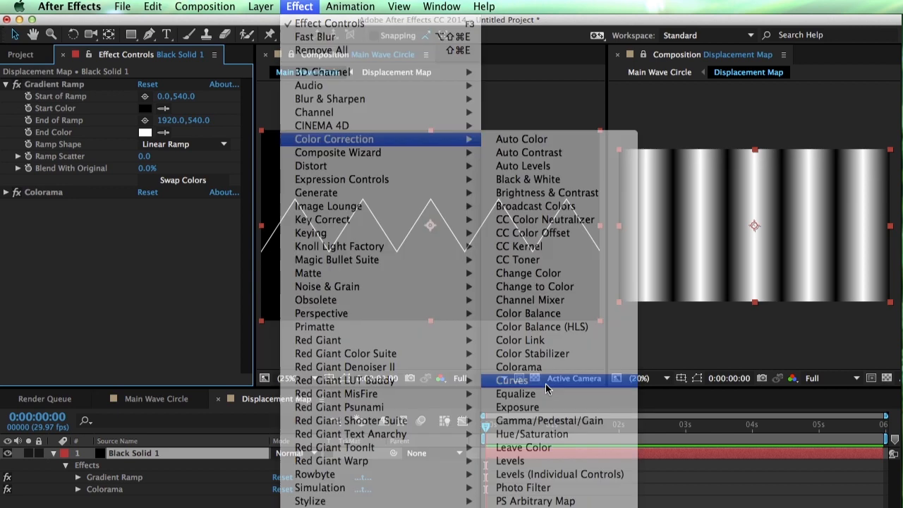
{"action": "left_click", "coordinate": [511, 379]}
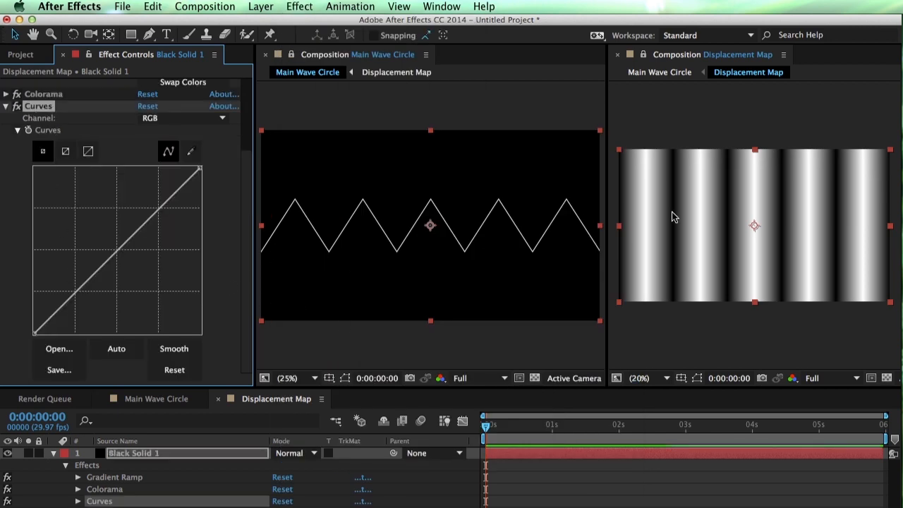
{"action": "mouse_move", "coordinate": [669, 183]}
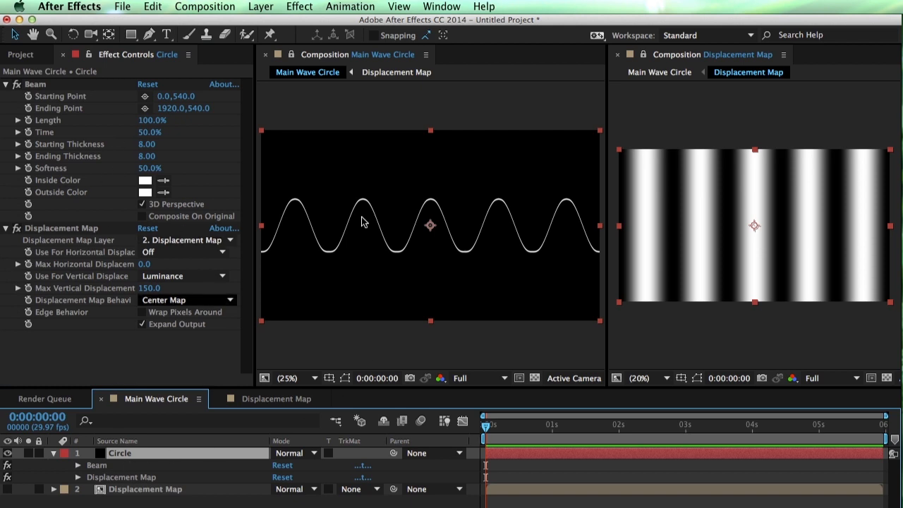
{"action": "mouse_move", "coordinate": [403, 223]}
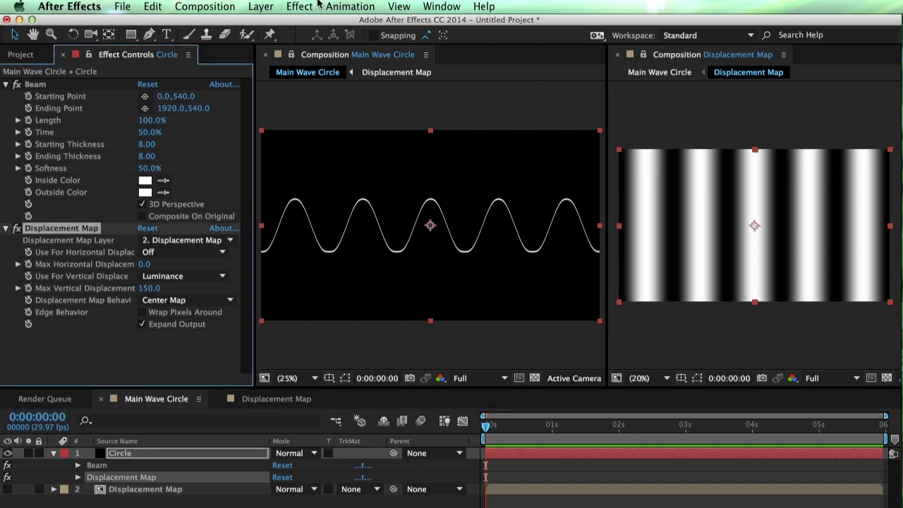
Add Polar Coordinates to the Circle layer, Rect to Polar at 100% interpolation
{"action": "left_click", "coordinate": [299, 6]}
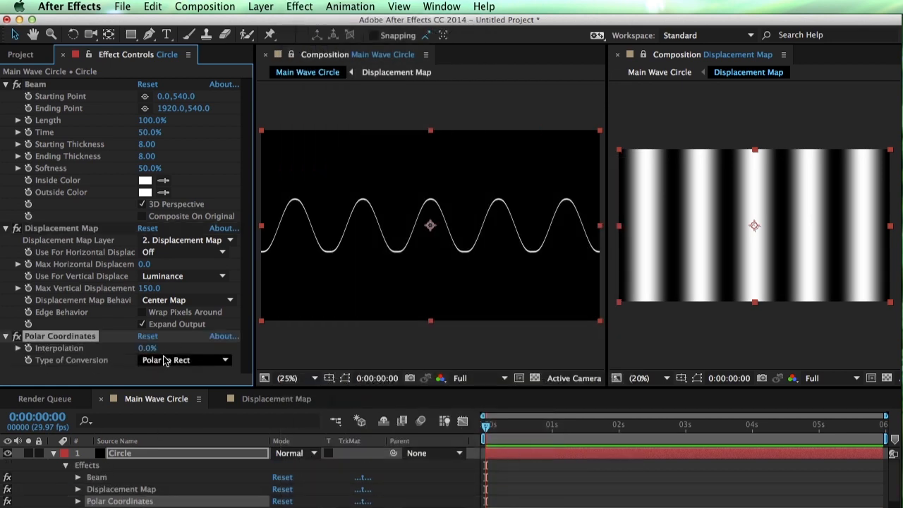
{"action": "left_click", "coordinate": [184, 359]}
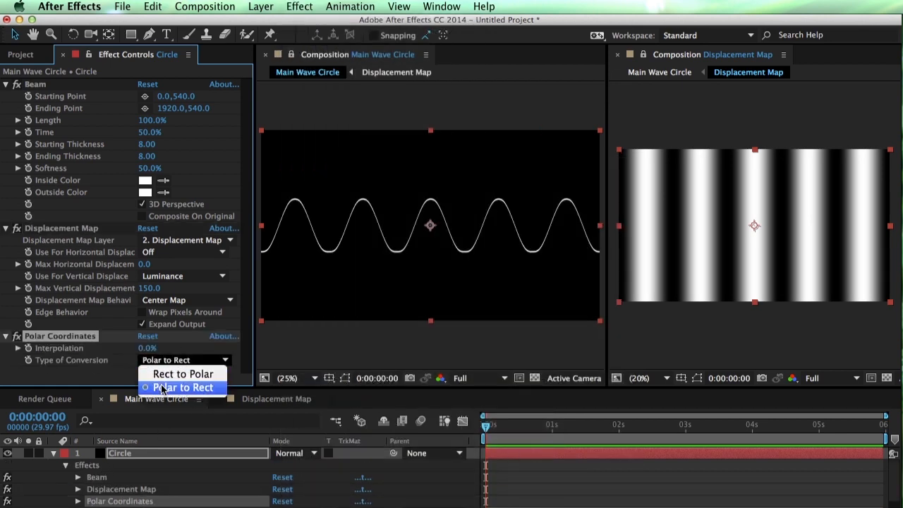
{"action": "mouse_move", "coordinate": [183, 374]}
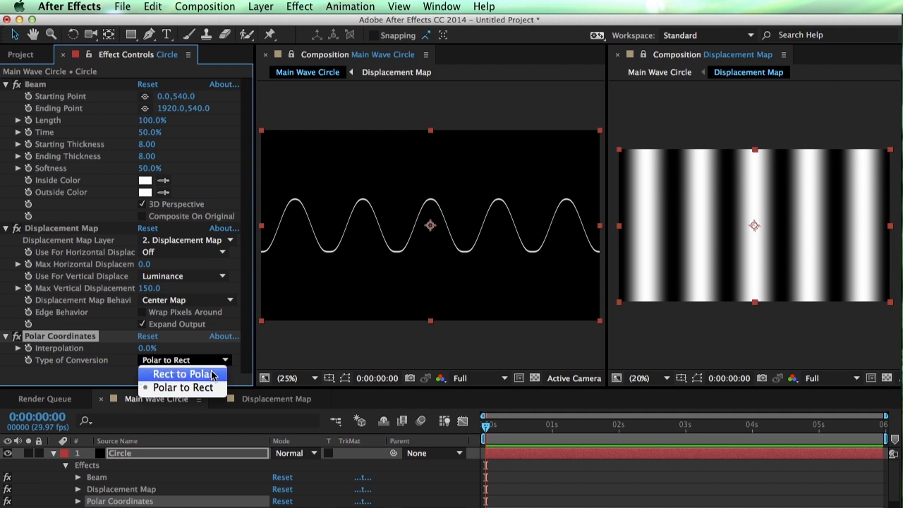
{"action": "mouse_move", "coordinate": [186, 387]}
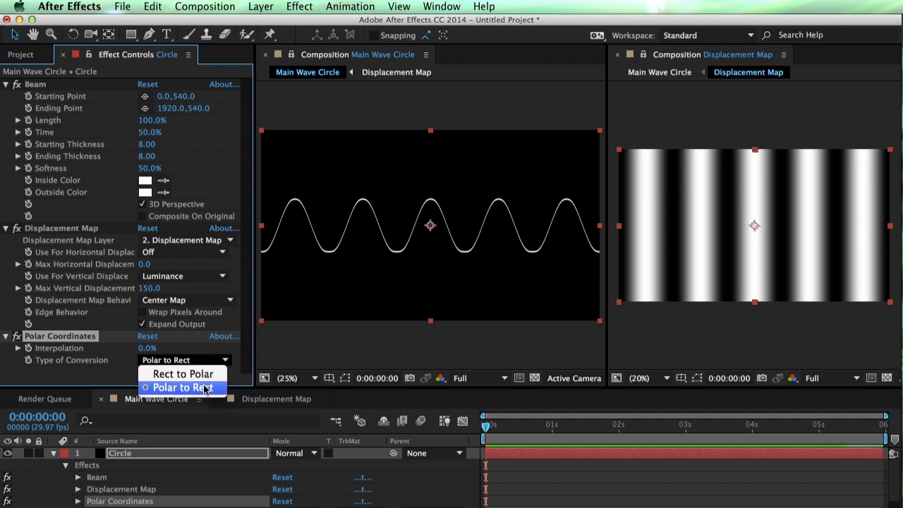
{"action": "left_click", "coordinate": [184, 387]}
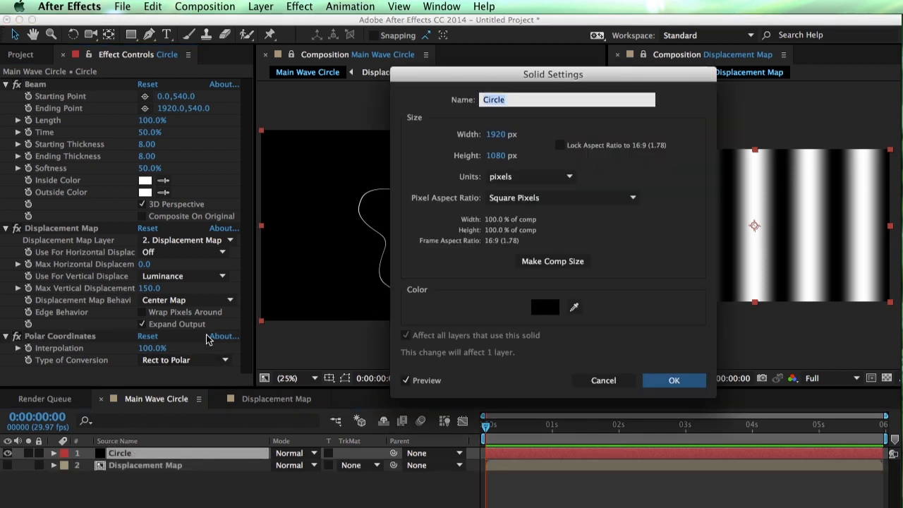
Duplicate the Circle layer and set Circle 2's Max Vertical Displacement to -150
{"action": "left_click", "coordinate": [673, 381]}
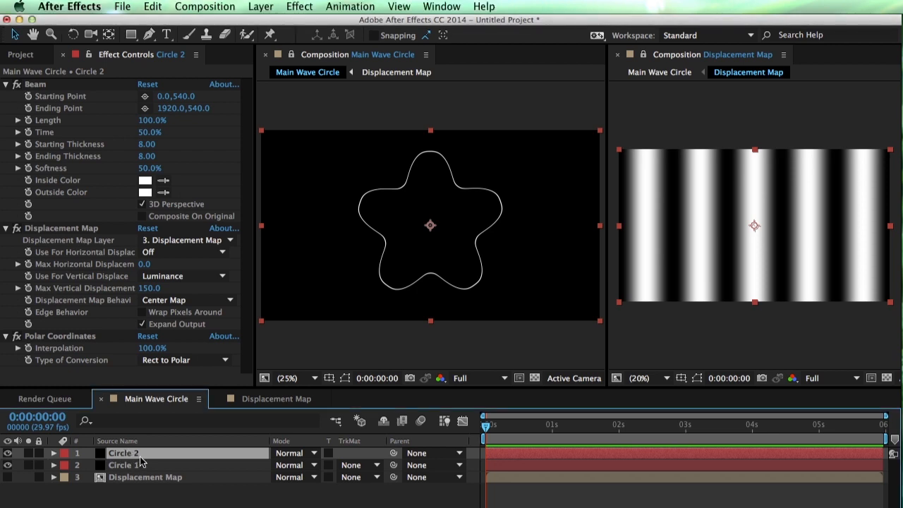
{"action": "left_click", "coordinate": [54, 453]}
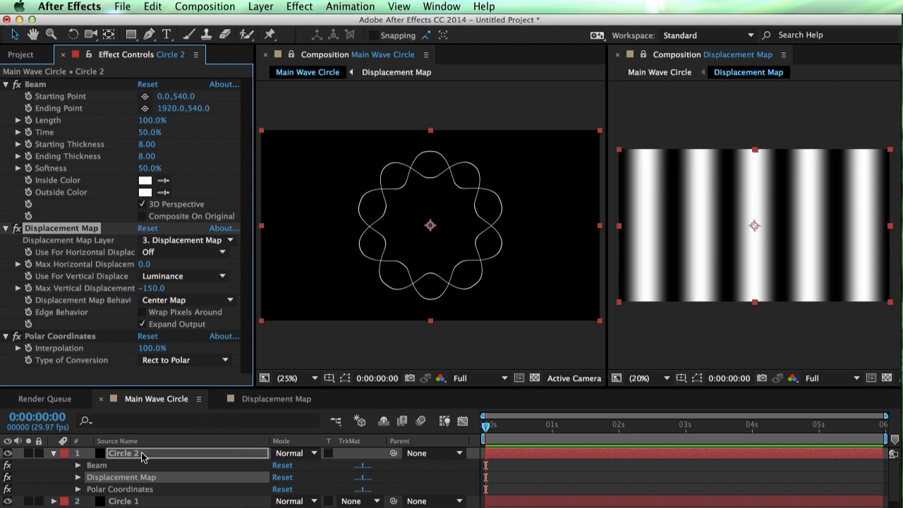
{"action": "left_click", "coordinate": [277, 398]}
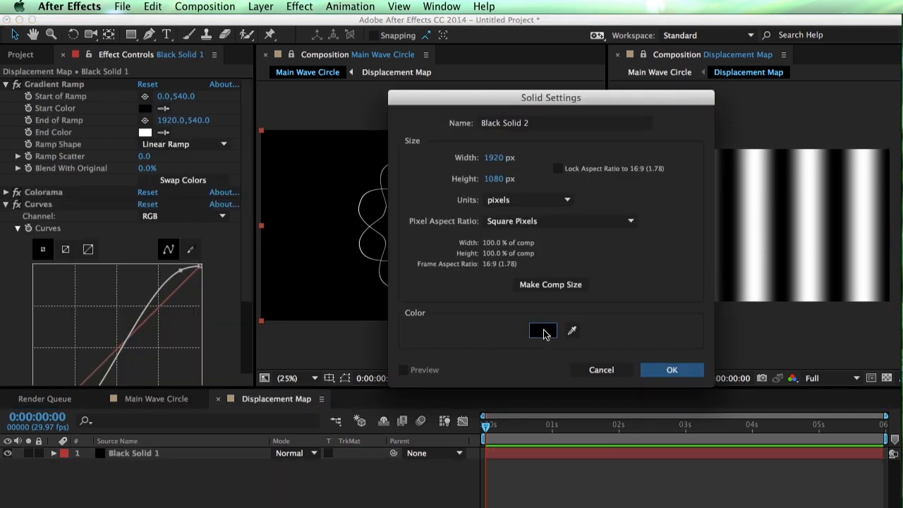
Create a 50% gray solid and draw a rectangle mask on it with 150 px feather
{"action": "left_click", "coordinate": [542, 330]}
{"action": "type", "text": "50"}
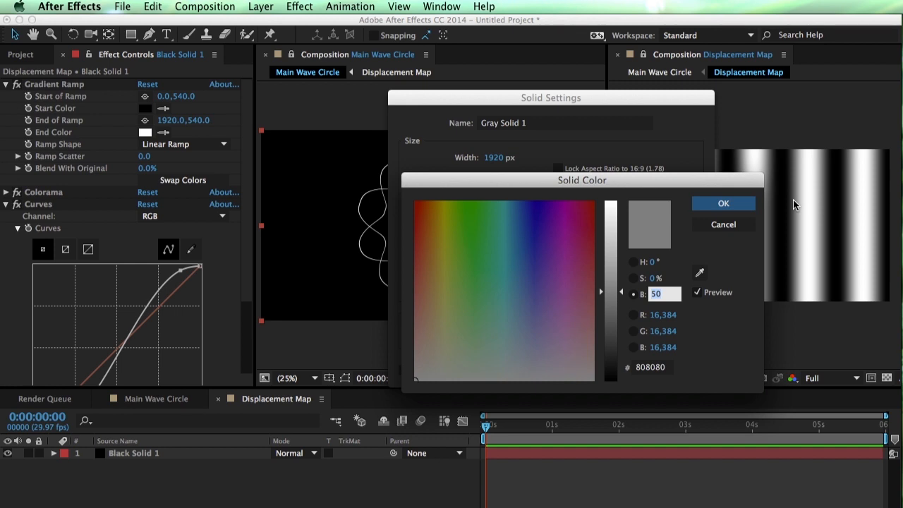
{"action": "left_click", "coordinate": [723, 204]}
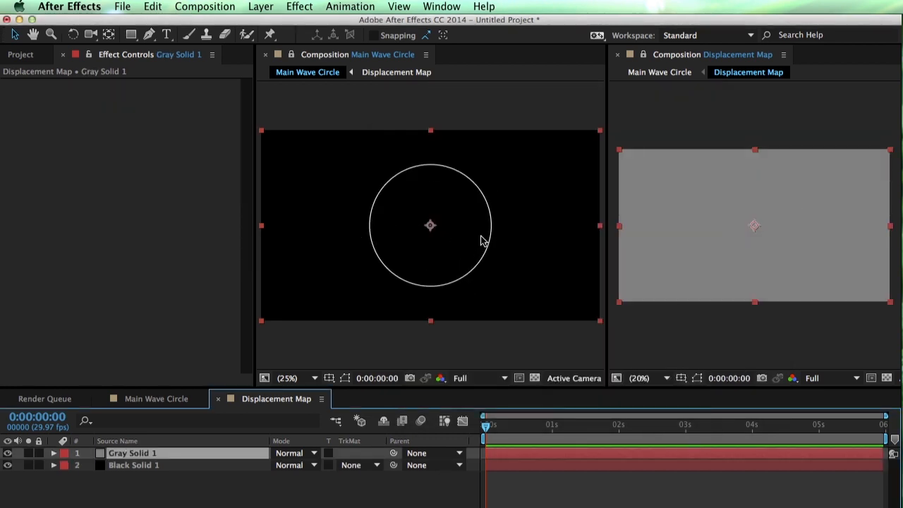
{"action": "mouse_move", "coordinate": [472, 204]}
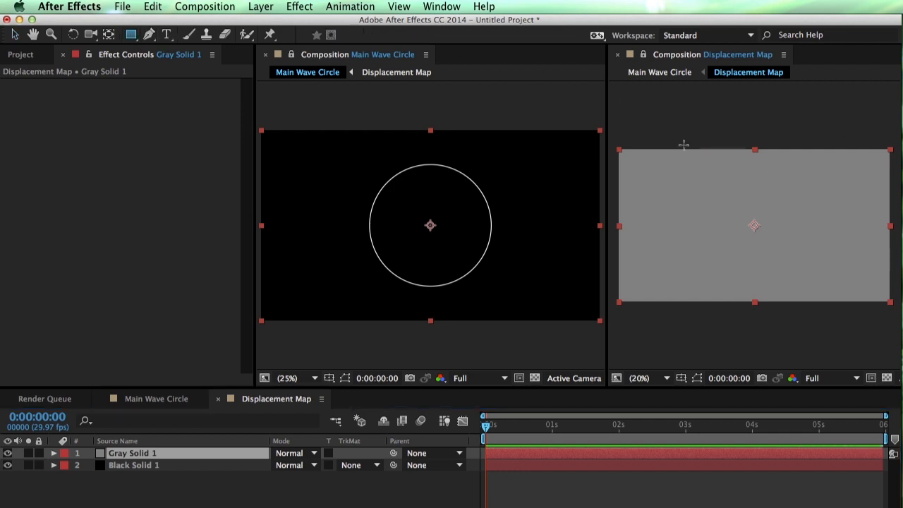
{"action": "left_click", "coordinate": [53, 453]}
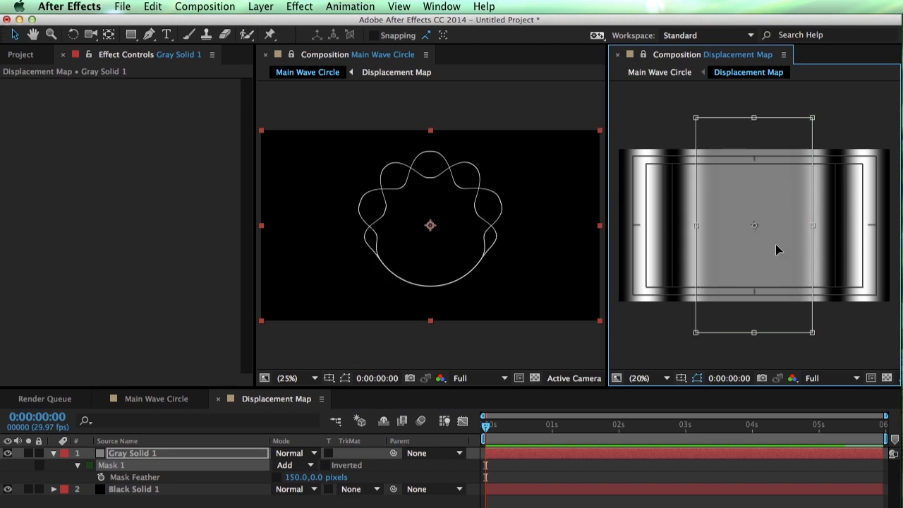
{"action": "mouse_move", "coordinate": [159, 412]}
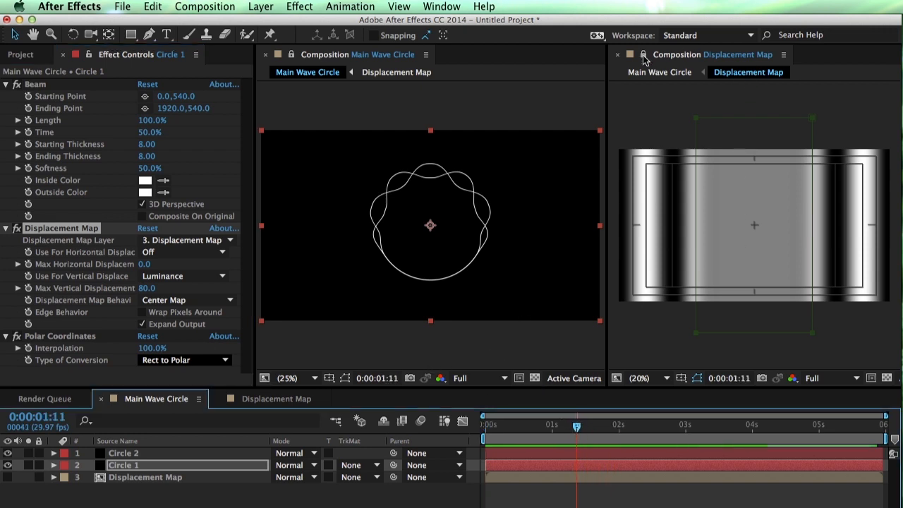
{"action": "left_click", "coordinate": [618, 54]}
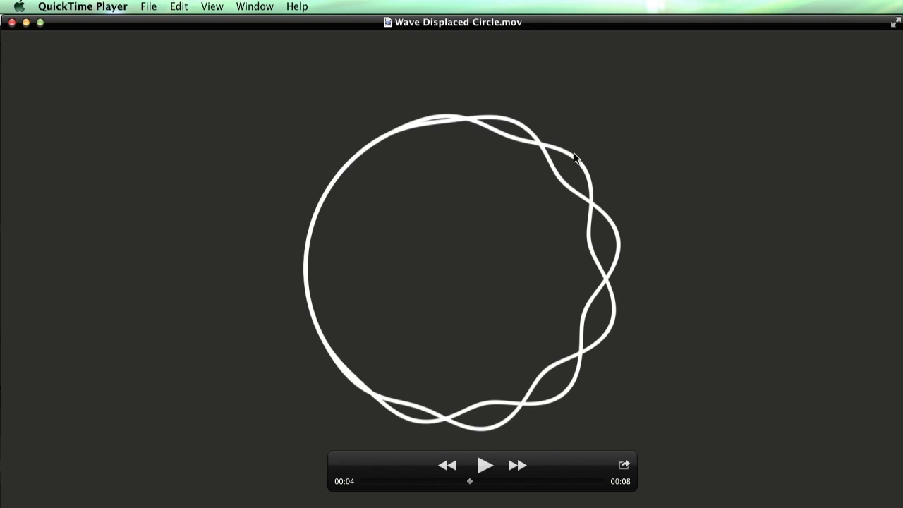
{"action": "mouse_move", "coordinate": [292, 282]}
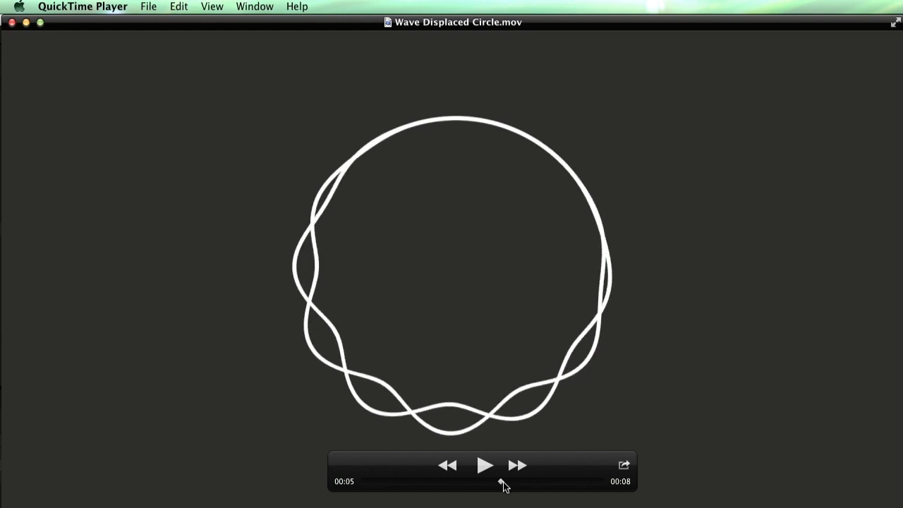
{"action": "left_click_drag", "start_coordinate": [505, 485], "coordinate": [374, 483]}
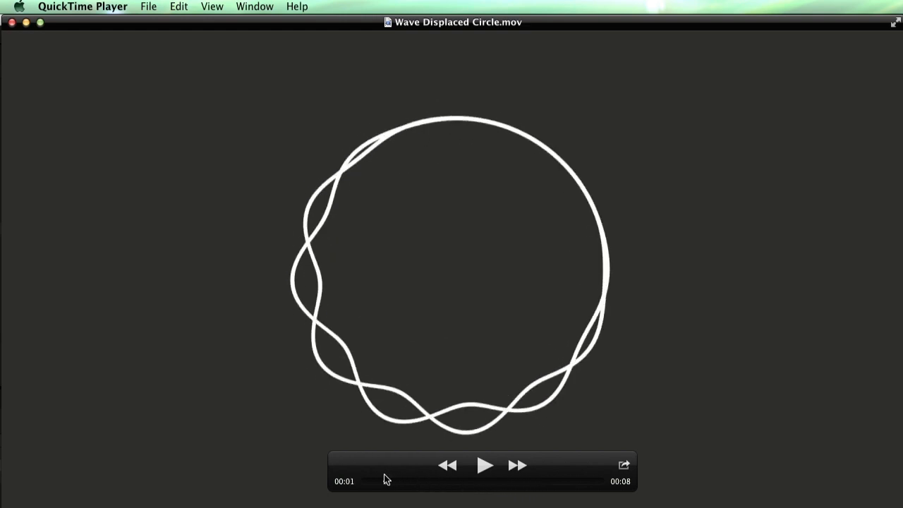
{"action": "left_click", "coordinate": [485, 464]}
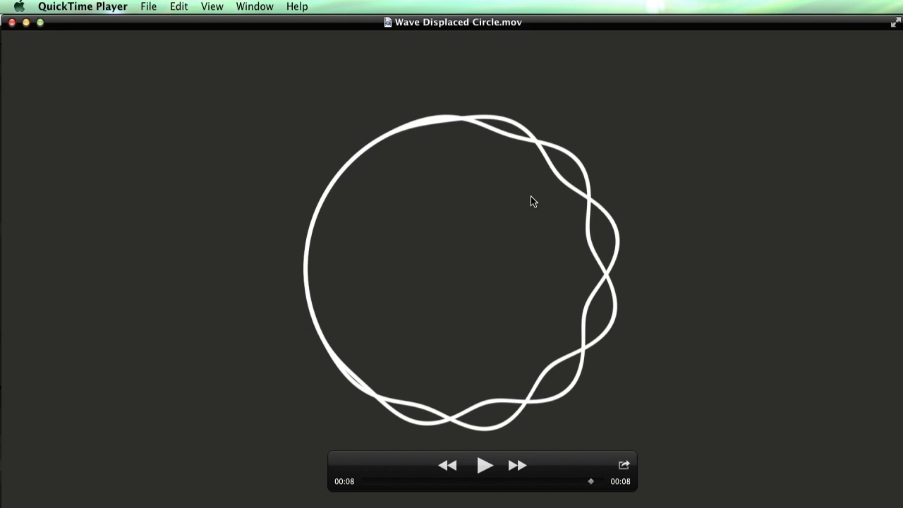
{"action": "mouse_move", "coordinate": [578, 333]}
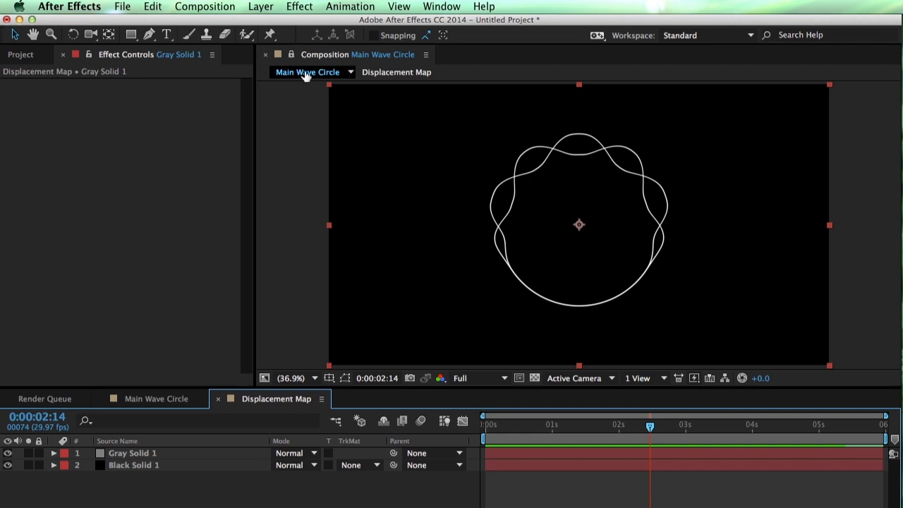
Add a new solid named Offset to the Displacement Map composition
{"action": "left_click", "coordinate": [397, 72]}
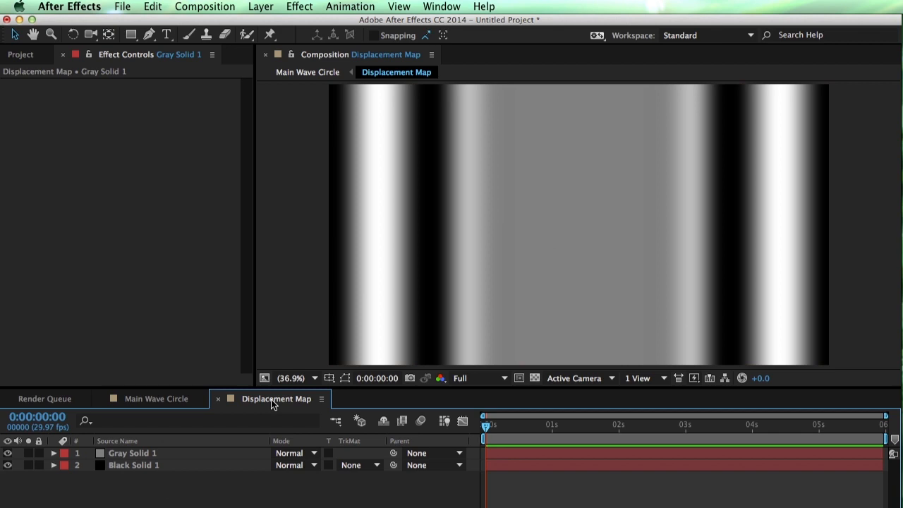
{"action": "mouse_move", "coordinate": [195, 460]}
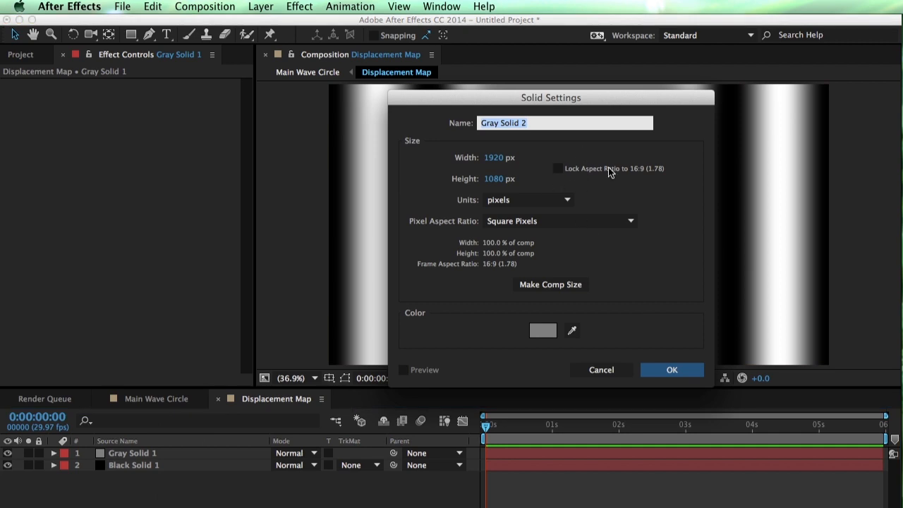
{"action": "type", "text": "Offset"}
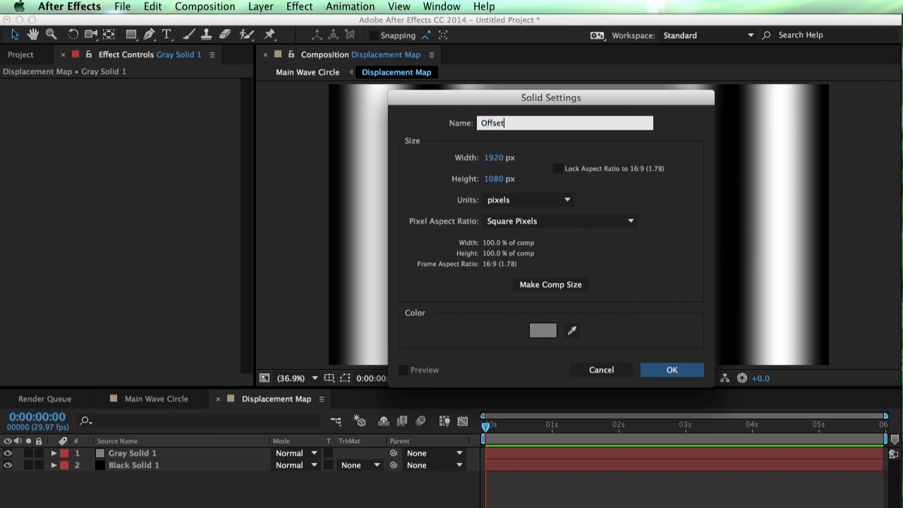
{"action": "left_click", "coordinate": [672, 370]}
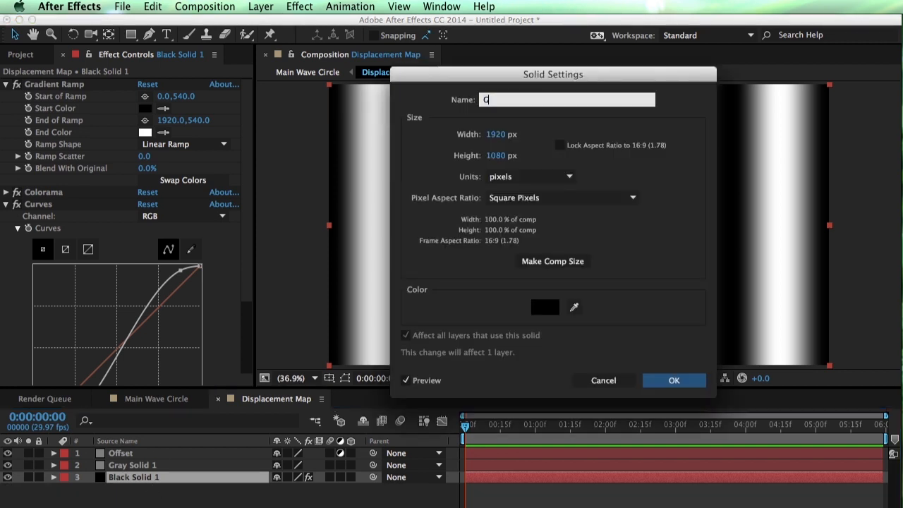
Rename the Black Solid 1 gradient layer to Gradient
{"action": "type", "text": "Gradient"}
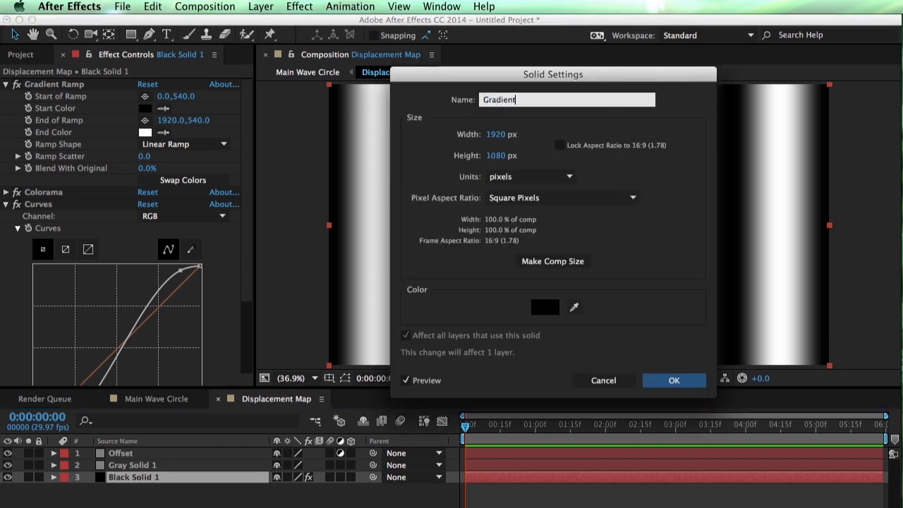
{"action": "left_click", "coordinate": [673, 381]}
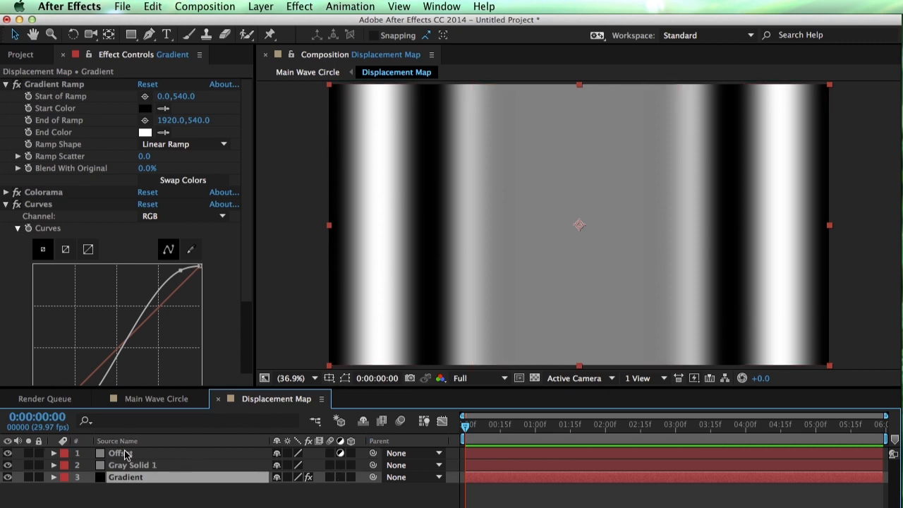
Apply the Offset effect to the Offset layer and keyframe Shift Center To at the comp's end
{"action": "left_click", "coordinate": [299, 5]}
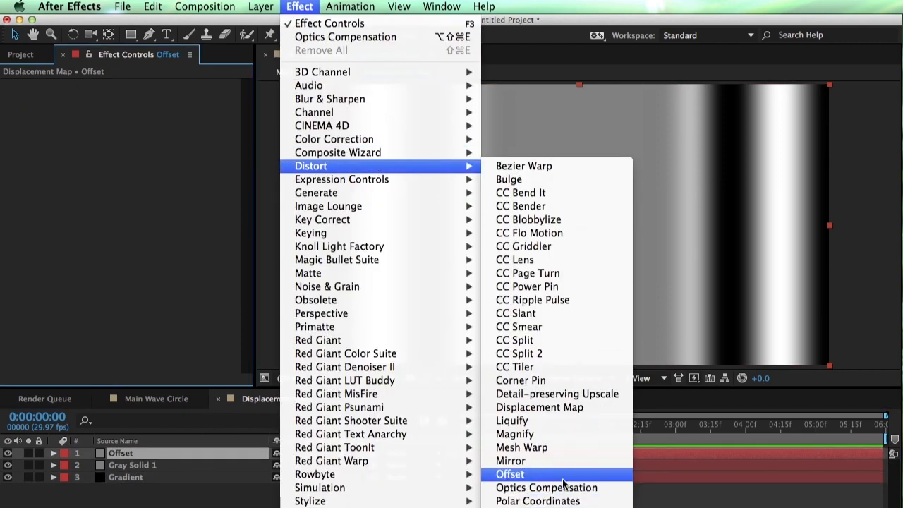
{"action": "left_click", "coordinate": [511, 474]}
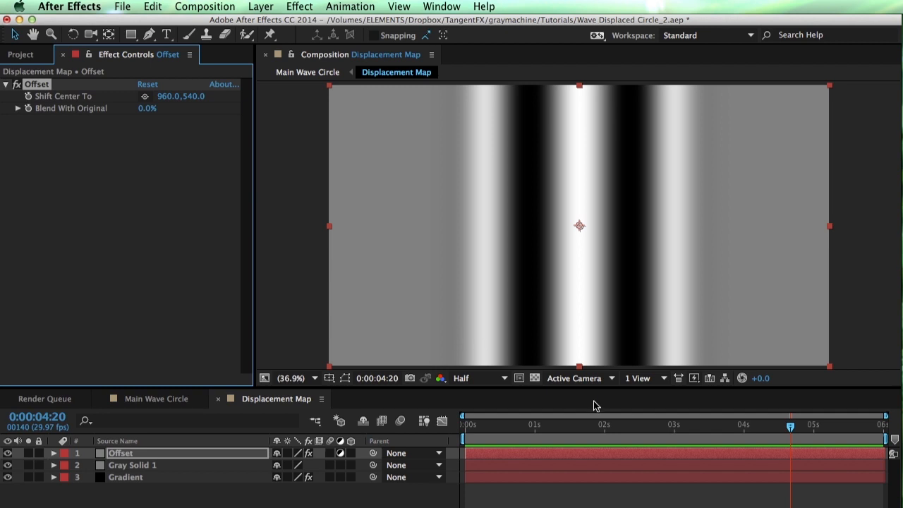
{"action": "left_click", "coordinate": [465, 416]}
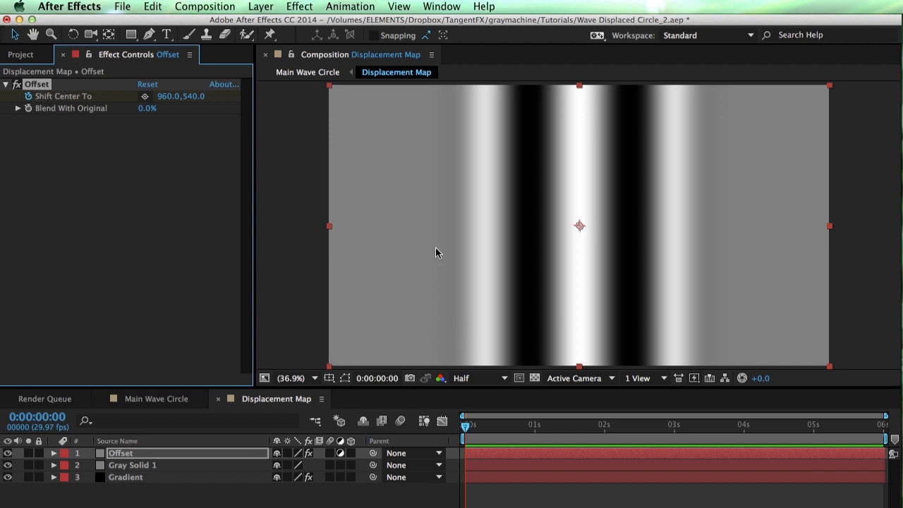
{"action": "mouse_move", "coordinate": [598, 232]}
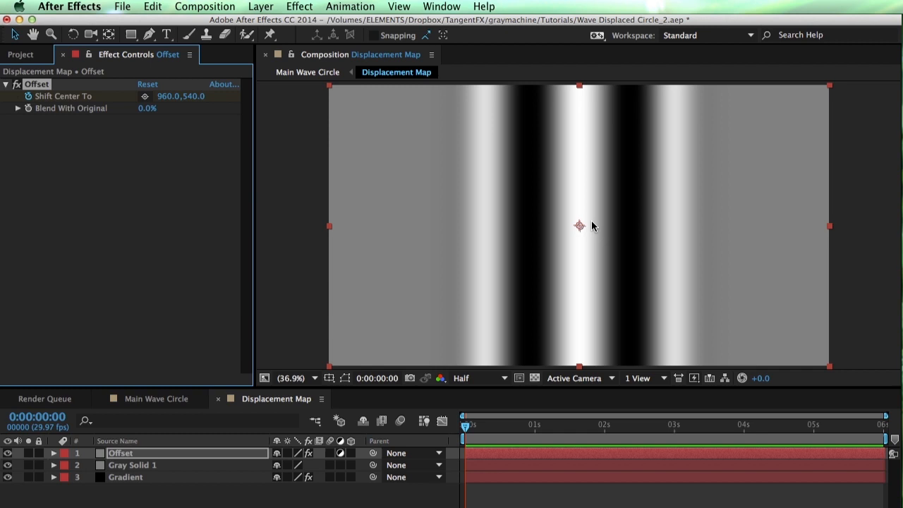
{"action": "mouse_move", "coordinate": [497, 243]}
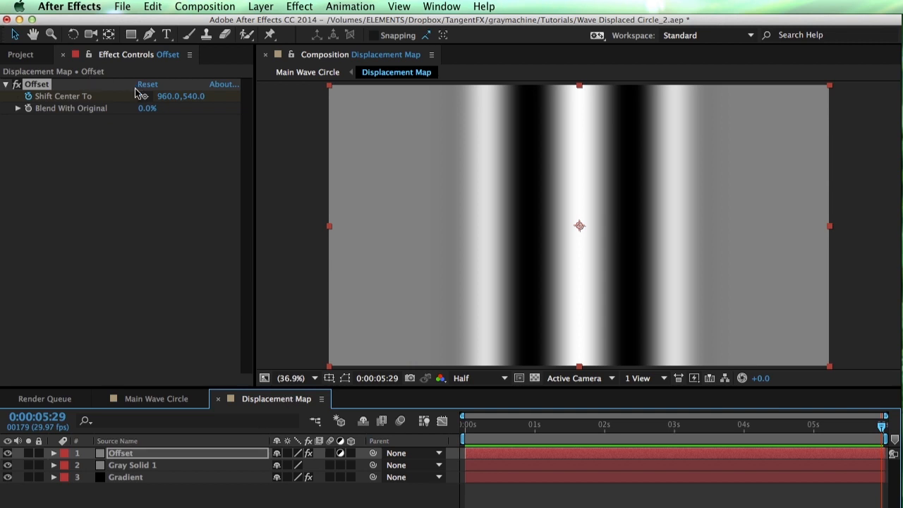
{"action": "left_click", "coordinate": [54, 453]}
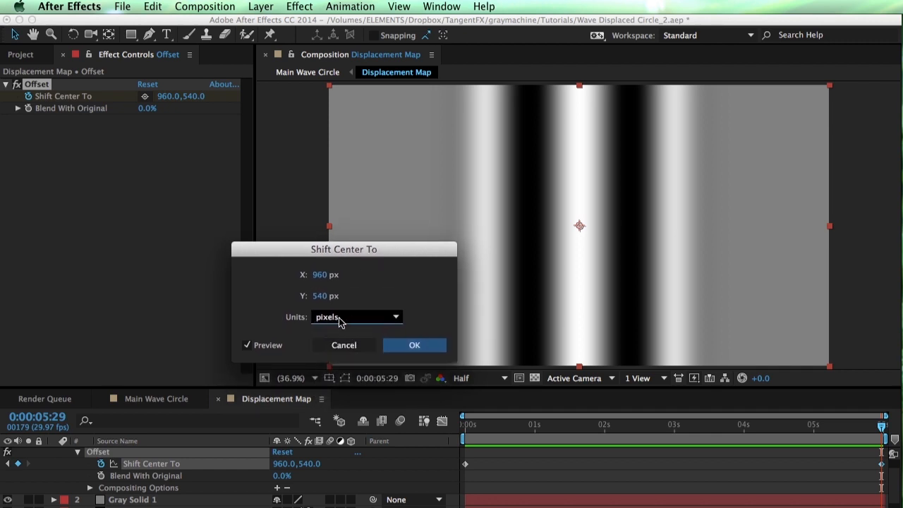
Set Shift Center To X to 150, expressed as % of composition
{"action": "left_click", "coordinate": [355, 316]}
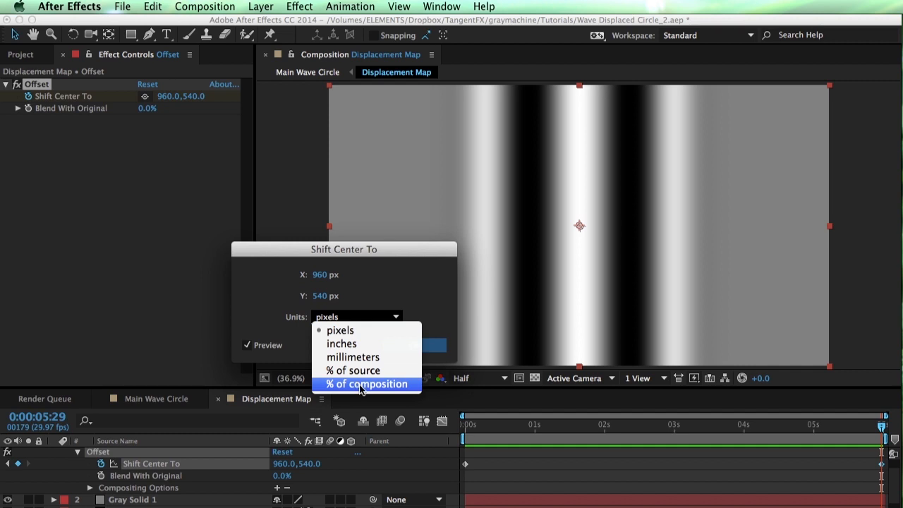
{"action": "left_click", "coordinate": [367, 384]}
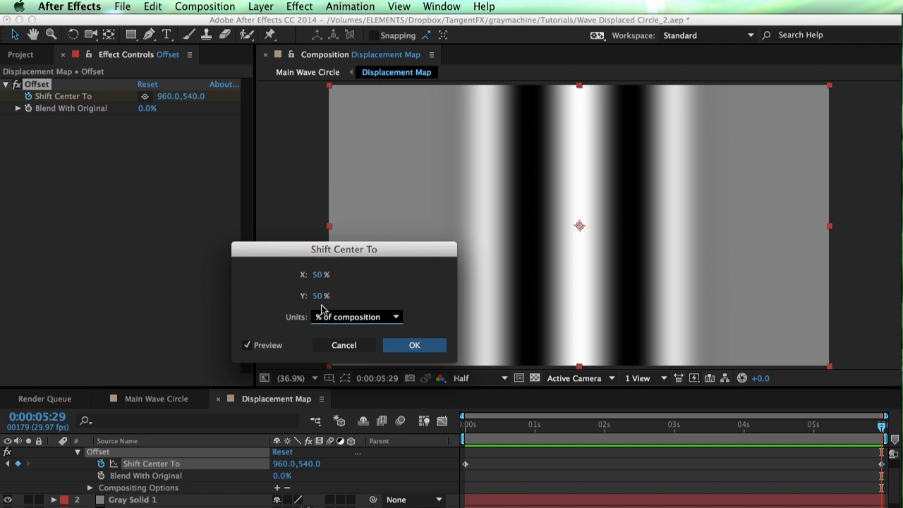
{"action": "mouse_move", "coordinate": [604, 240]}
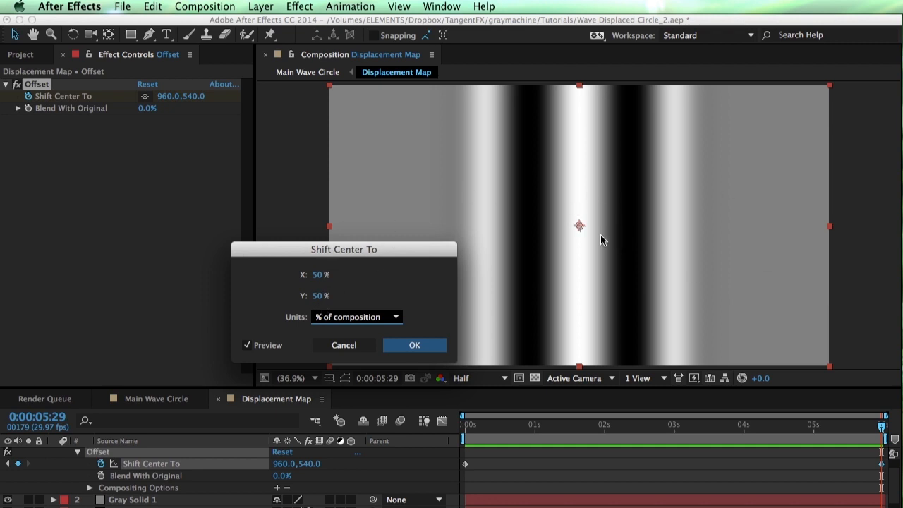
{"action": "mouse_move", "coordinate": [582, 226]}
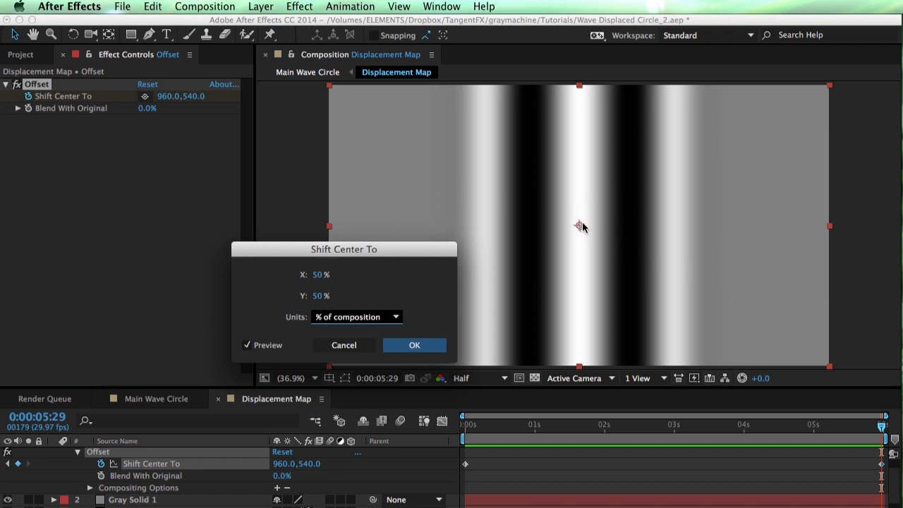
{"action": "mouse_move", "coordinate": [360, 280]}
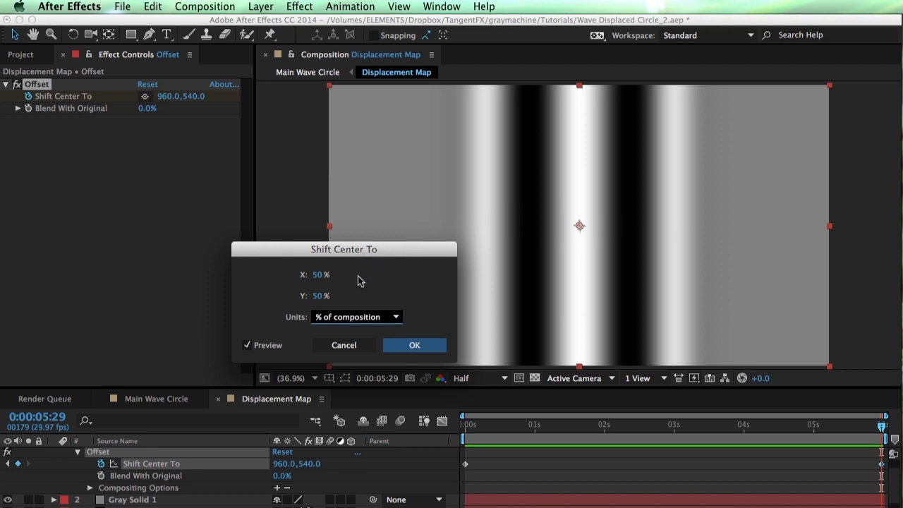
{"action": "mouse_move", "coordinate": [477, 244]}
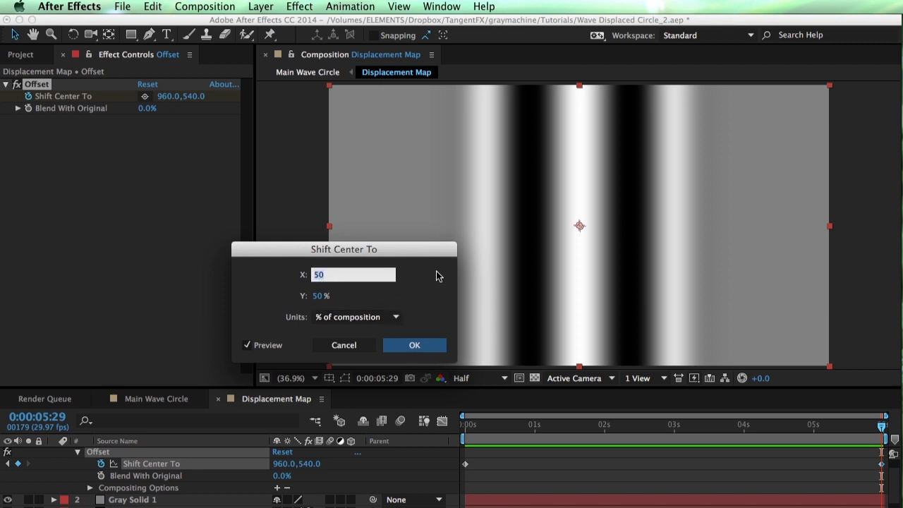
{"action": "type", "text": "150"}
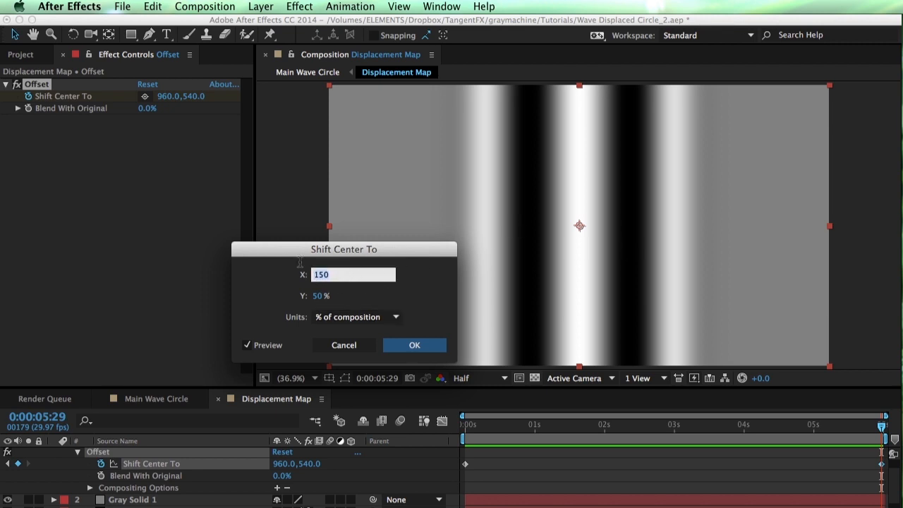
{"action": "mouse_move", "coordinate": [408, 276]}
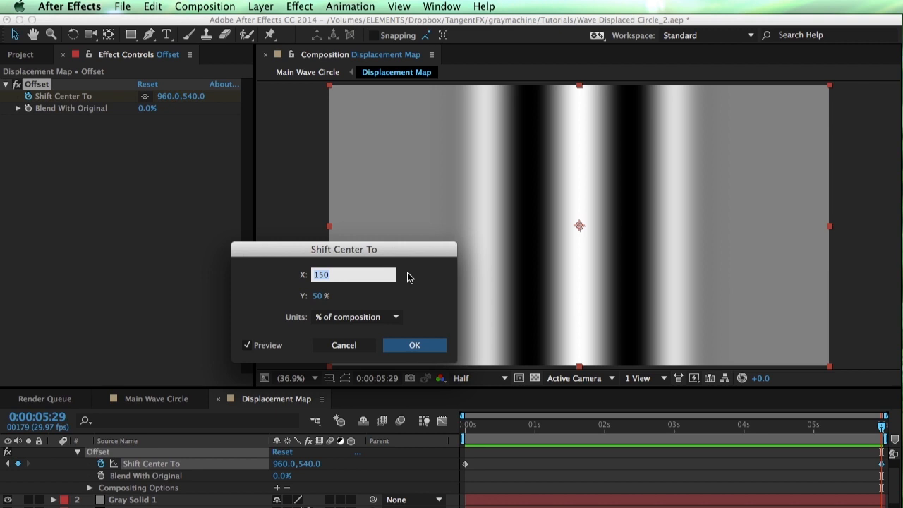
{"action": "left_click", "coordinate": [415, 344]}
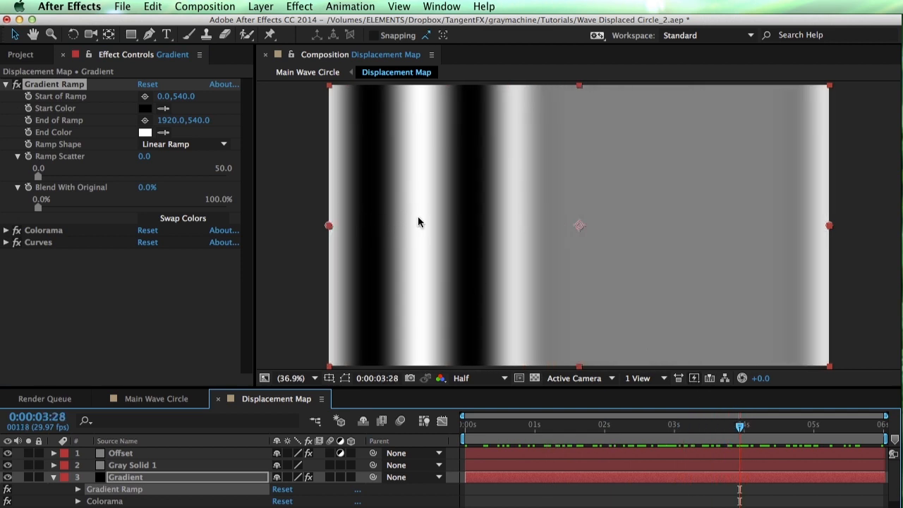
{"action": "mouse_move", "coordinate": [104, 251]}
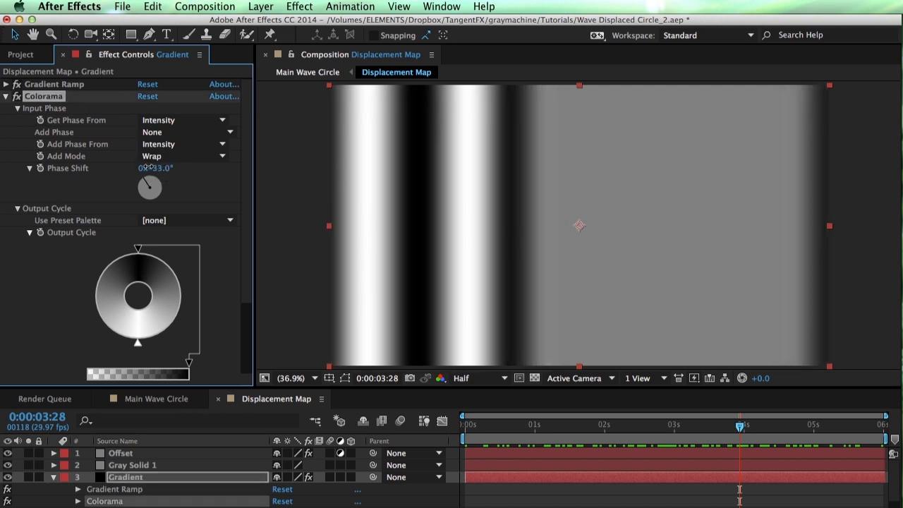
Keyframe Colorama's Phase Shift at 0 at the start of the composition
{"action": "left_click_drag", "start_coordinate": [155, 168], "coordinate": [127, 168]}
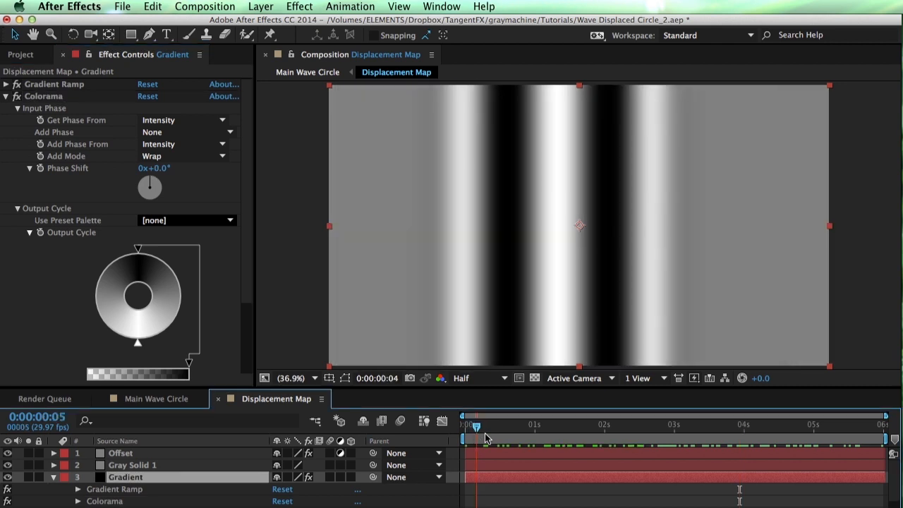
{"action": "left_click_drag", "start_coordinate": [477, 424], "coordinate": [519, 425]}
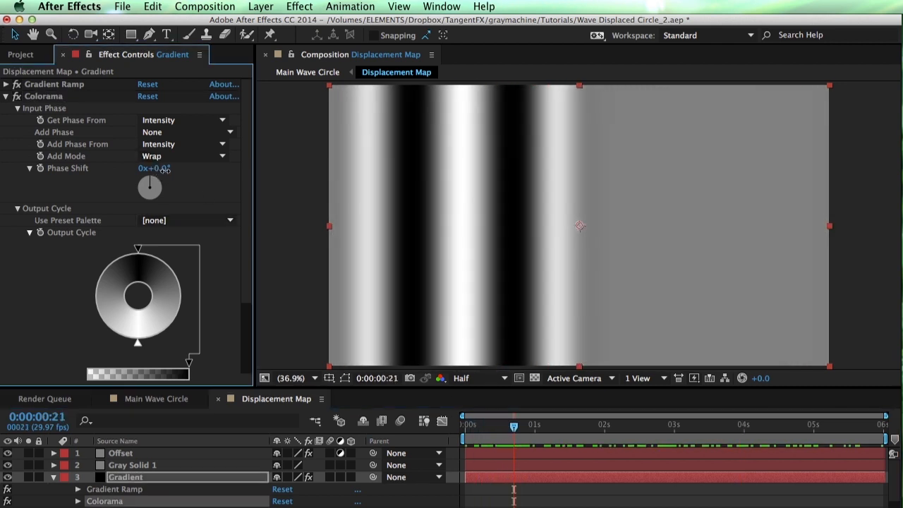
{"action": "left_click_drag", "start_coordinate": [150, 186], "coordinate": [144, 182]}
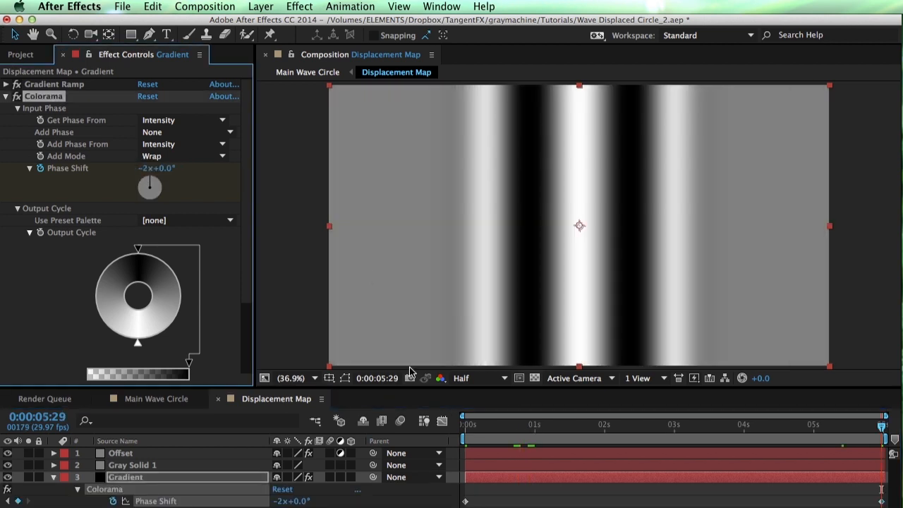
Set the final Phase Shift to -3x and scrub the timeline to preview the scrolling stripes
{"action": "left_click_drag", "start_coordinate": [881, 415], "coordinate": [534, 423]}
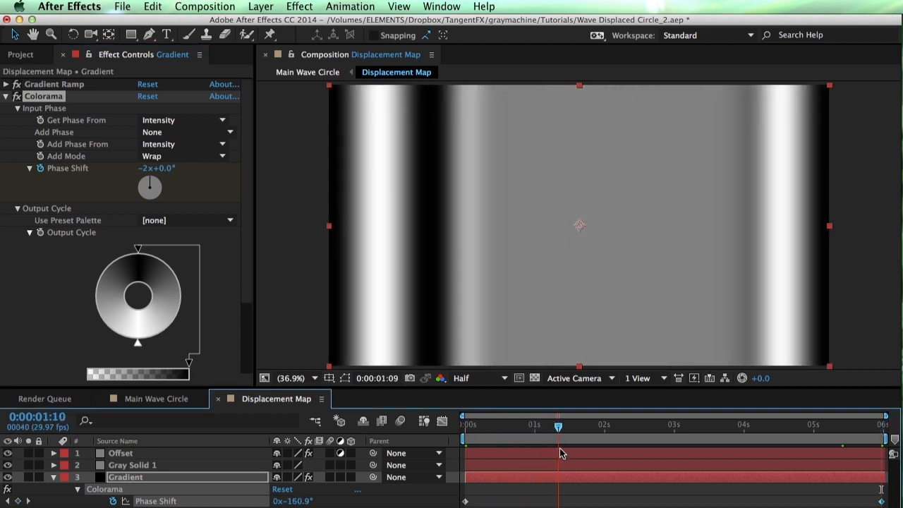
{"action": "left_click_drag", "start_coordinate": [558, 427], "coordinate": [708, 426]}
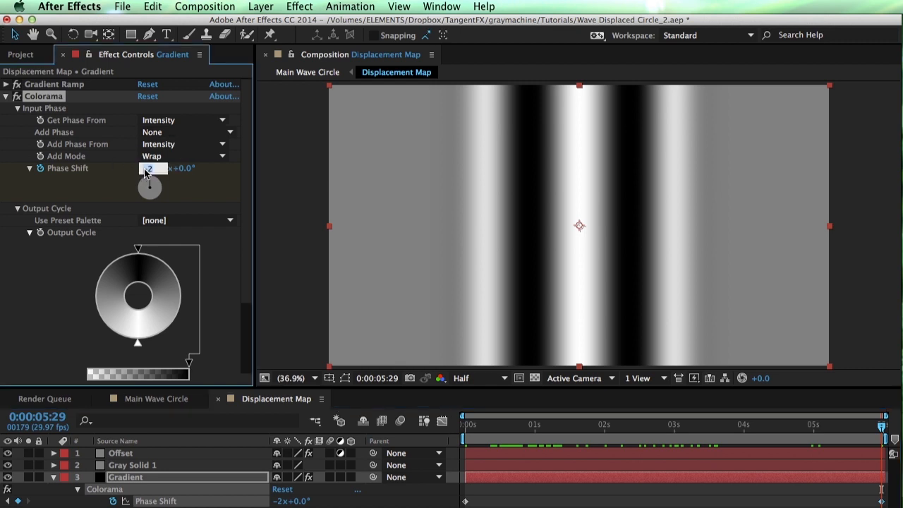
{"action": "left_click_drag", "start_coordinate": [153, 168], "coordinate": [152, 172]}
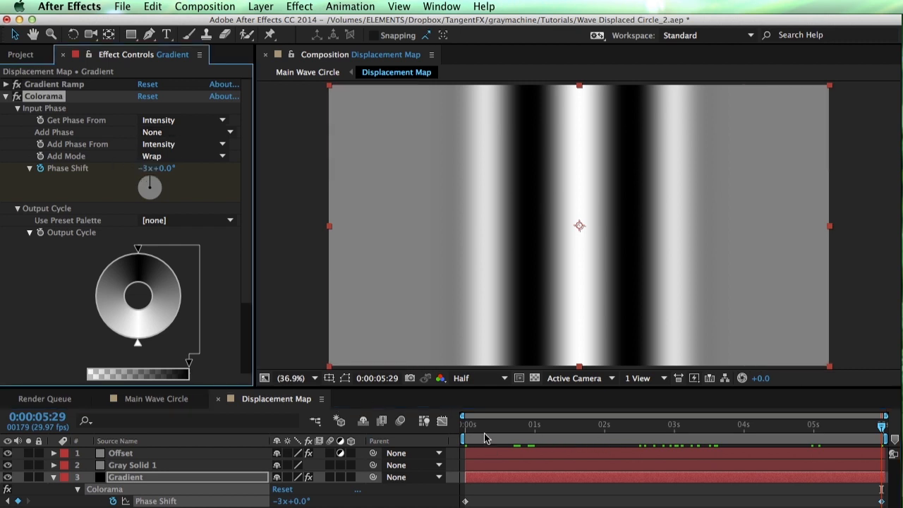
{"action": "left_click", "coordinate": [610, 423]}
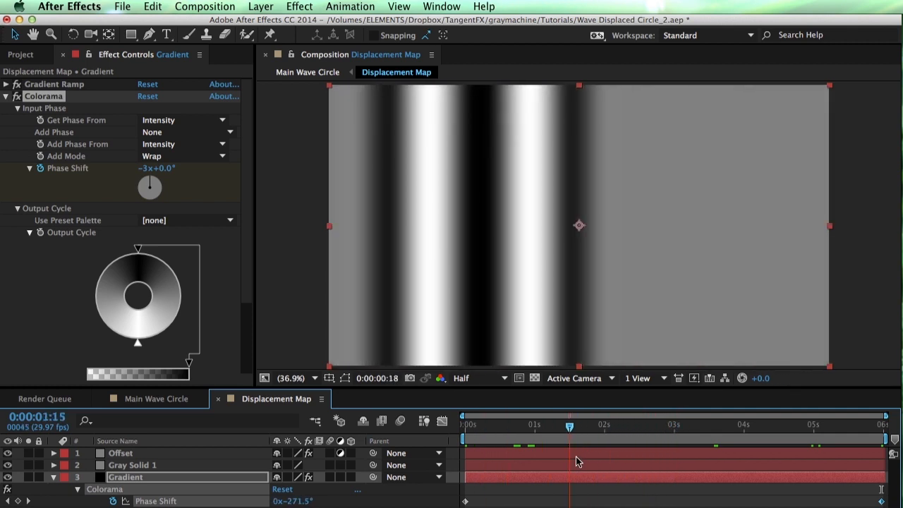
{"action": "left_click_drag", "start_coordinate": [570, 425], "coordinate": [776, 425]}
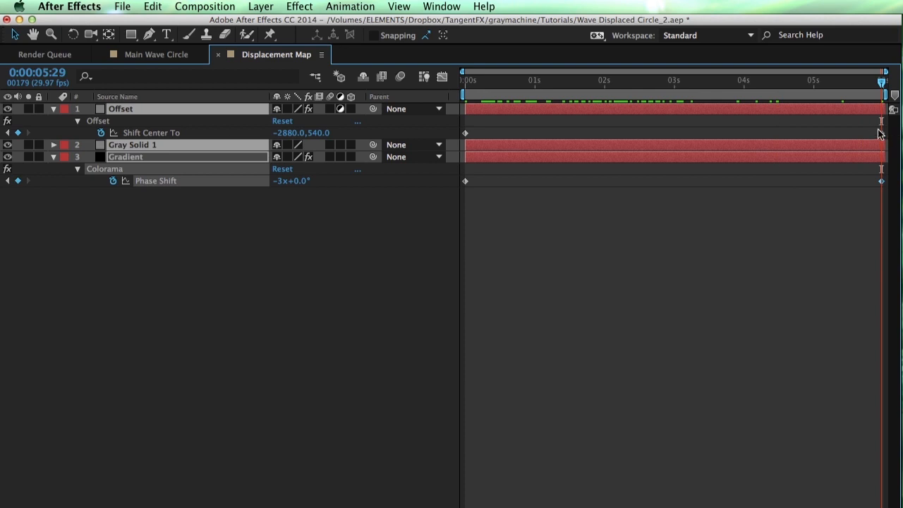
{"action": "mouse_move", "coordinate": [782, 169]}
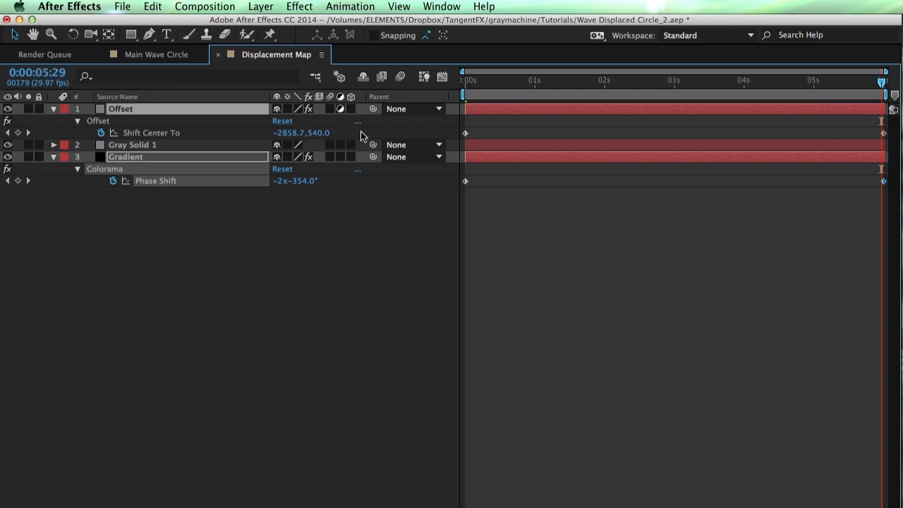
{"action": "mouse_move", "coordinate": [85, 78]}
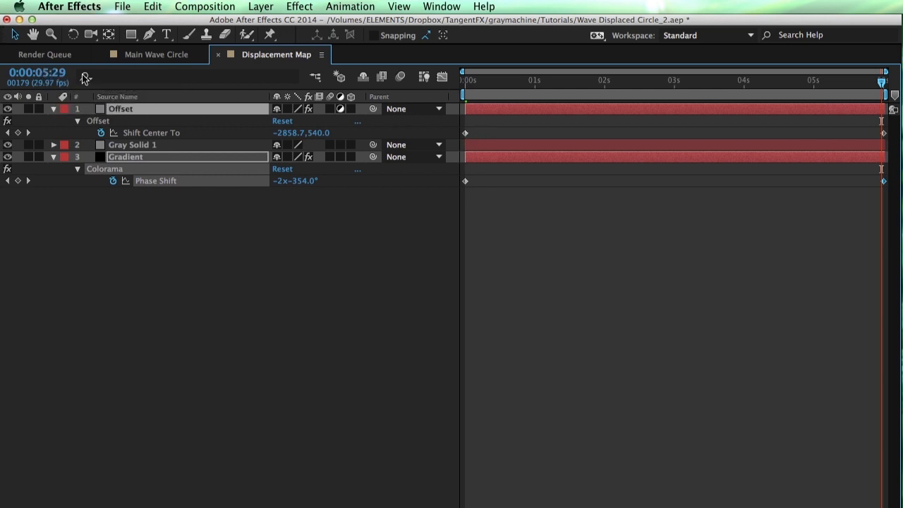
{"action": "mouse_move", "coordinate": [872, 136]}
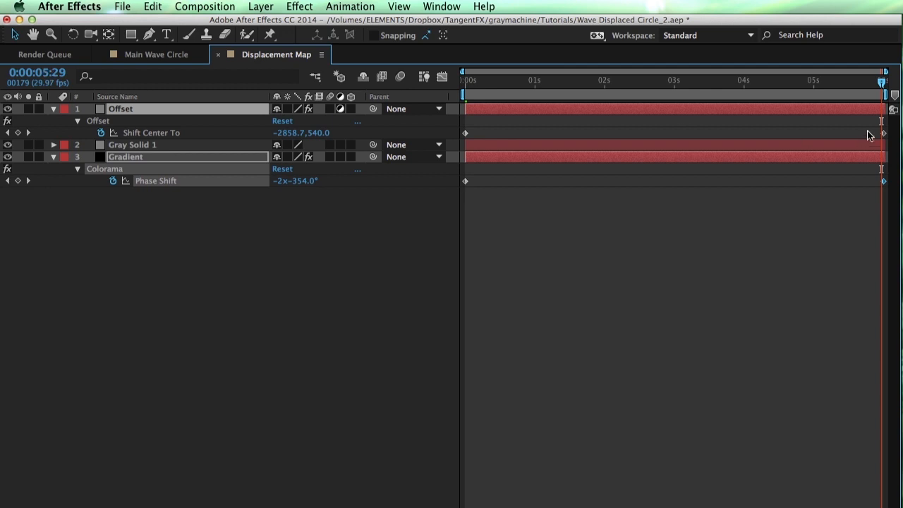
{"action": "mouse_move", "coordinate": [768, 81]}
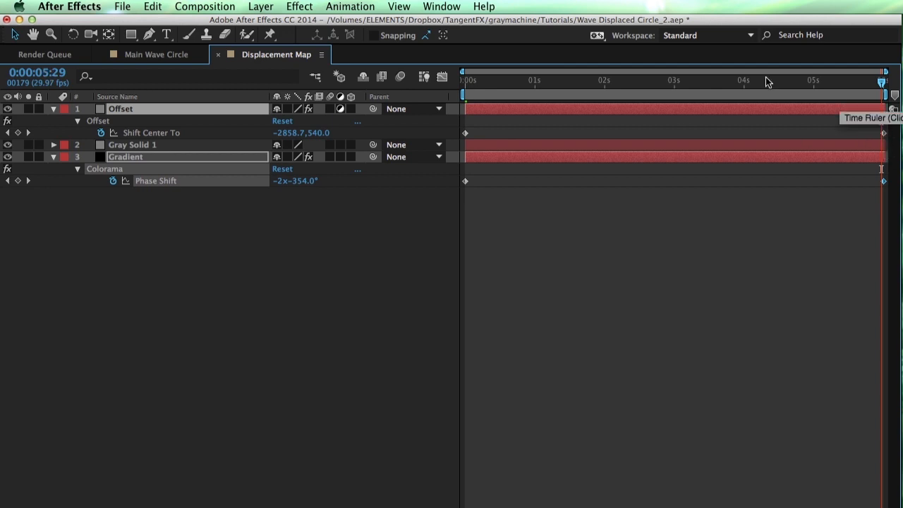
At the comp end, nudge the final Shift Center To and Phase Shift keyframes to about -2858.7 and -2x-354°
{"action": "left_click", "coordinate": [793, 79]}
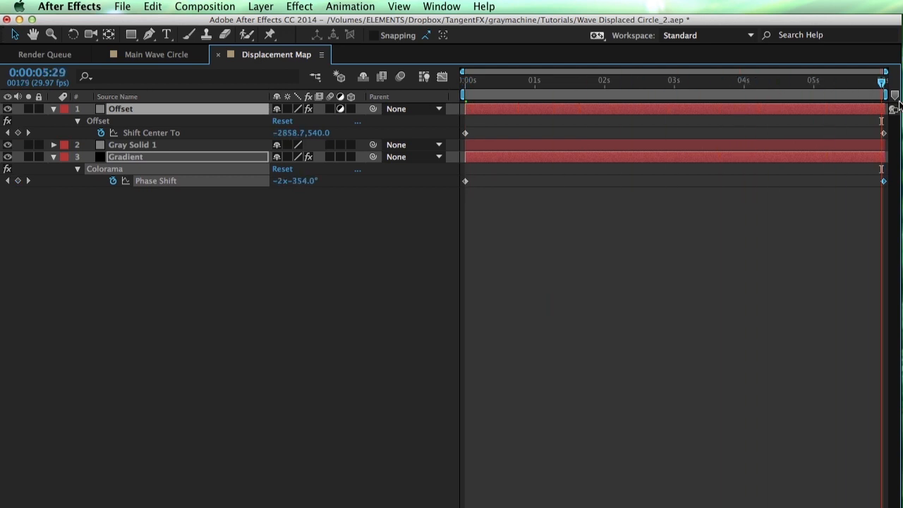
{"action": "left_click", "coordinate": [480, 82]}
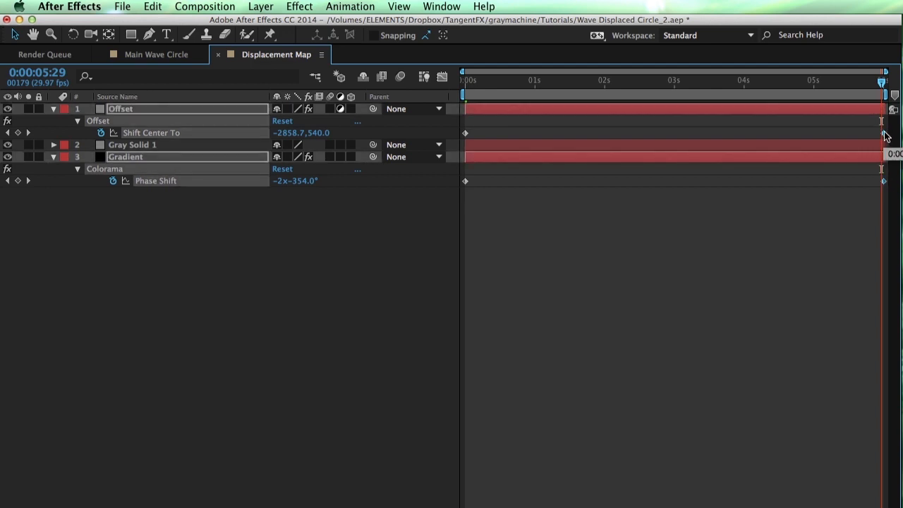
{"action": "mouse_move", "coordinate": [859, 125]}
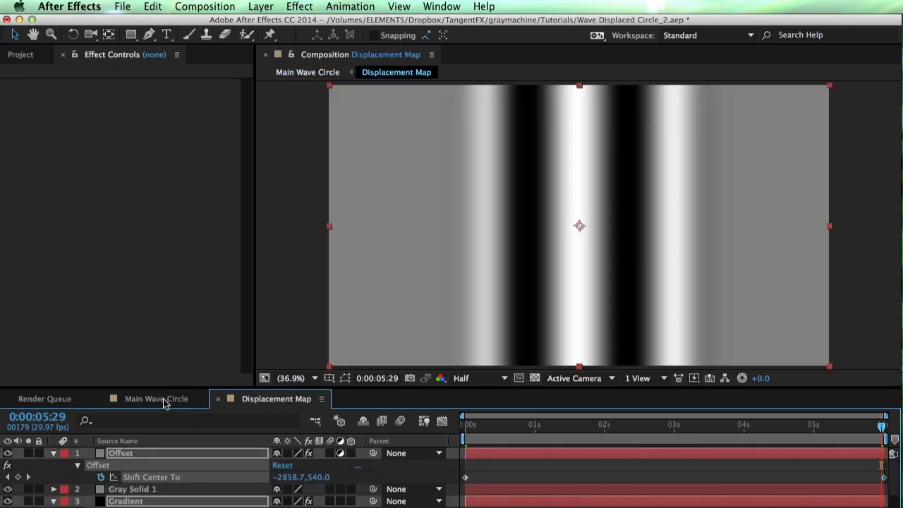
Return to Main Wave Circle at 50% magnification showing the whole wavy ring
{"action": "left_click", "coordinate": [156, 398]}
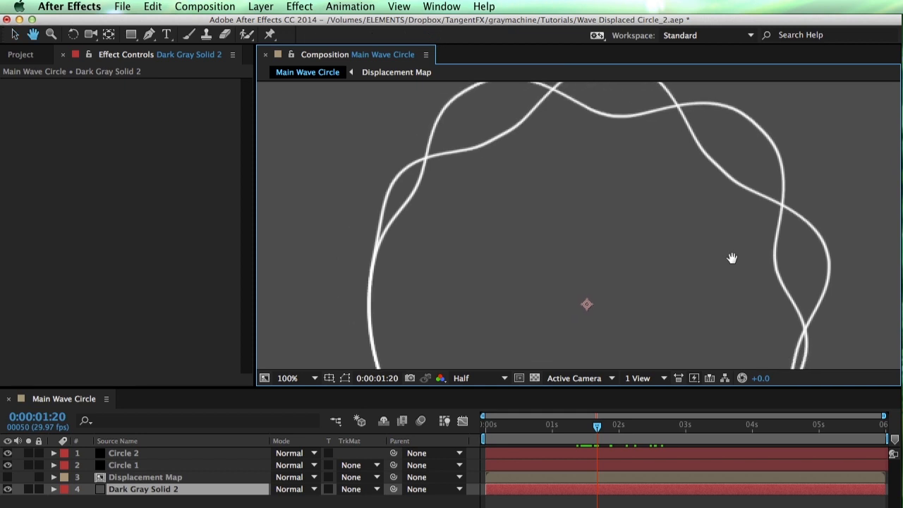
{"action": "left_click", "coordinate": [288, 378]}
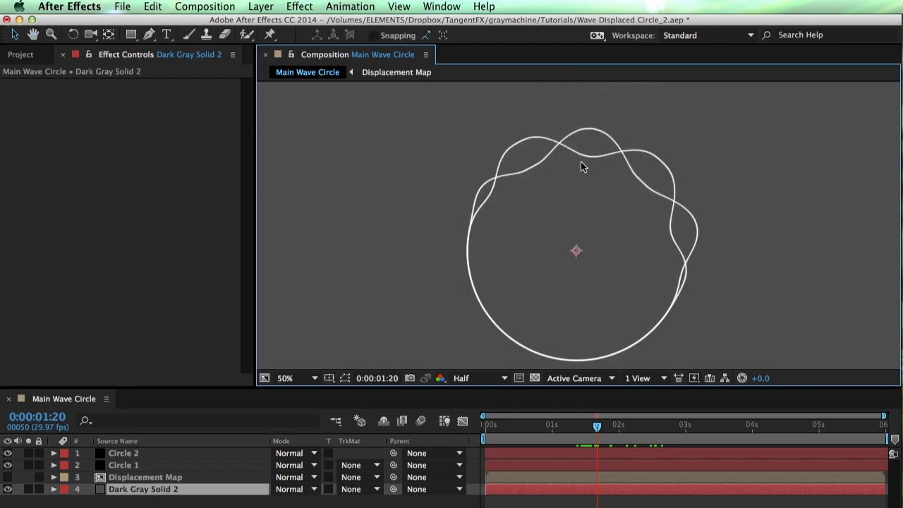
{"action": "mouse_move", "coordinate": [621, 237]}
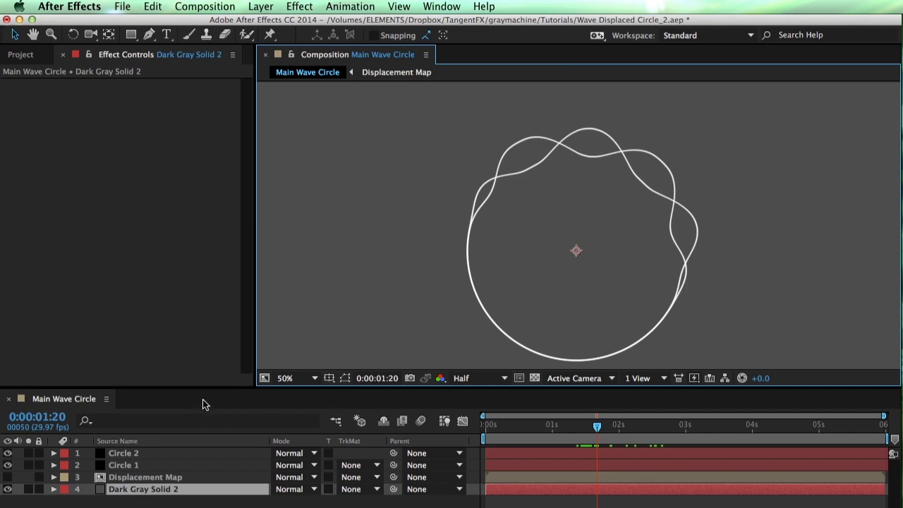
Lock a second viewer on Displacement Map beside Main Wave Circle and start a comp-size solid
{"action": "left_click", "coordinate": [396, 72]}
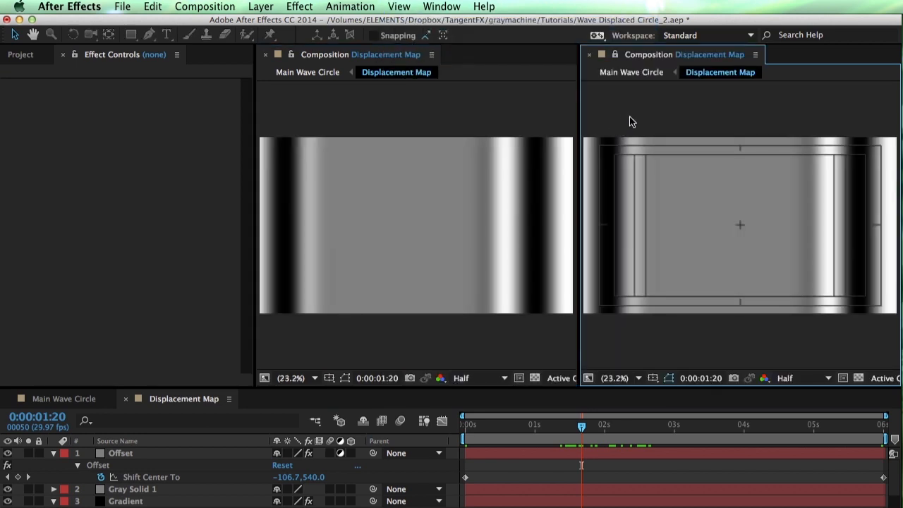
{"action": "left_click", "coordinate": [308, 72]}
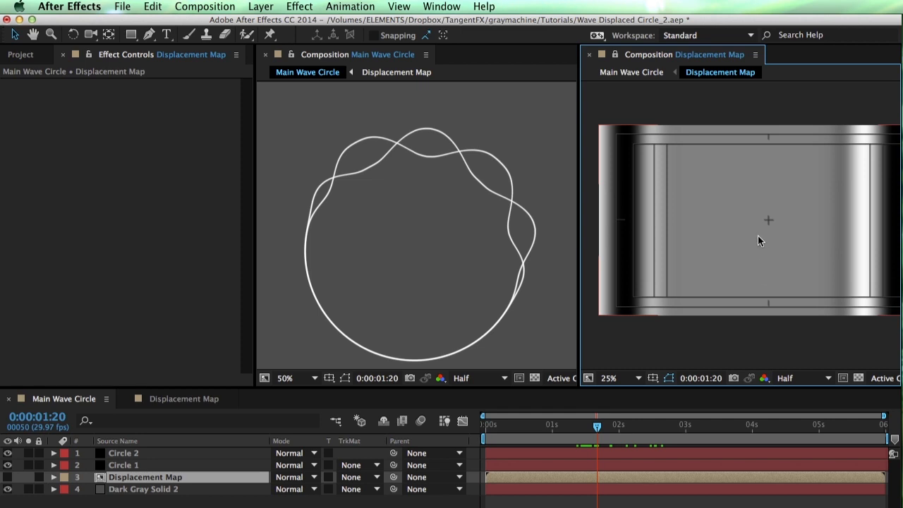
{"action": "left_click", "coordinate": [608, 378]}
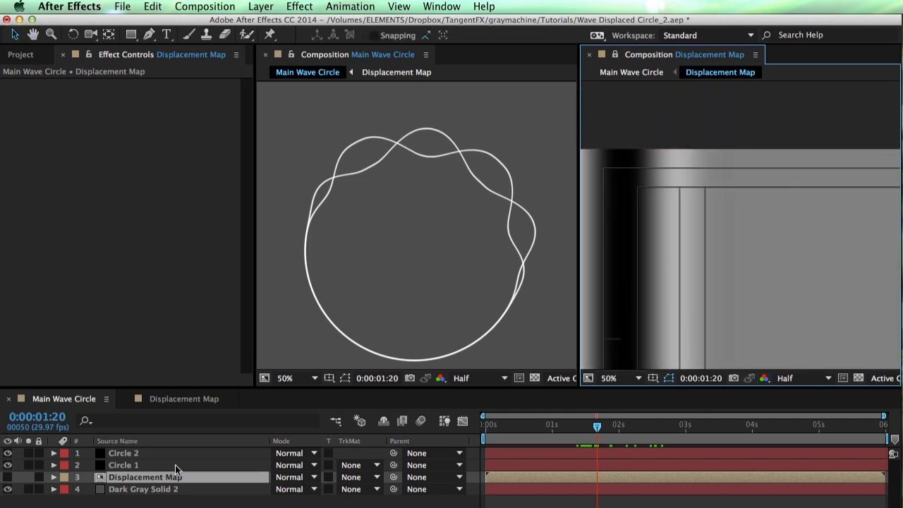
{"action": "left_click", "coordinate": [183, 398]}
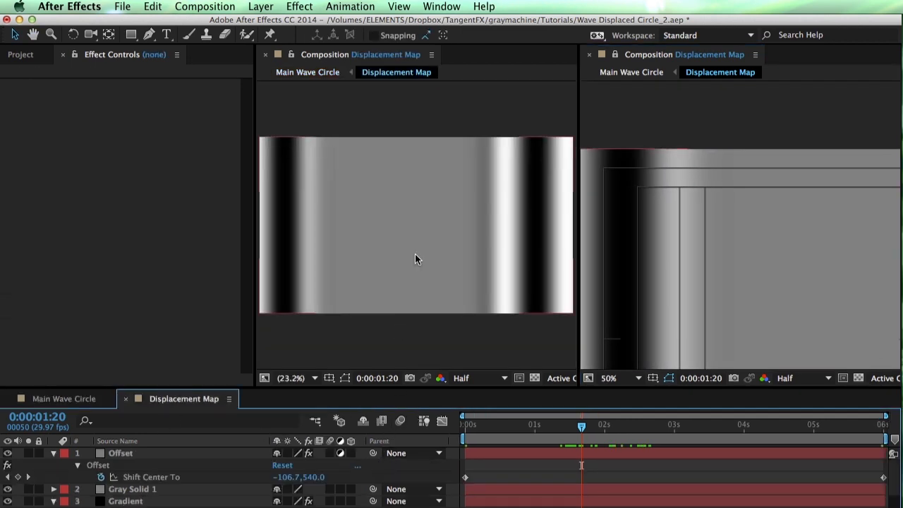
{"action": "left_click", "coordinate": [308, 72]}
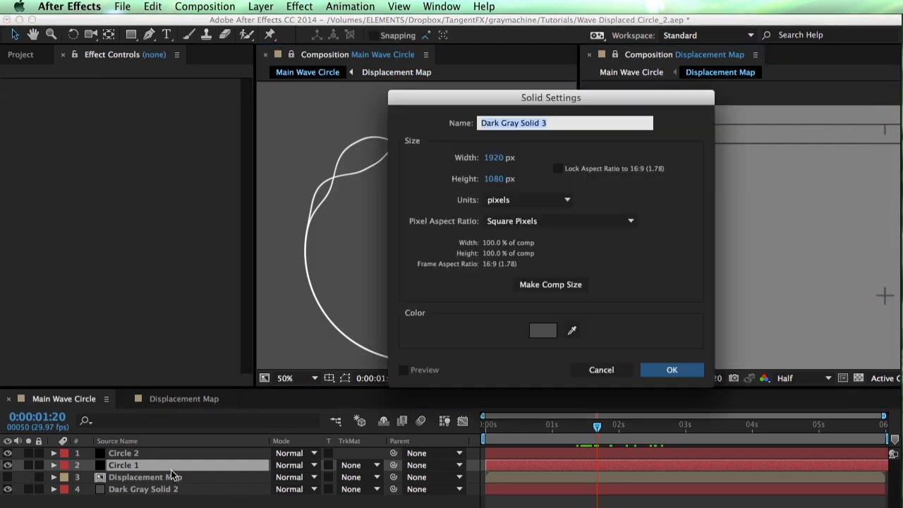
Create Dark Gray Solid 3 with Fractal Noise and place it beneath Gray Solid 1 in Displacement Map
{"action": "left_click", "coordinate": [671, 369]}
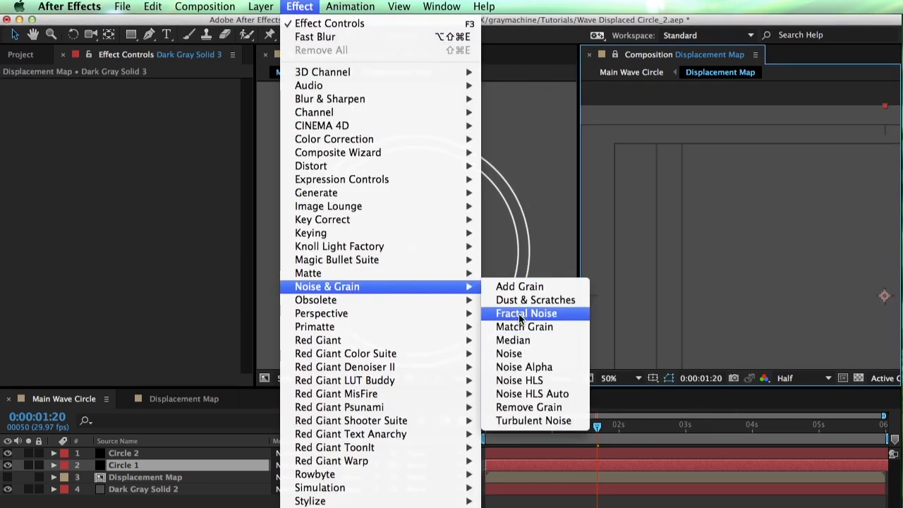
{"action": "left_click", "coordinate": [525, 314]}
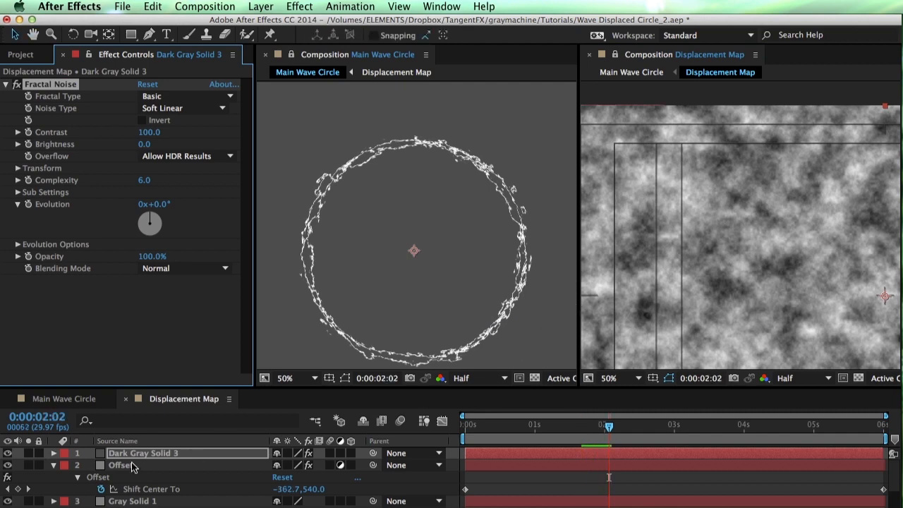
{"action": "left_click", "coordinate": [53, 466]}
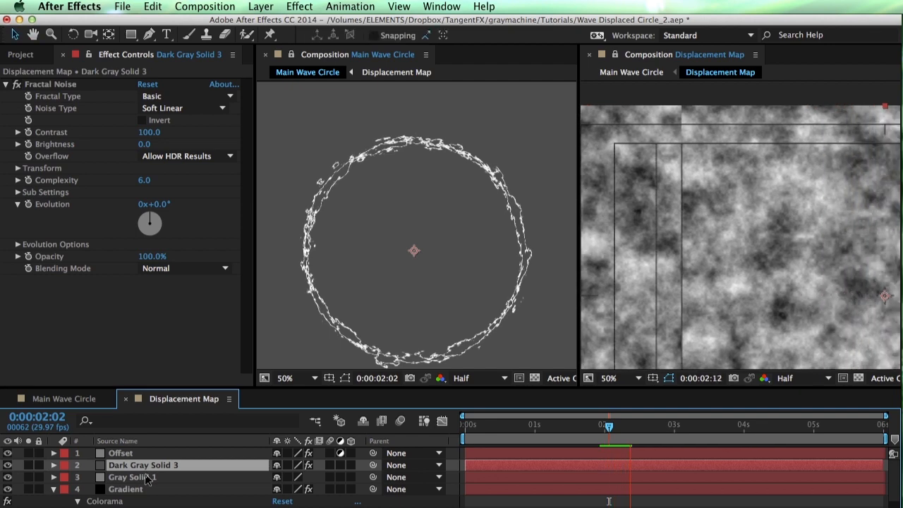
{"action": "left_click", "coordinate": [64, 398]}
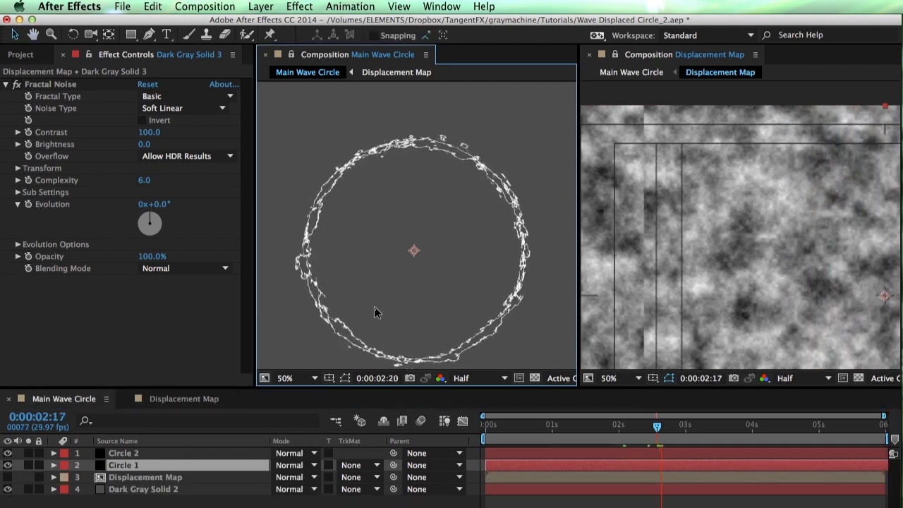
{"action": "left_click", "coordinate": [183, 398]}
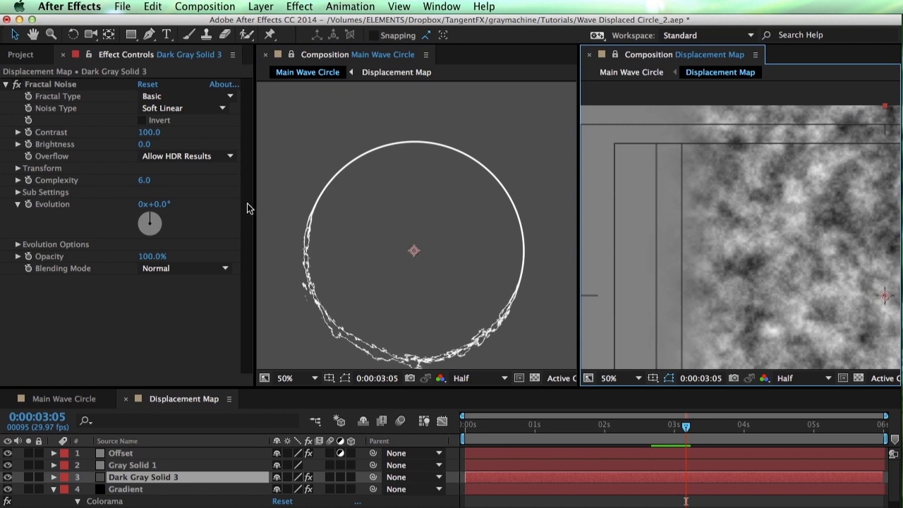
{"action": "mouse_move", "coordinate": [108, 201]}
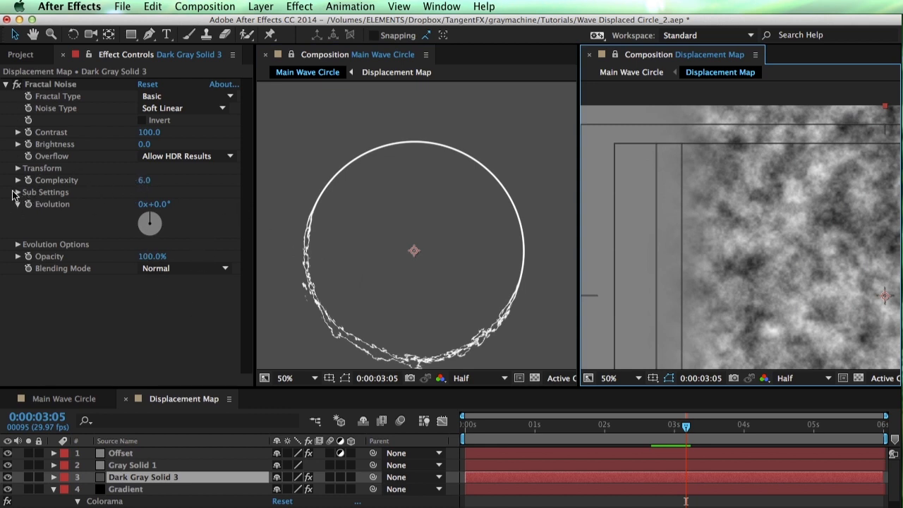
Set Fractal Noise contrast 53, brightness -17, scale width 50 and choose the layer's blend mode
{"action": "left_click", "coordinate": [17, 168]}
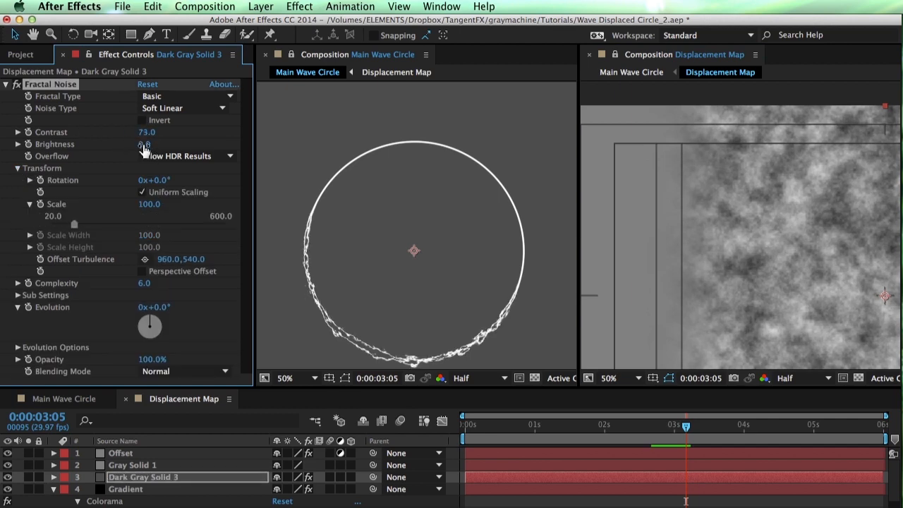
{"action": "left_click_drag", "start_coordinate": [149, 144], "coordinate": [134, 144]}
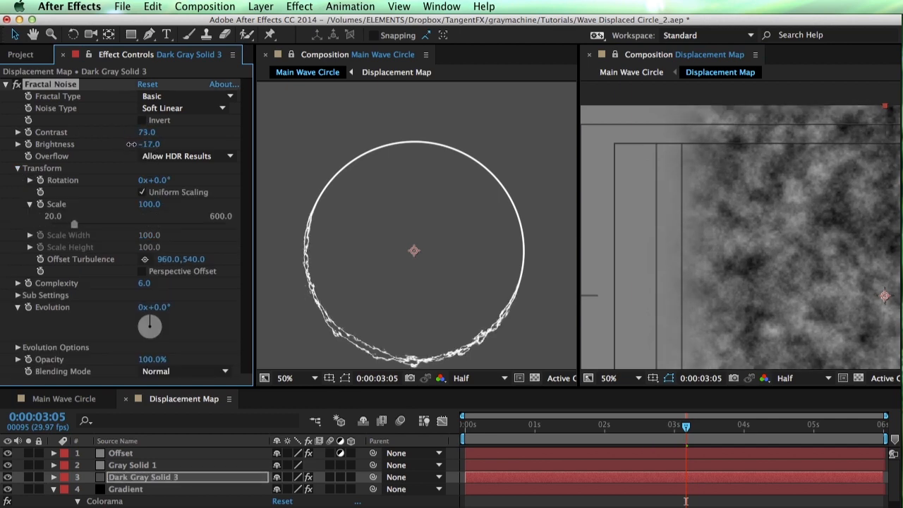
{"action": "left_click_drag", "start_coordinate": [148, 133], "coordinate": [124, 133]}
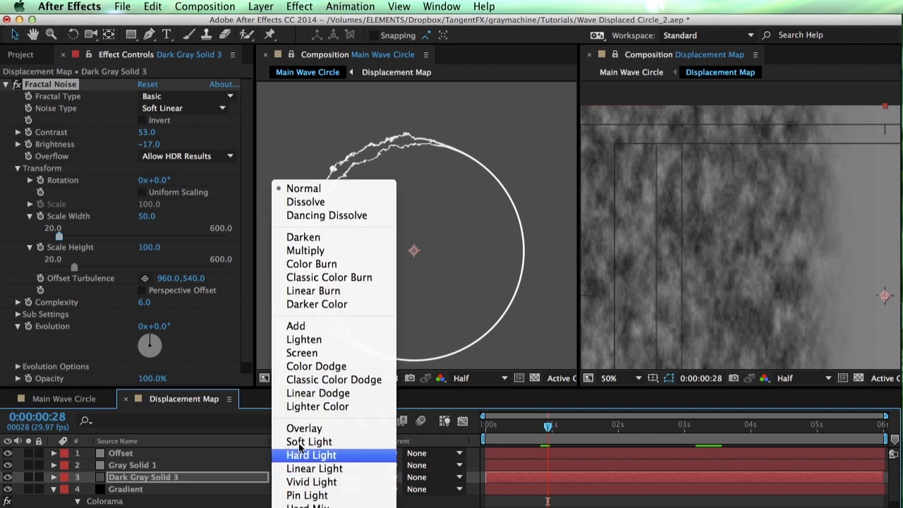
{"action": "left_click", "coordinate": [302, 353]}
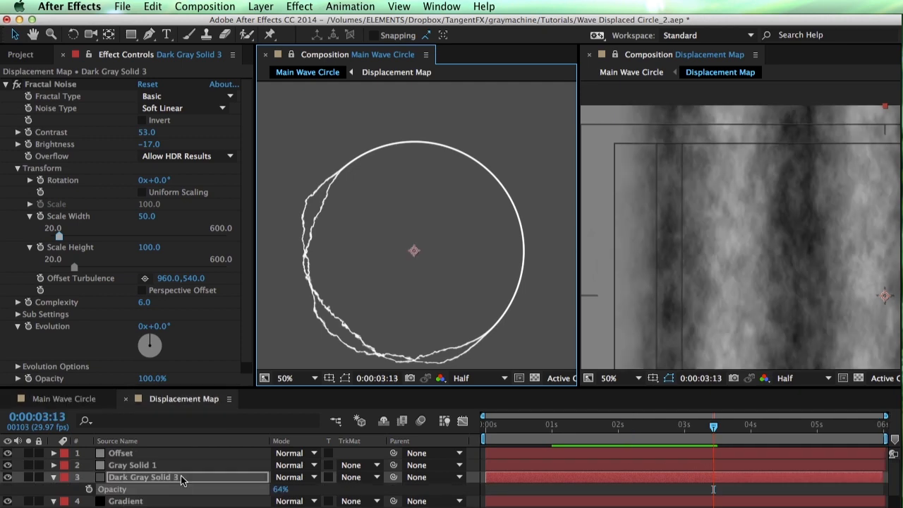
{"action": "mouse_move", "coordinate": [89, 409]}
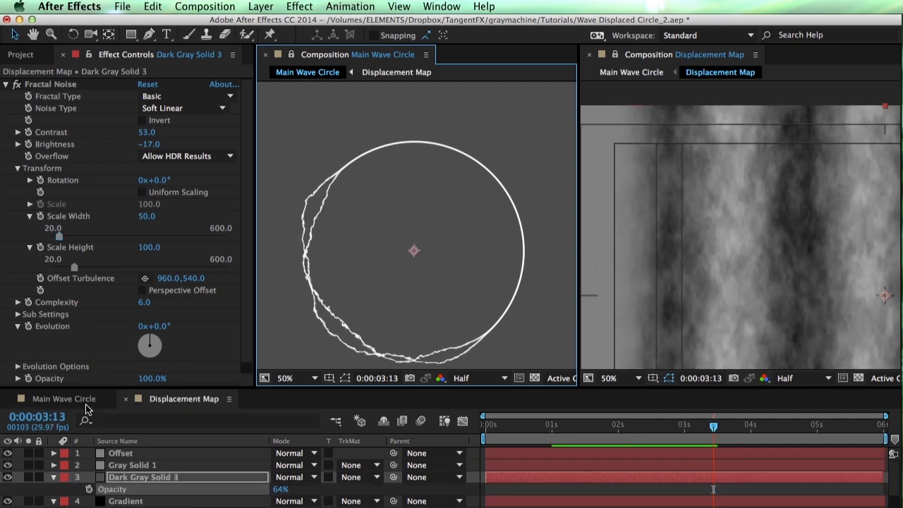
Thicken Circle 2's beam to 24 with blue outside colour and make the background solid black
{"action": "left_click", "coordinate": [124, 464]}
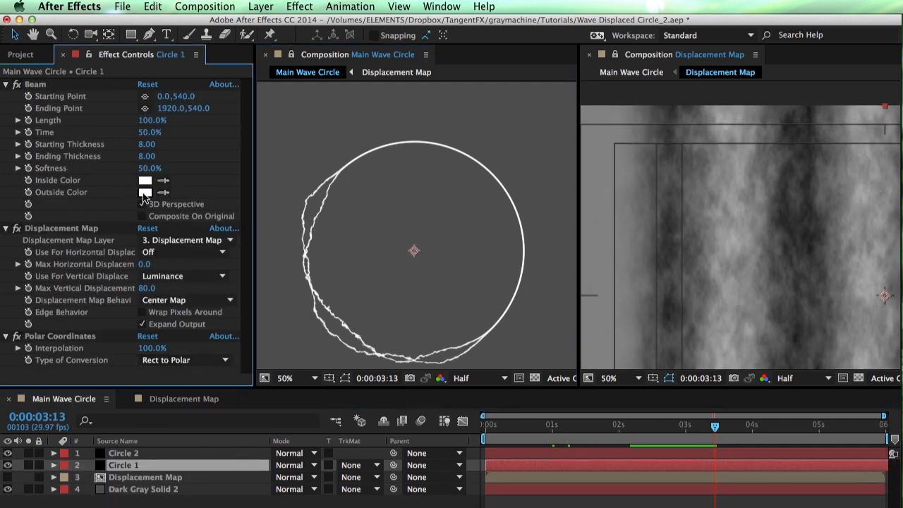
{"action": "left_click", "coordinate": [144, 192]}
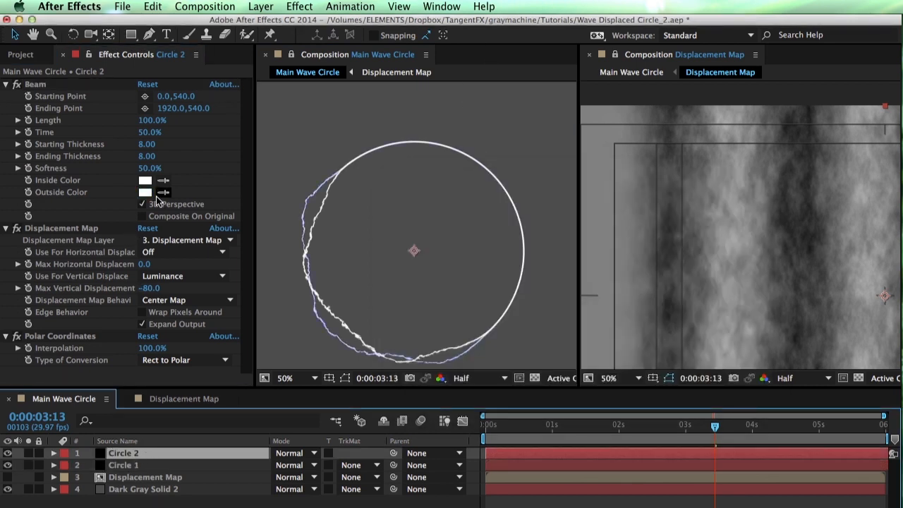
{"action": "left_click", "coordinate": [144, 192]}
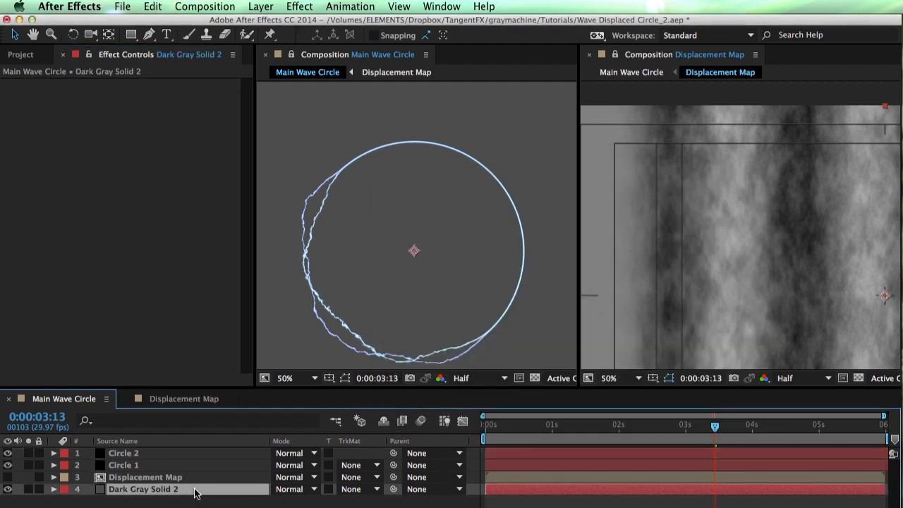
{"action": "double_click", "coordinate": [144, 489]}
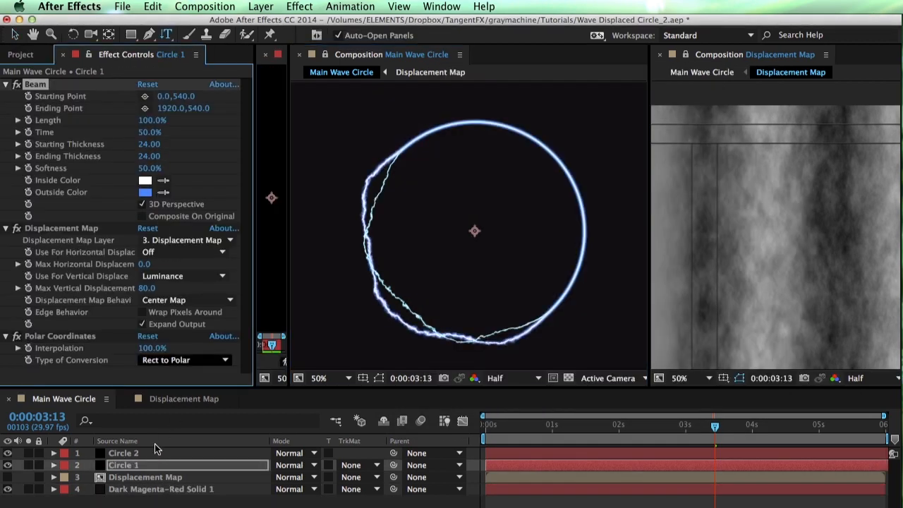
Match Circle 1's beam settings and blend both beam layers with Add, then Screen
{"action": "left_click", "coordinate": [124, 452]}
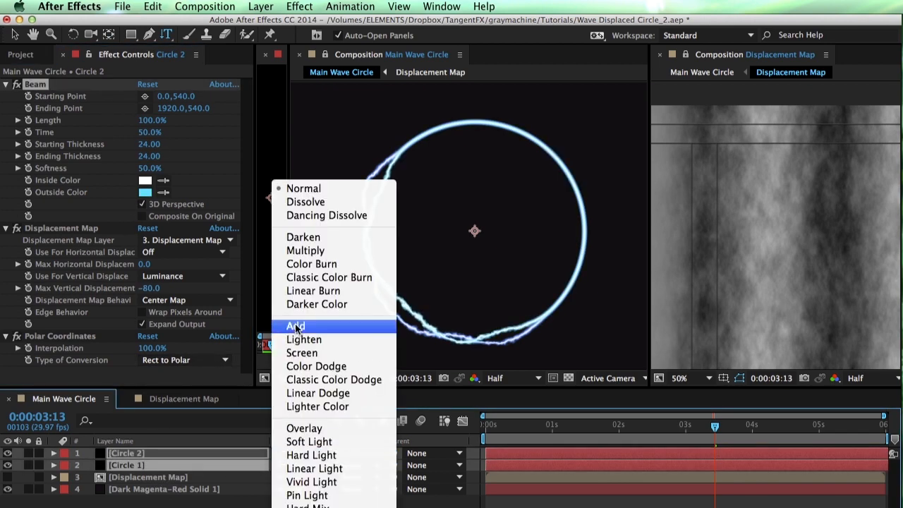
{"action": "left_click", "coordinate": [295, 324]}
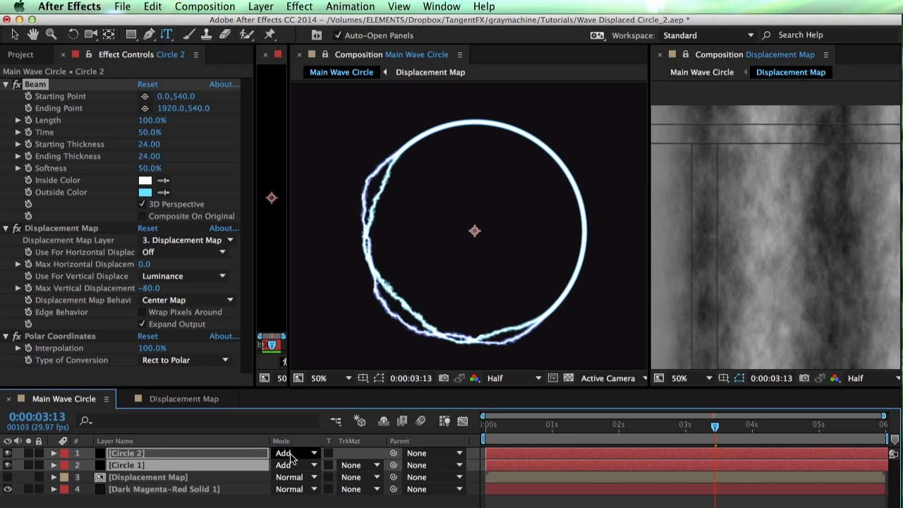
{"action": "left_click", "coordinate": [295, 453]}
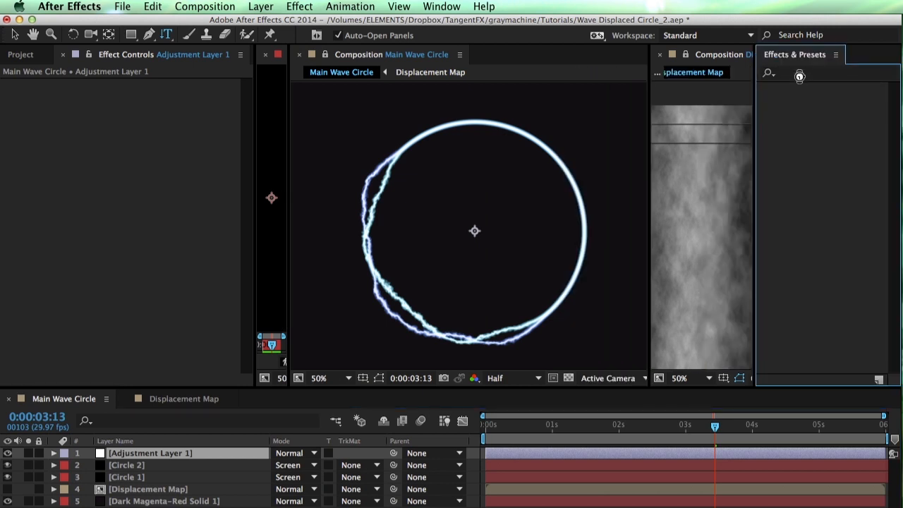
Apply Stylize > Glow to the adjustment layer with threshold 71% and radius 34
{"action": "left_click", "coordinate": [797, 73]}
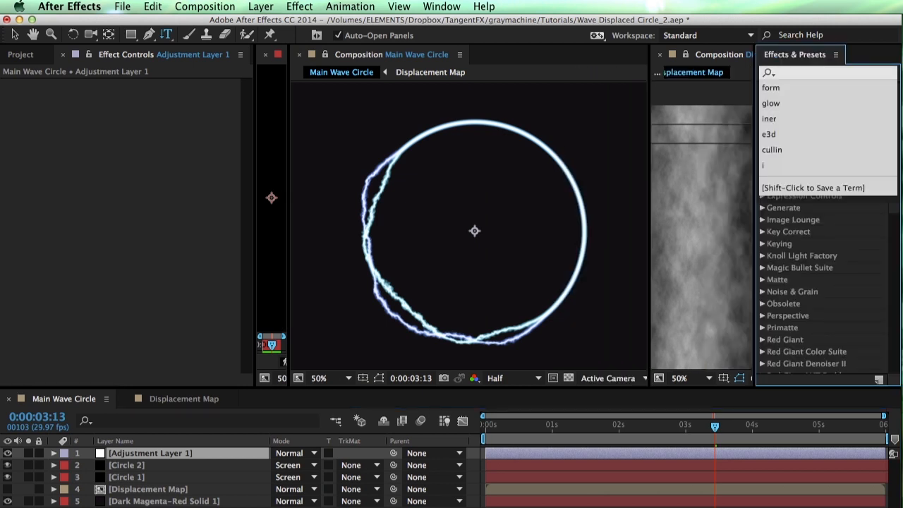
{"action": "type", "text": "glow"}
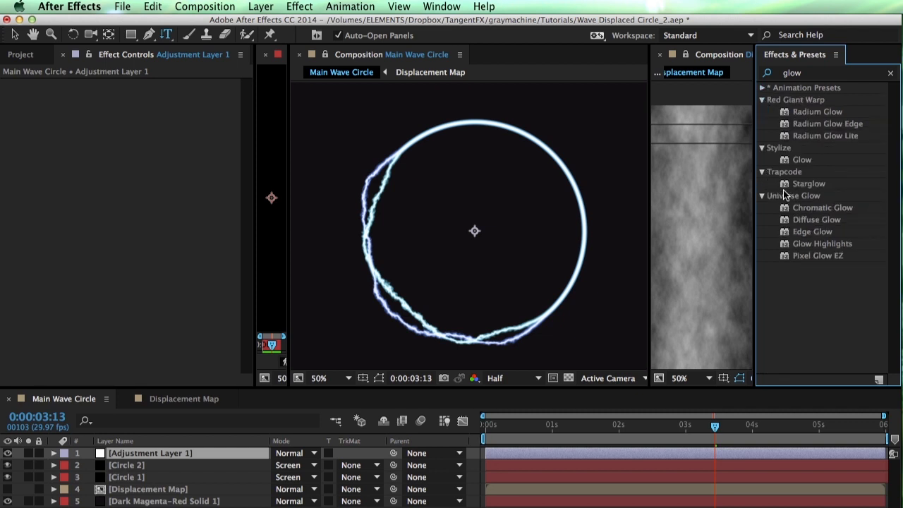
{"action": "left_click", "coordinate": [801, 159]}
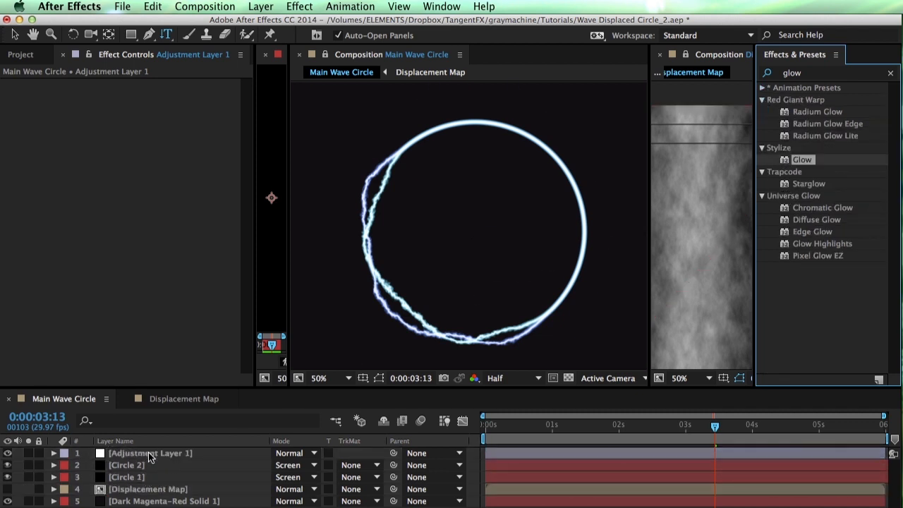
{"action": "left_click", "coordinate": [150, 453]}
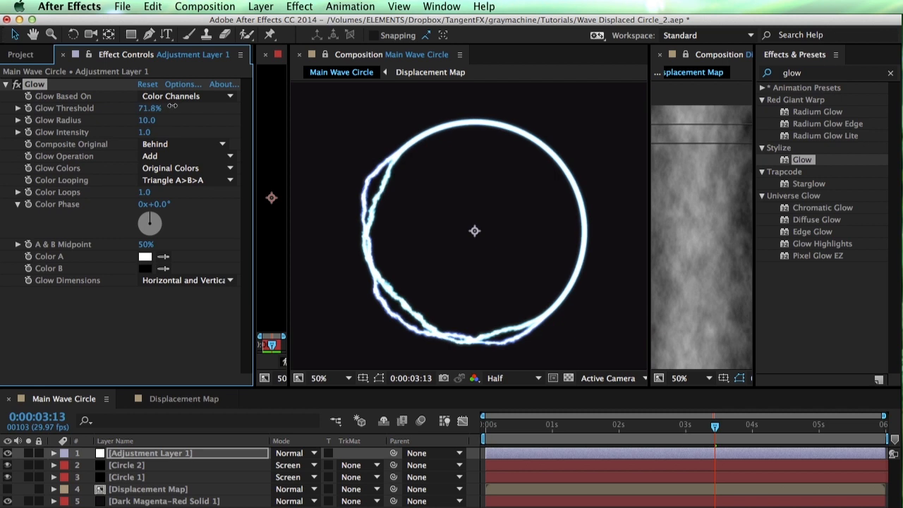
{"action": "left_click_drag", "start_coordinate": [147, 120], "coordinate": [167, 120]}
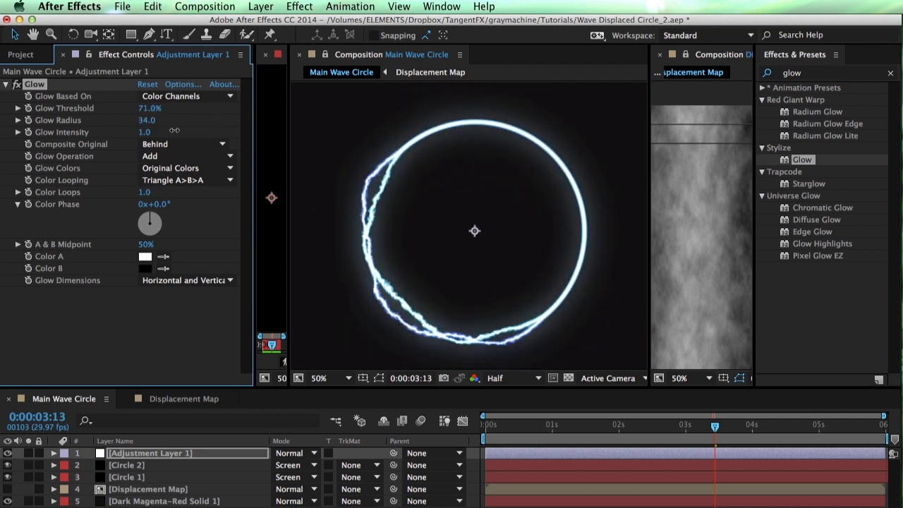
{"action": "left_click_drag", "start_coordinate": [147, 120], "coordinate": [176, 120]}
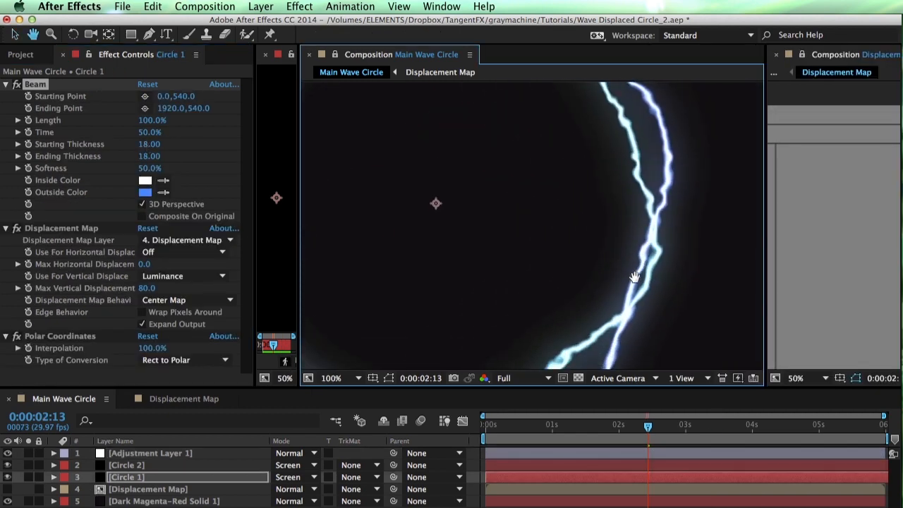
Change Circle 1's Beam Outside Color from blue to a warm yellow-green
{"action": "left_click", "coordinate": [144, 192]}
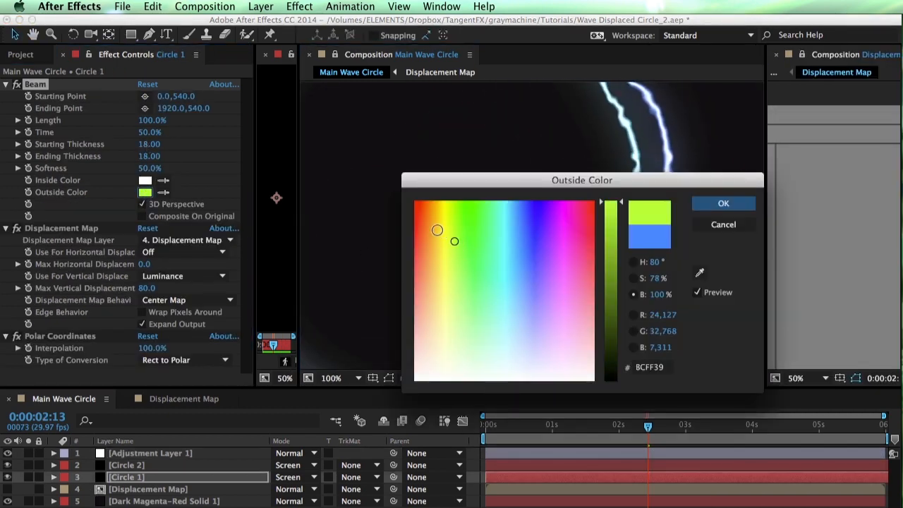
{"action": "left_click", "coordinate": [723, 203]}
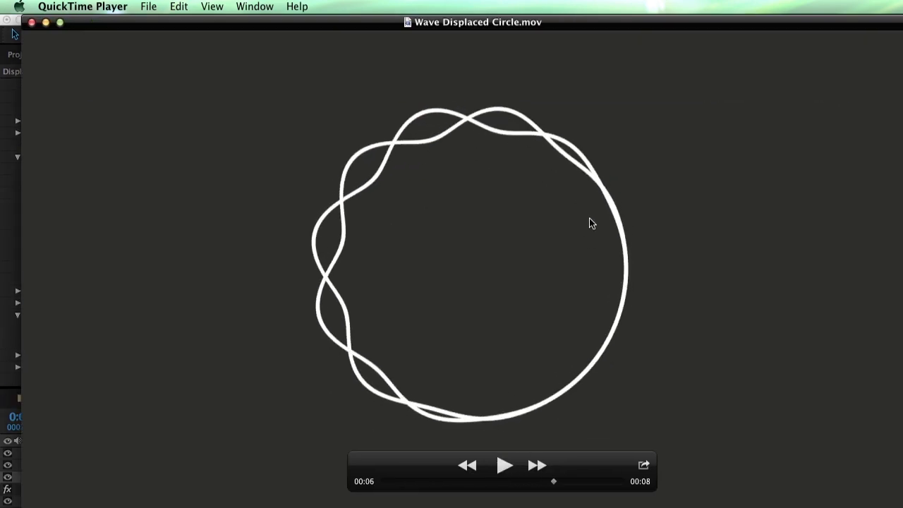
{"action": "mouse_move", "coordinate": [516, 209]}
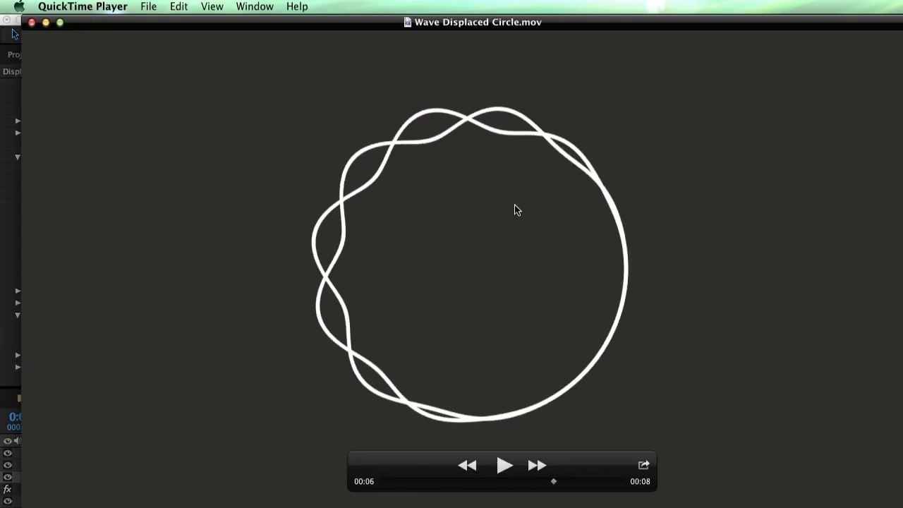
{"action": "mouse_move", "coordinate": [539, 107]}
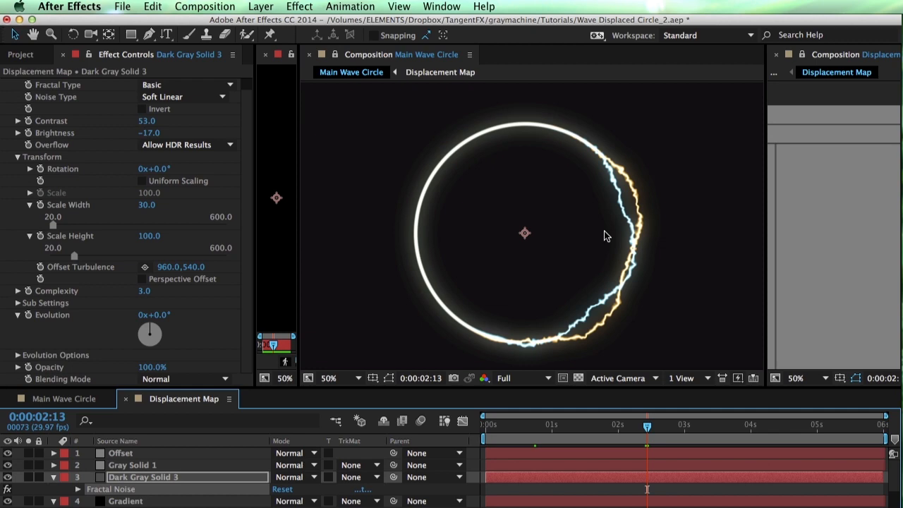
{"action": "mouse_move", "coordinate": [624, 257]}
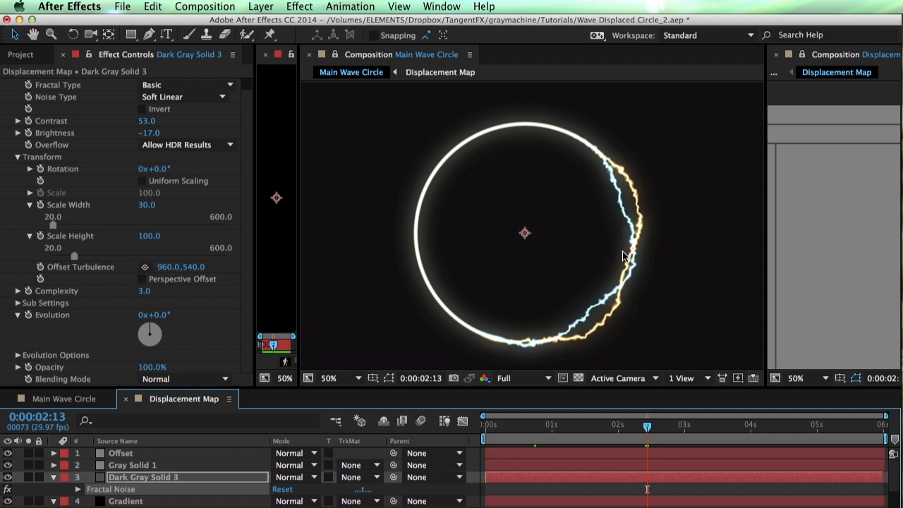